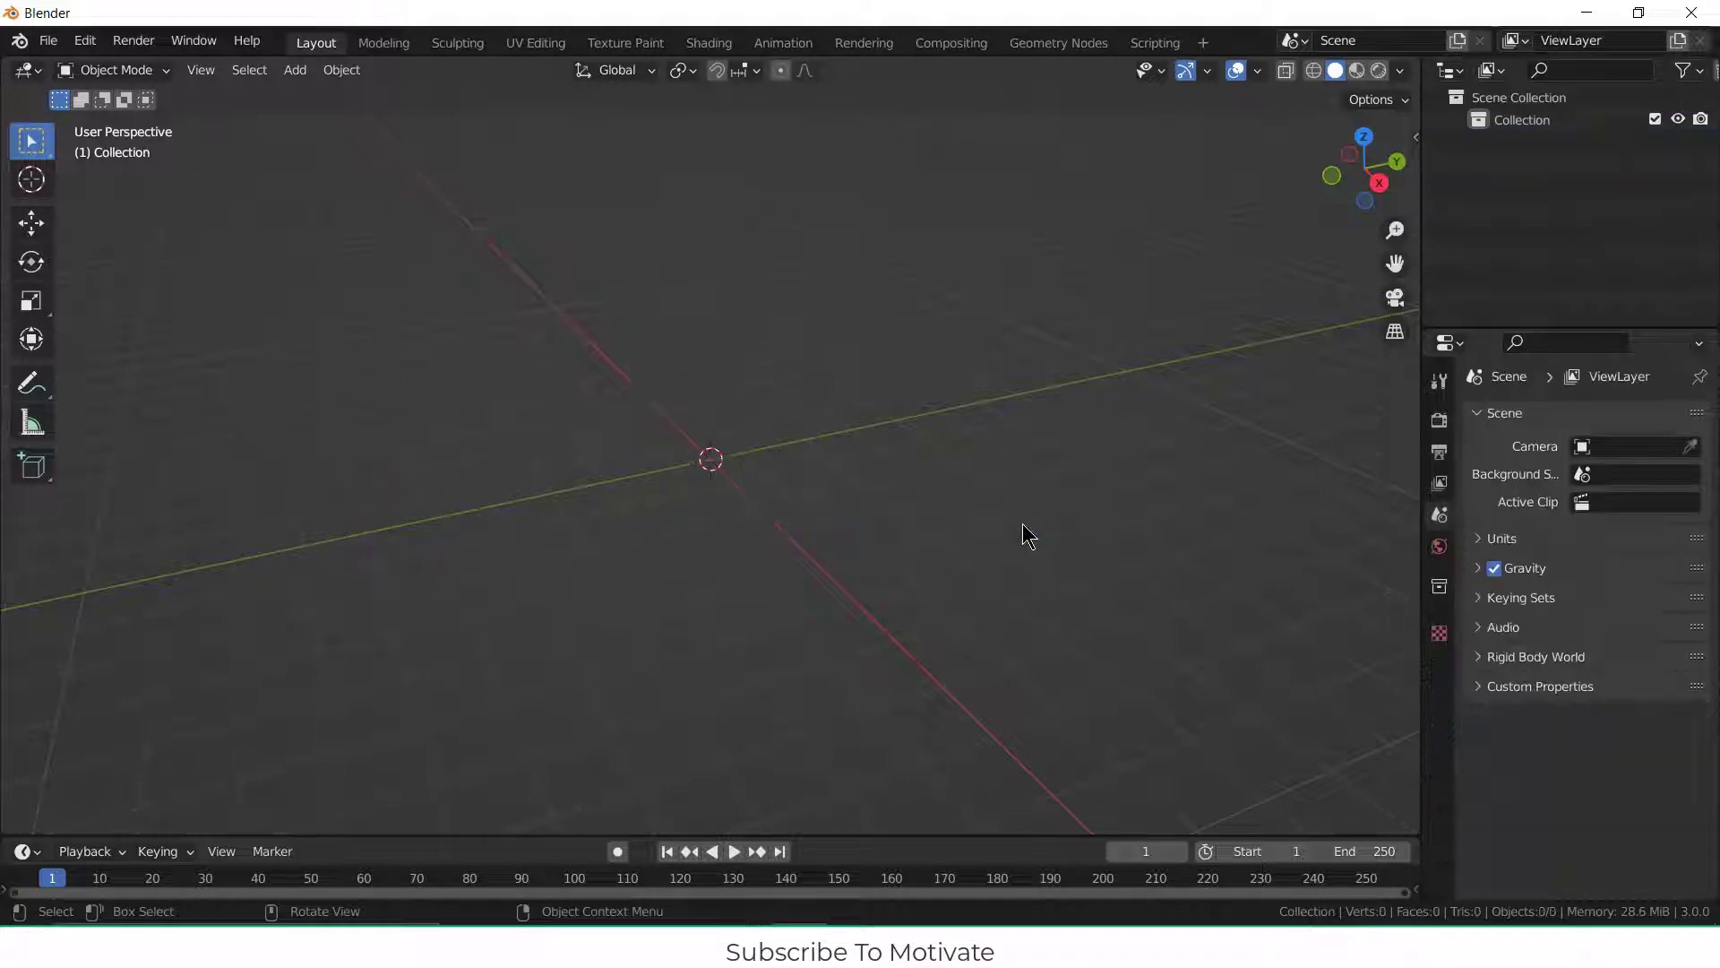
Step: Add a spur gear and set it to 60 teeth
{"action": "left_click", "coordinate": [294, 69]}
{"action": "type", "text": "9"}
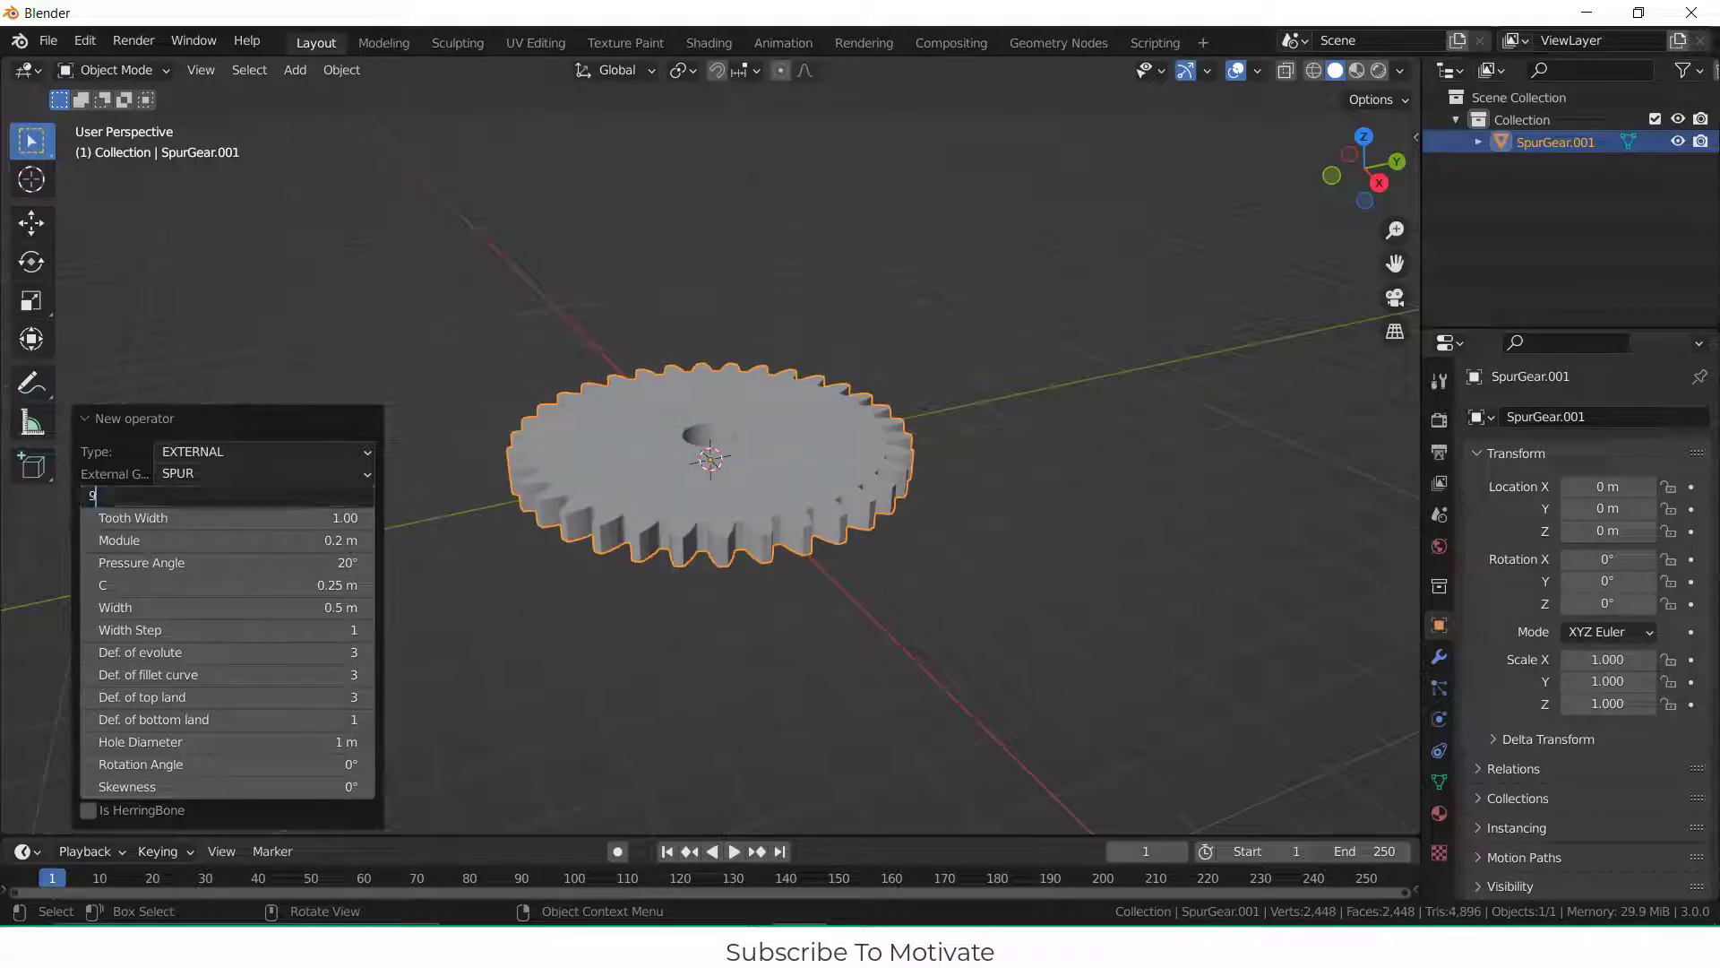
{"action": "type", "text": "60"}
{"action": "left_click", "coordinate": [226, 742]}
{"action": "type", "text": "0"}
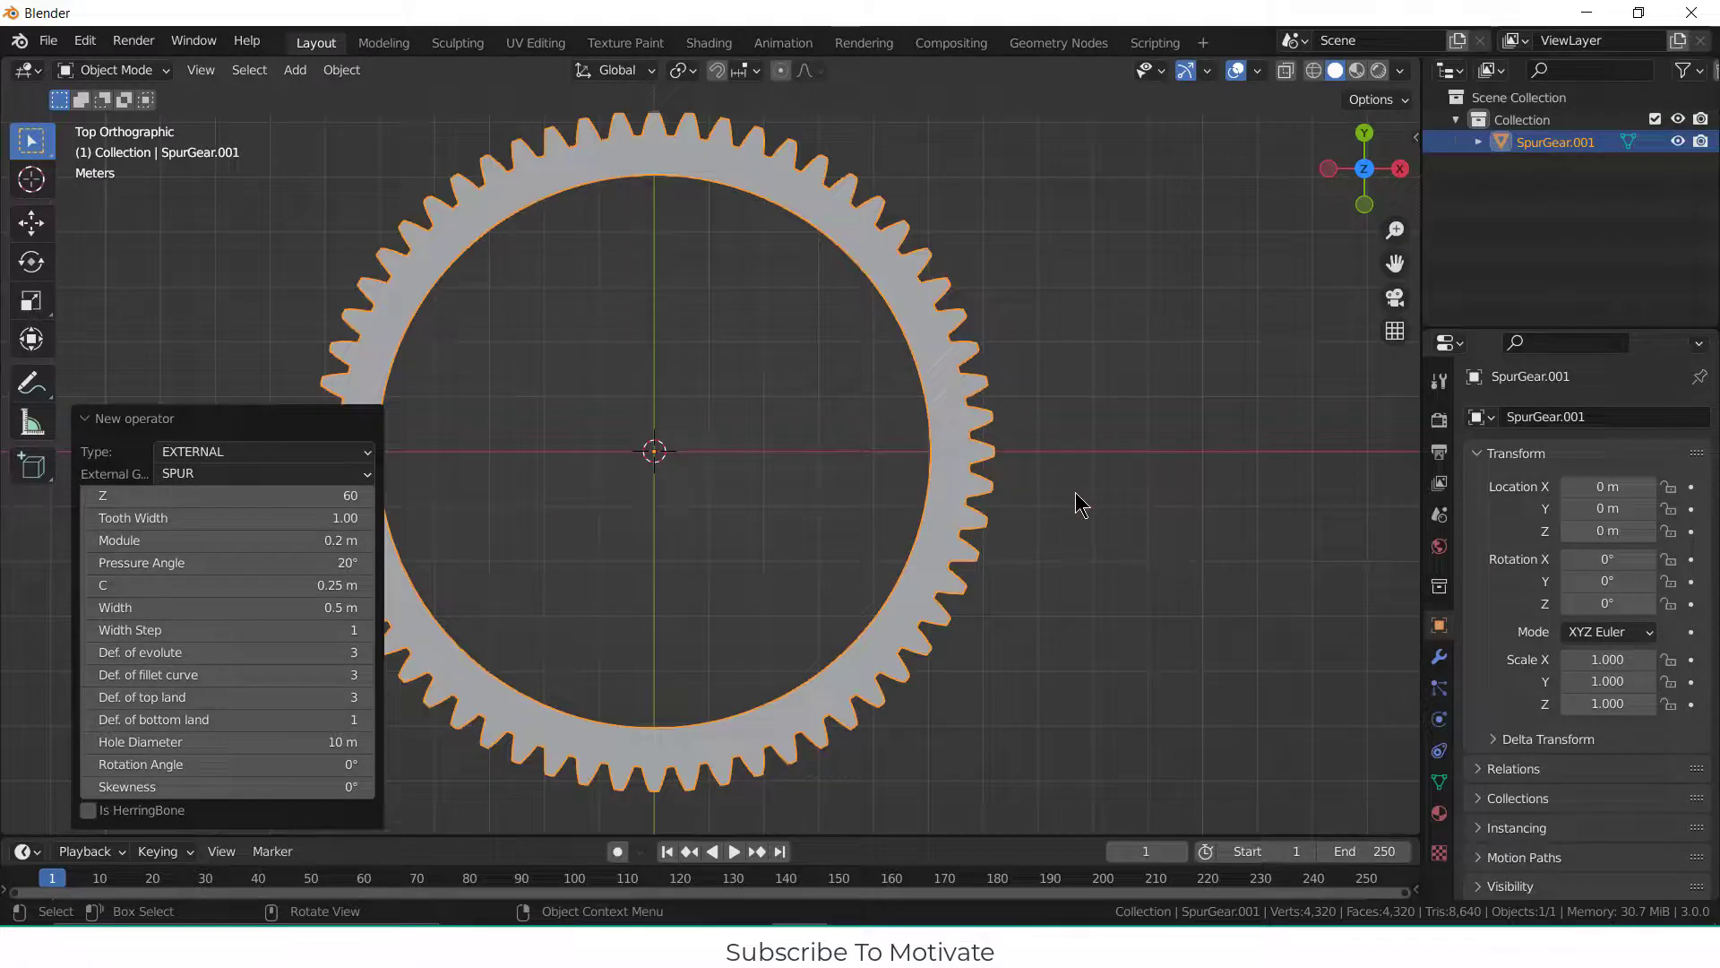
Step: Add a second spur gear and give it 20 teeth
{"action": "left_click", "coordinate": [293, 69]}
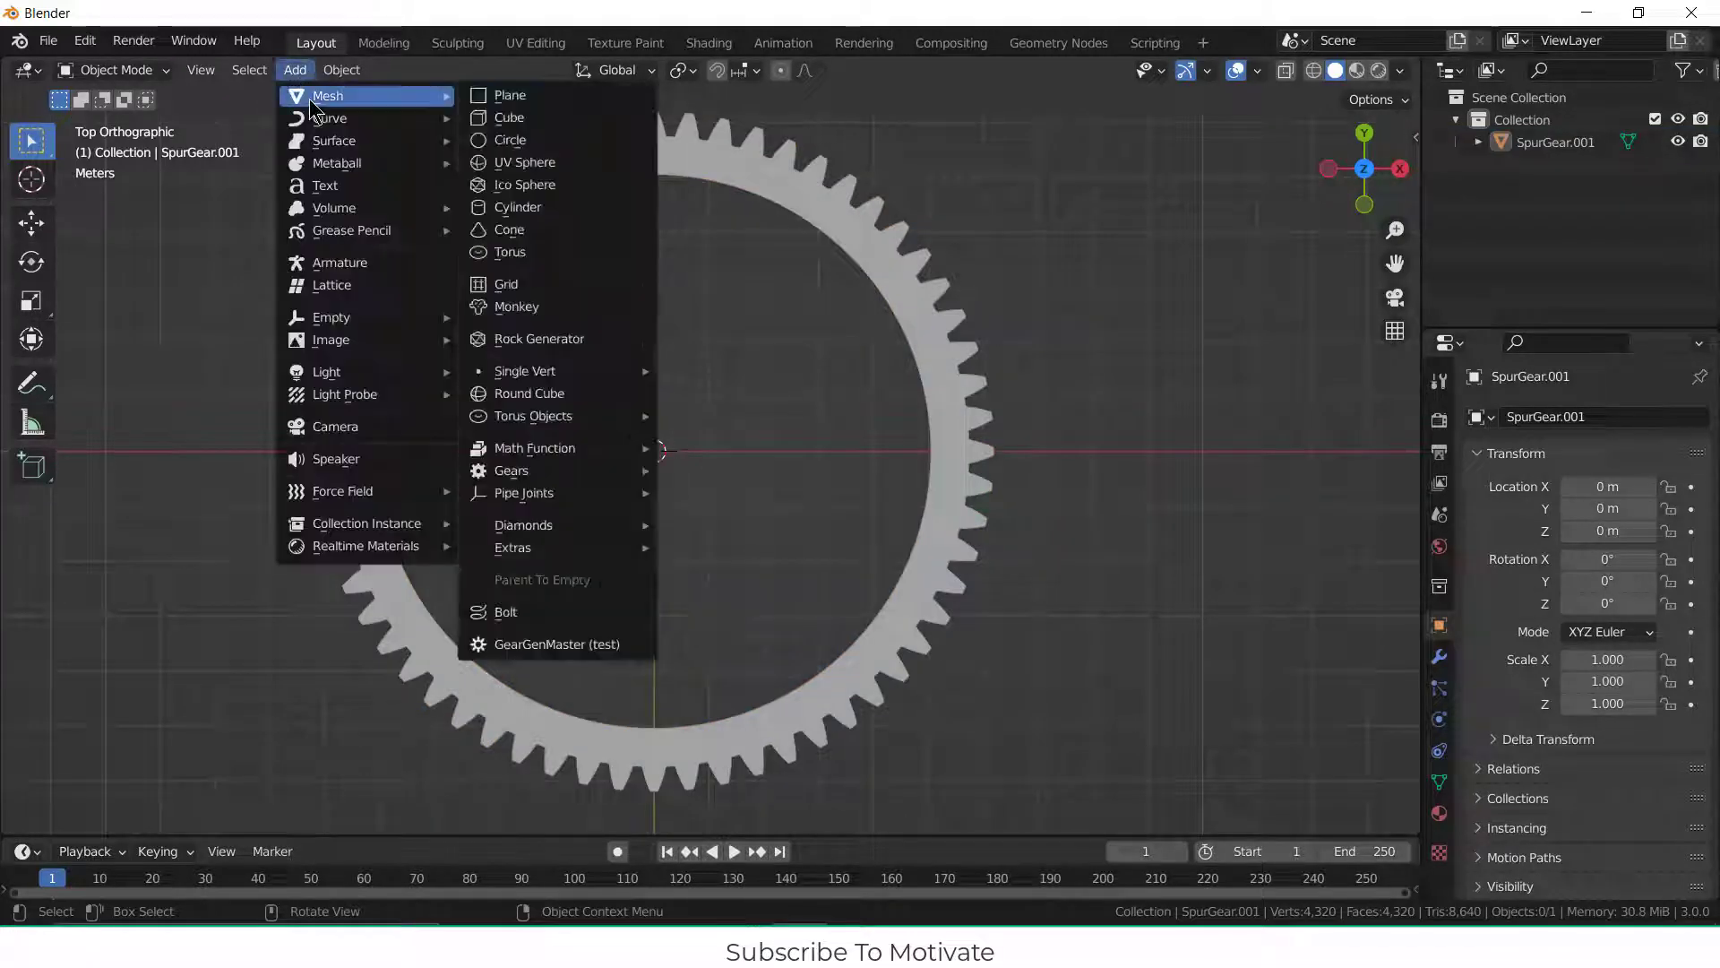
{"action": "left_click", "coordinate": [557, 644]}
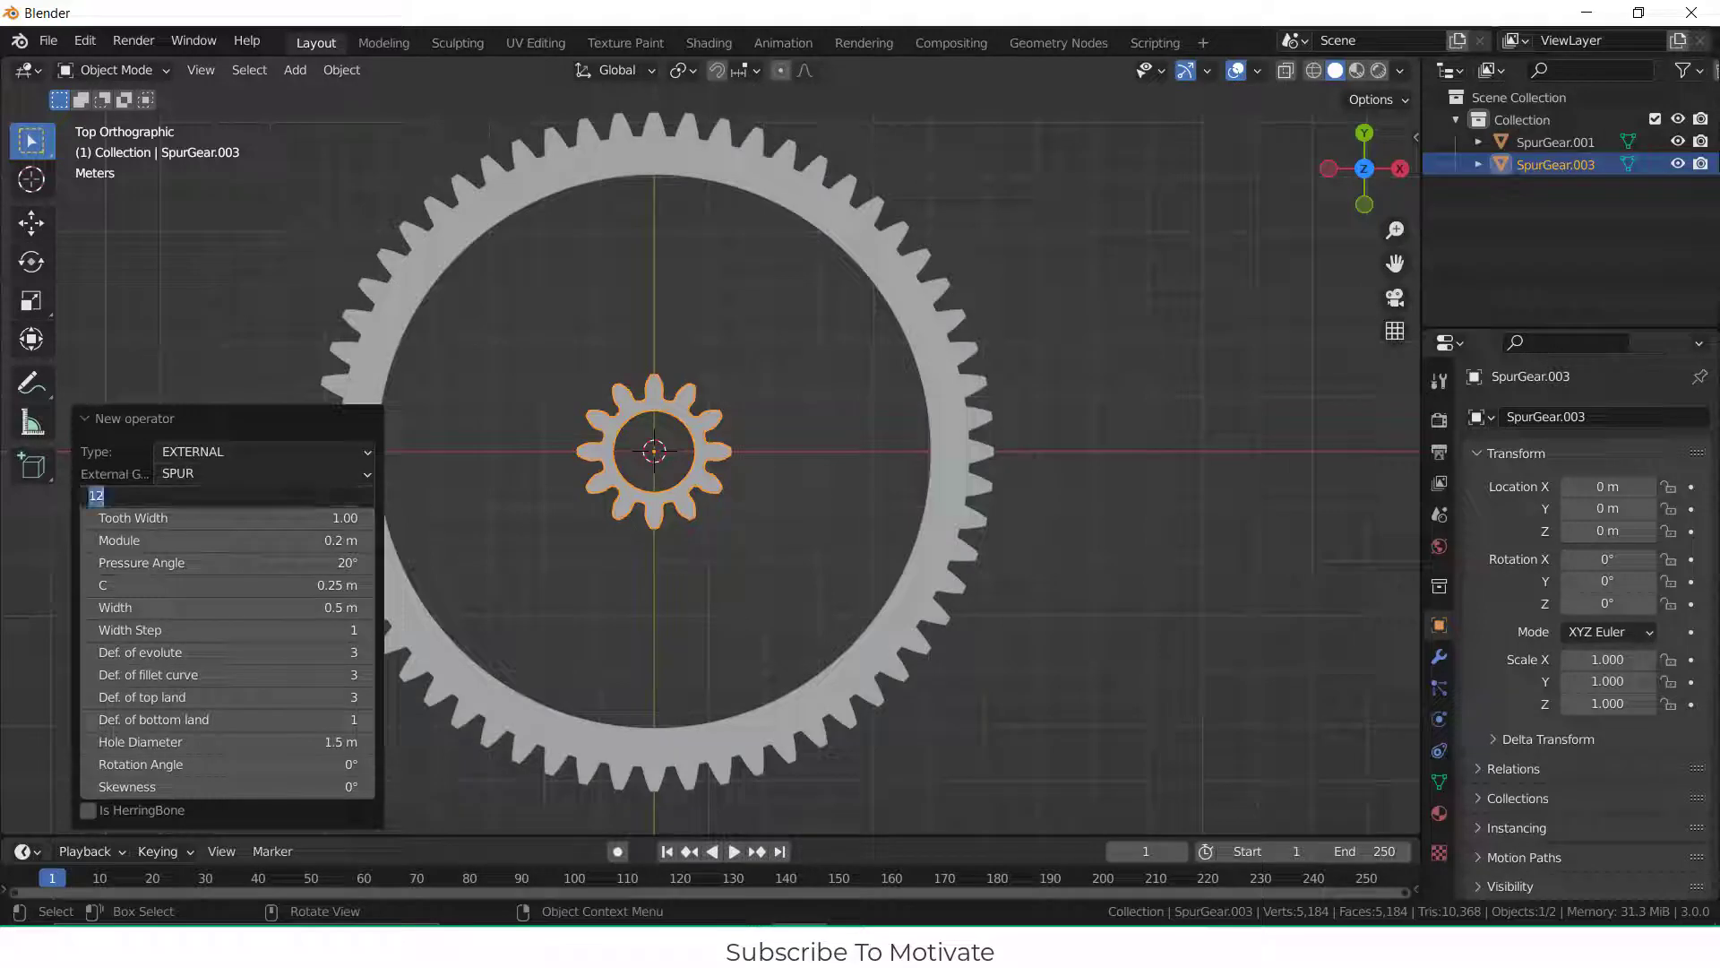
{"action": "type", "text": "2"}
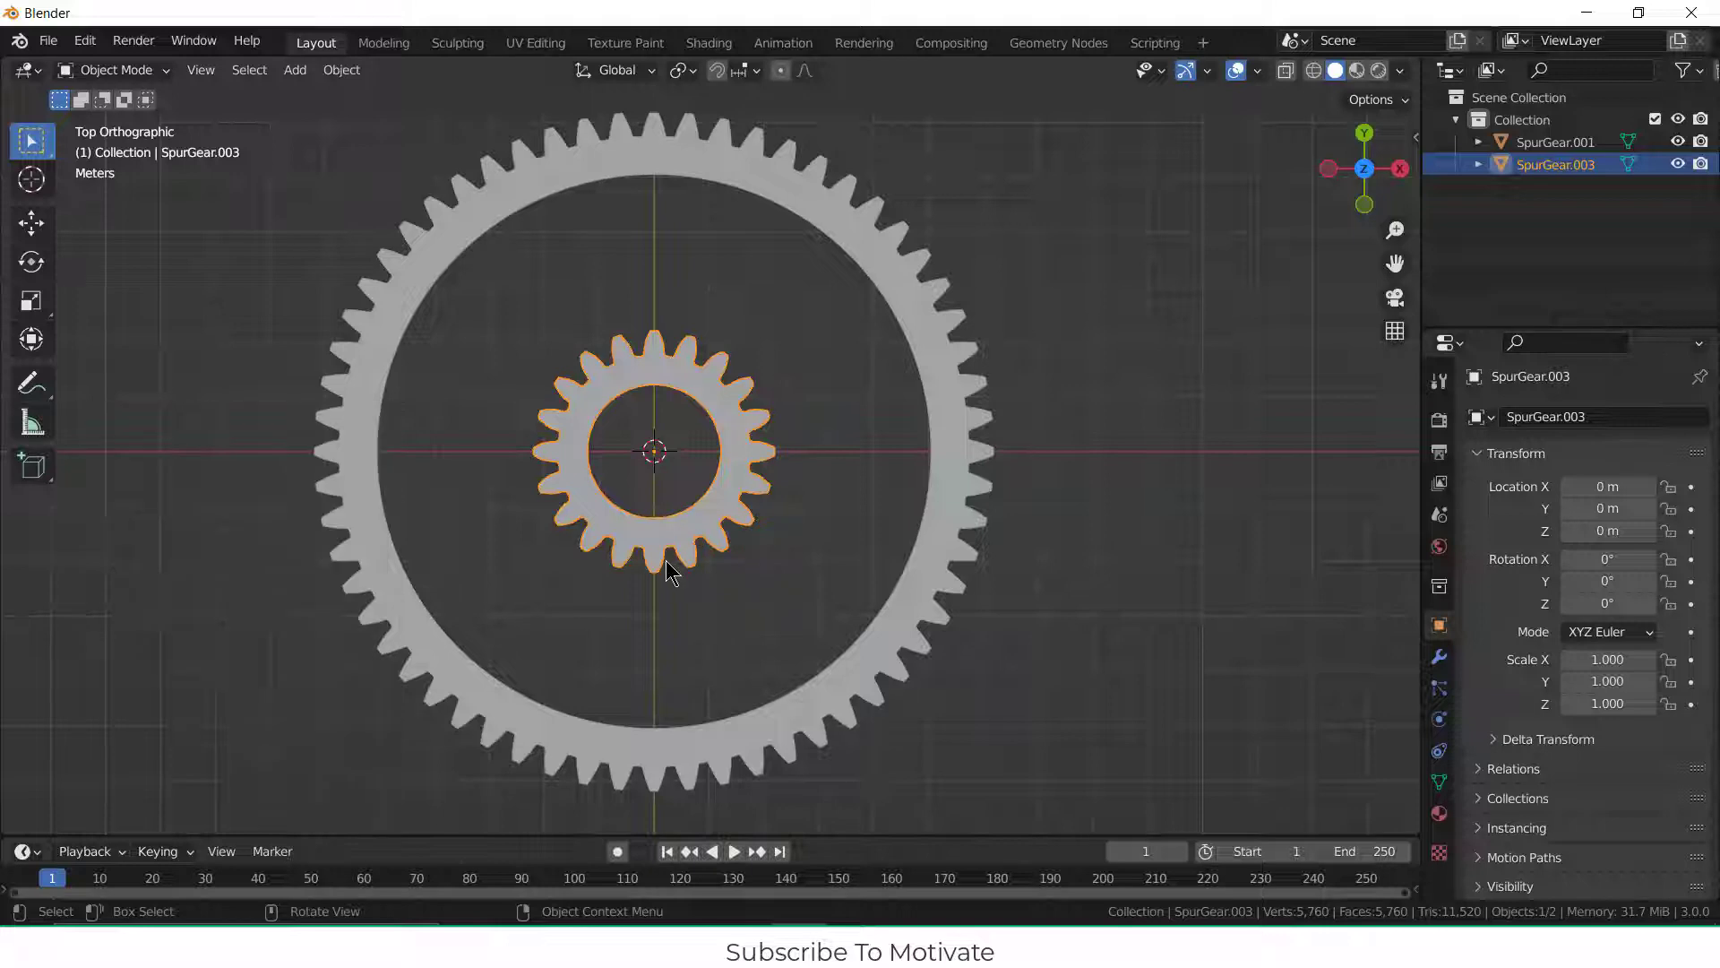
Step: Slide the small gear along X to 8.0184 m so its teeth touch the large gear
{"action": "left_click_drag", "start_coordinate": [654, 450], "coordinate": [944, 450]}
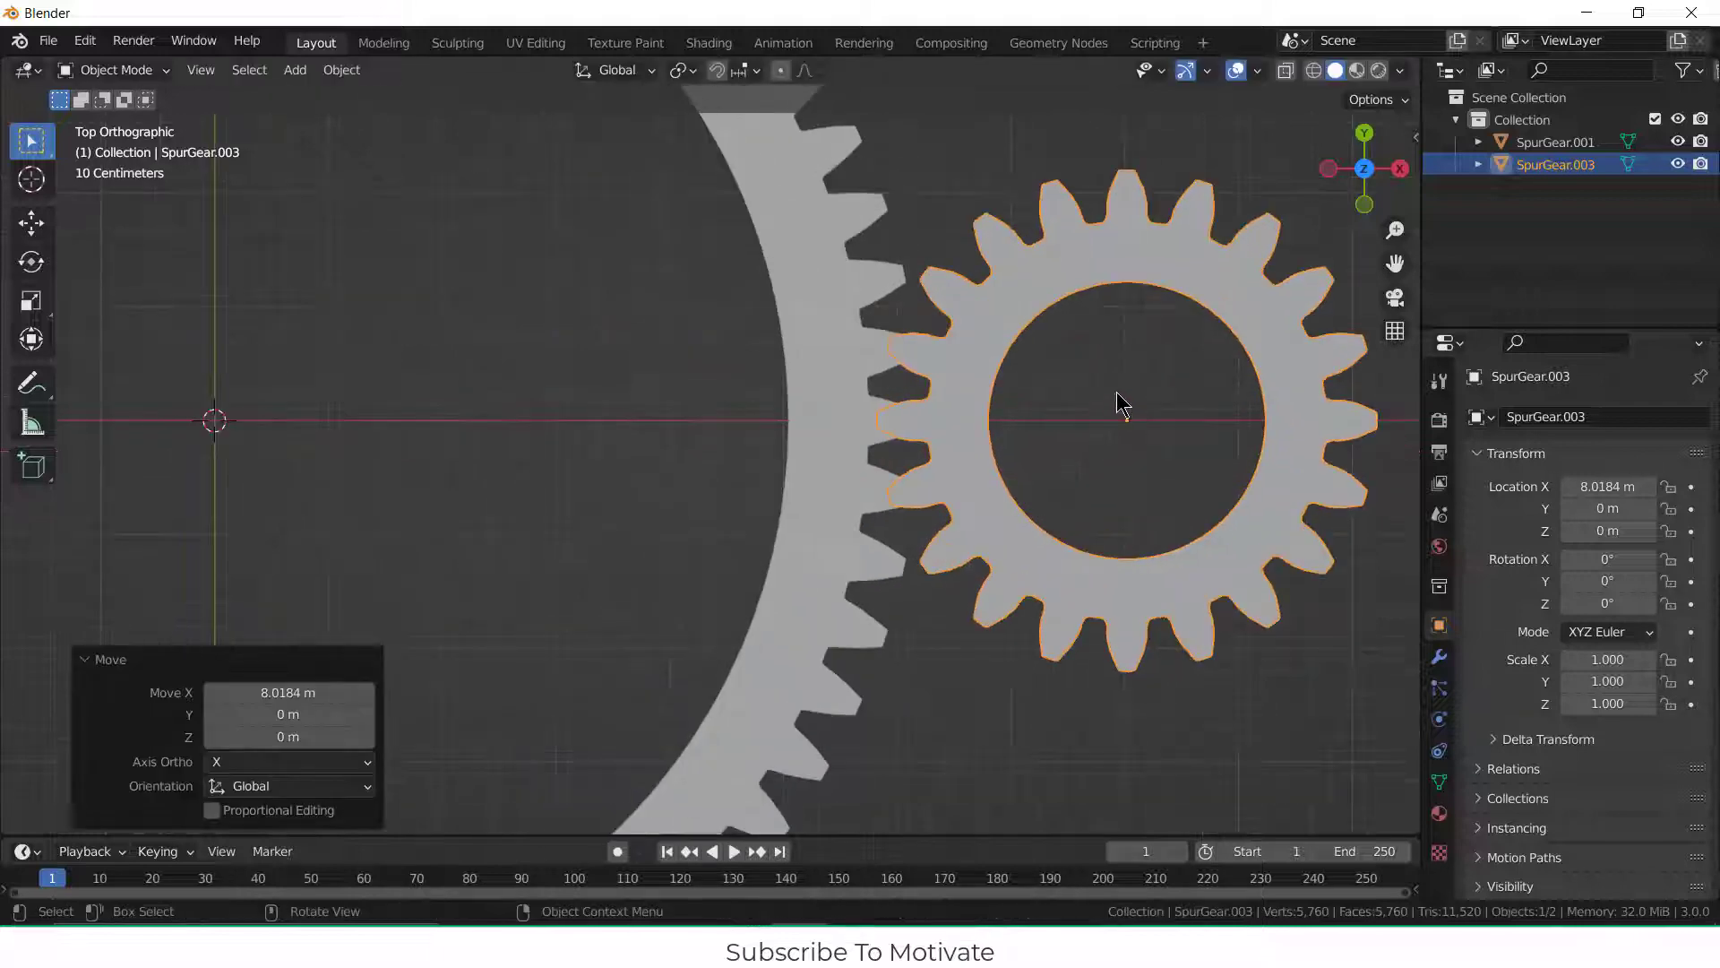
{"action": "key", "text": "r"}
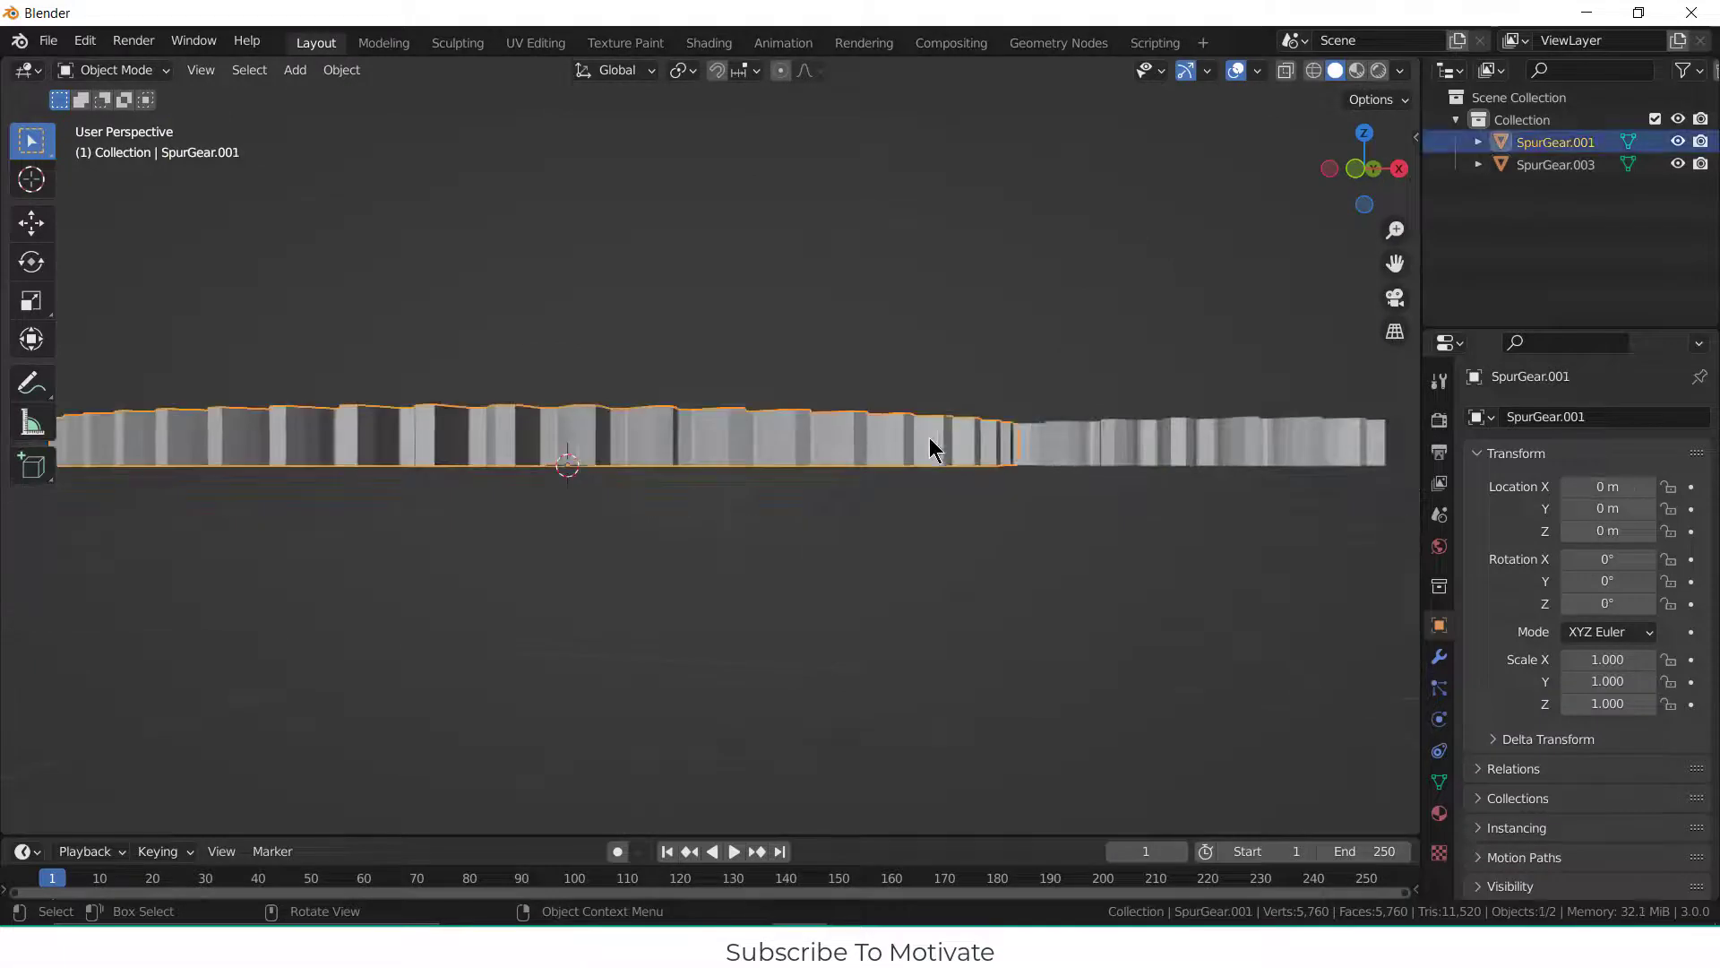
Step: Check the -9.06° tooth fit of both gears in Edit Mode with X-ray on
{"action": "left_click", "coordinate": [1109, 448]}
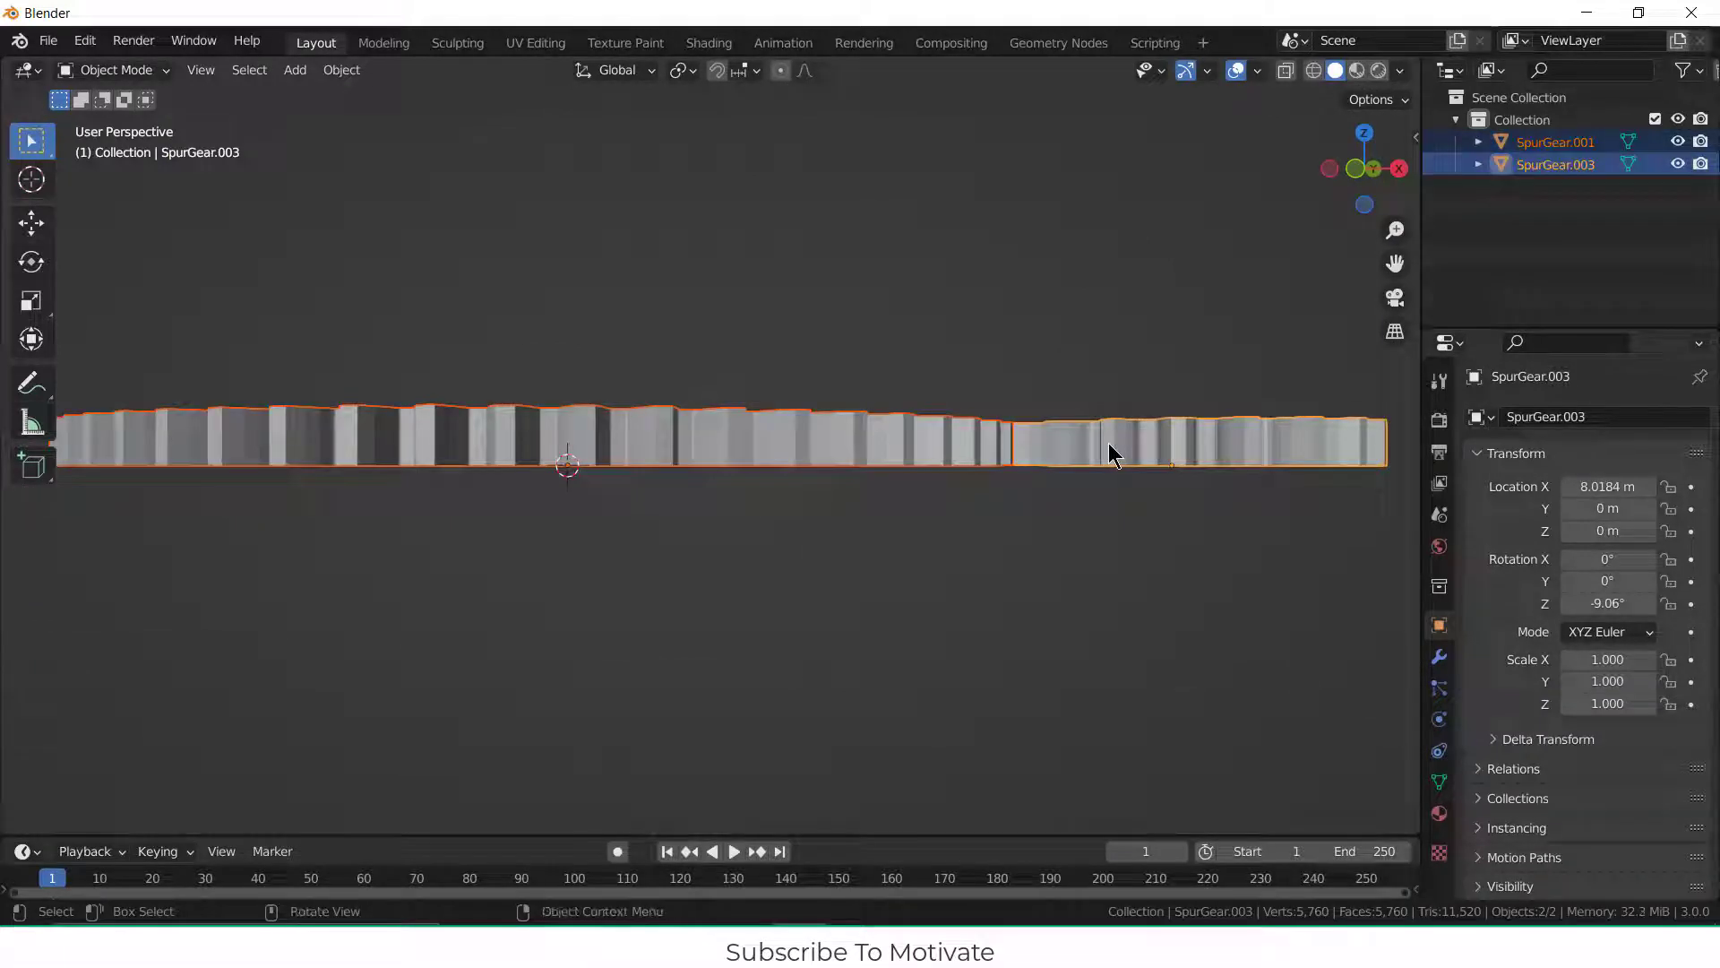
{"action": "key", "text": "Tab"}
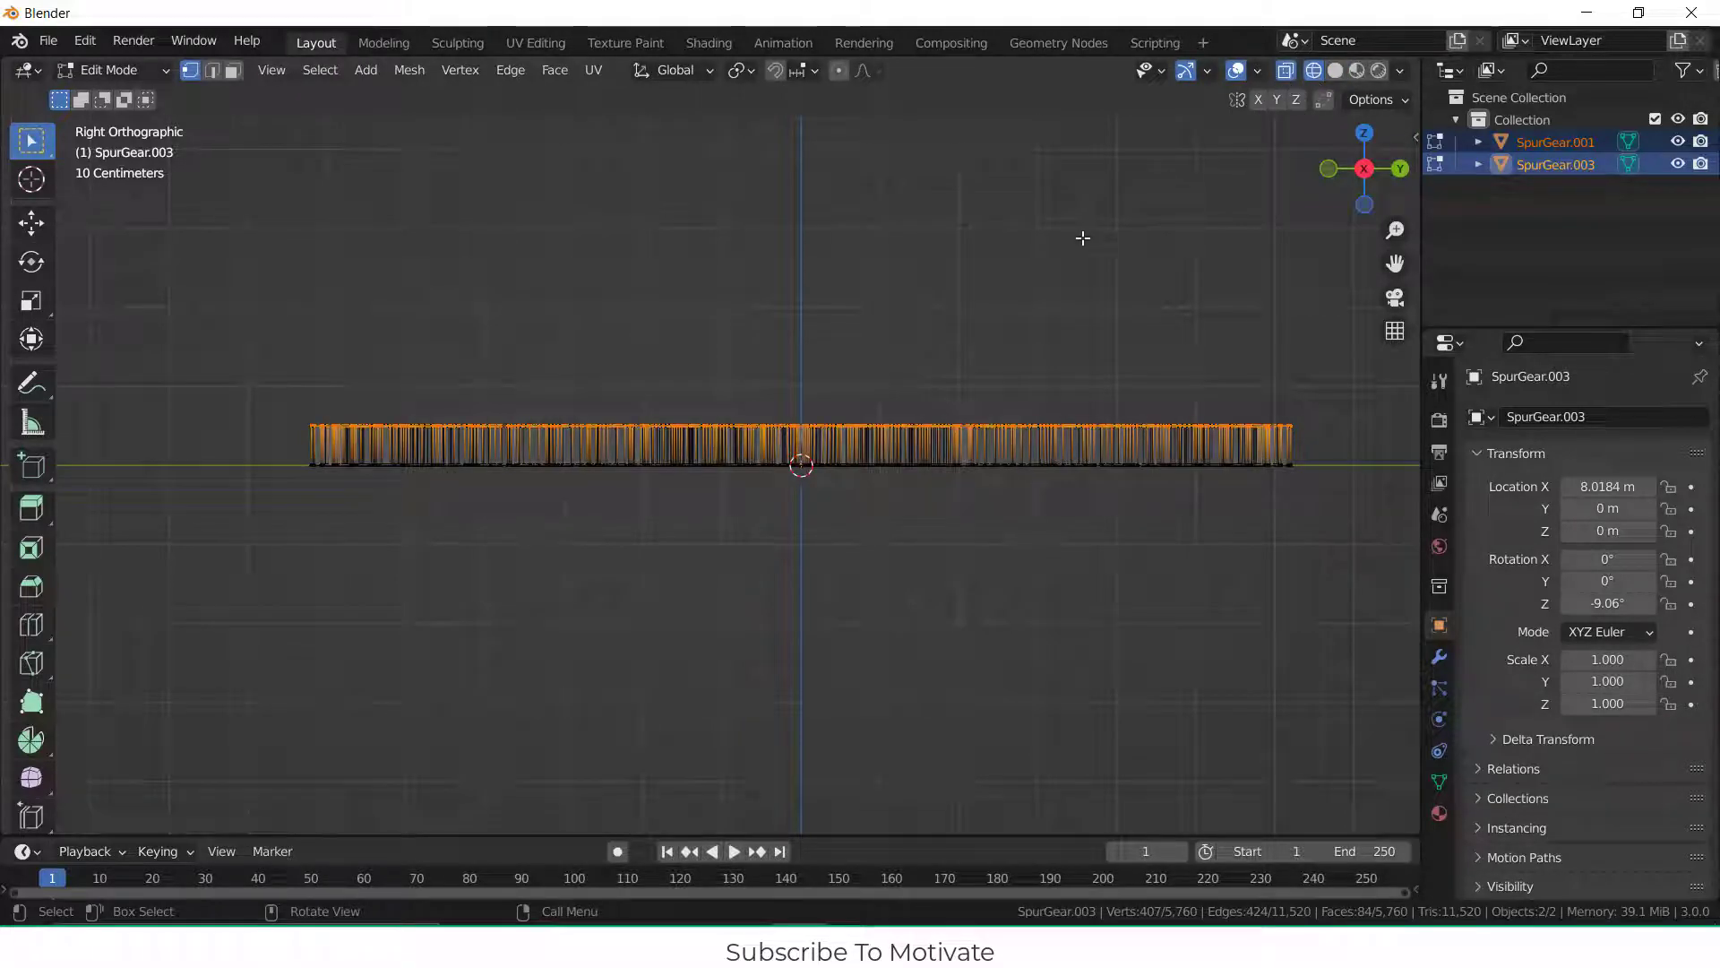
{"action": "left_click_drag", "start_coordinate": [194, 327], "coordinate": [1245, 430]}
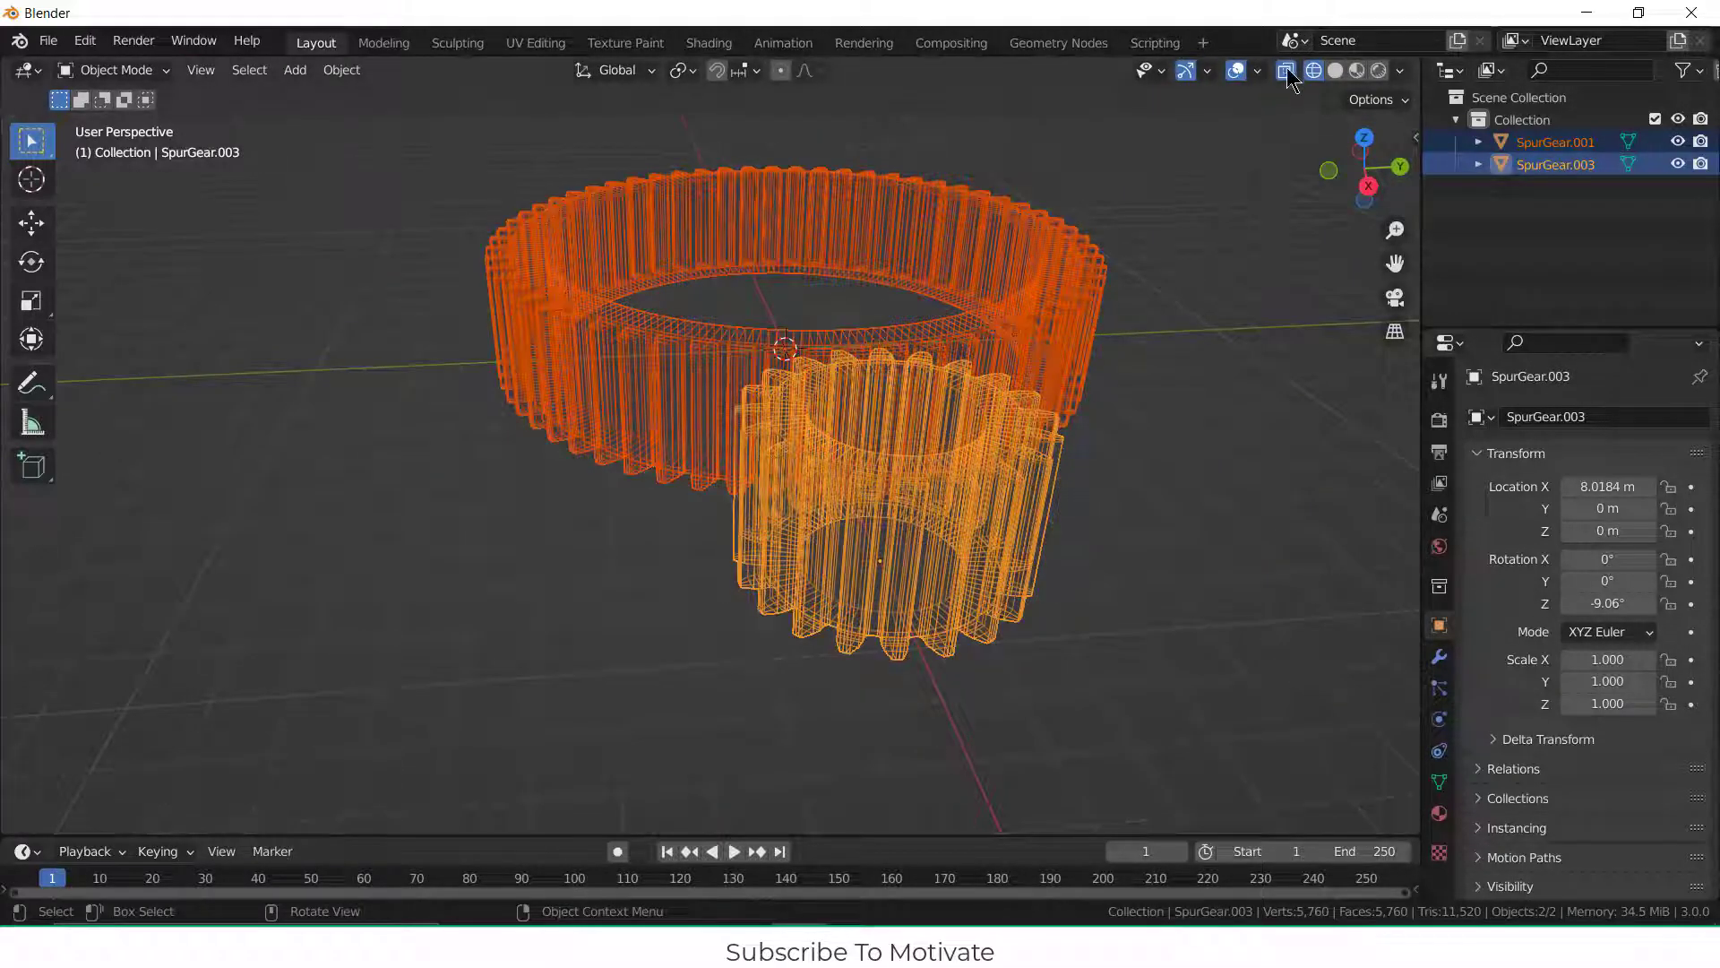
{"action": "left_click", "coordinate": [1335, 70]}
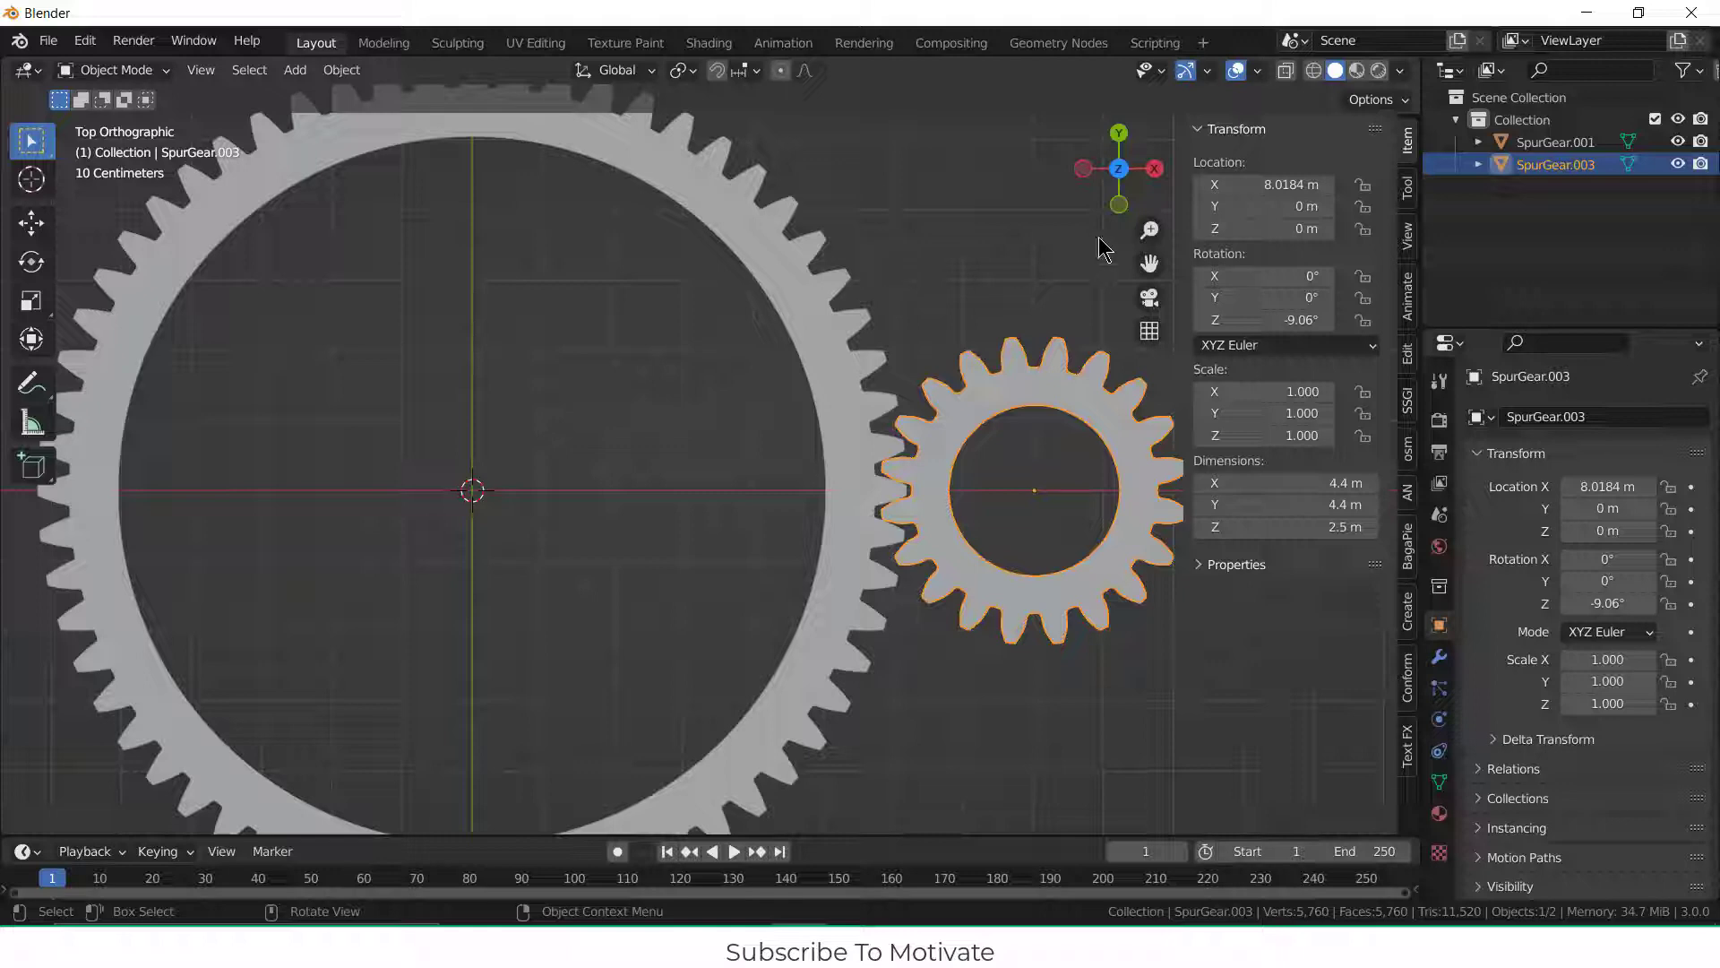
{"action": "mouse_move", "coordinate": [1283, 319]}
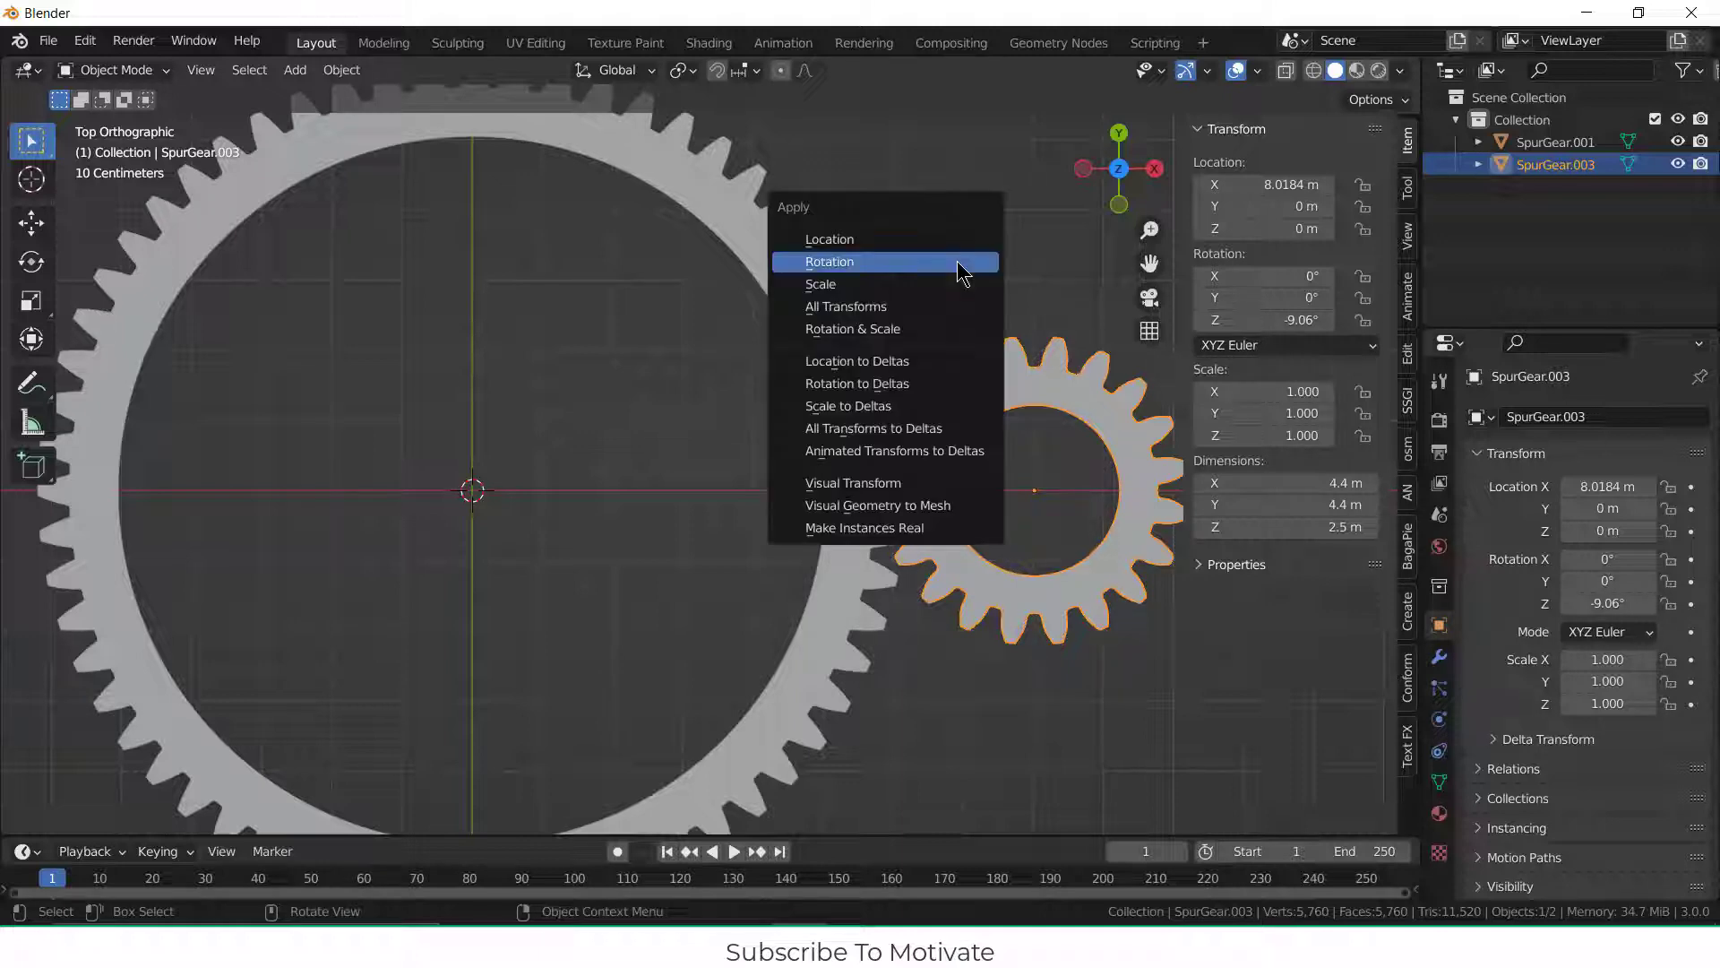
Step: Apply the small gear's -9.06° rotation so its Z rotation reads 0°
{"action": "left_click", "coordinate": [830, 260]}
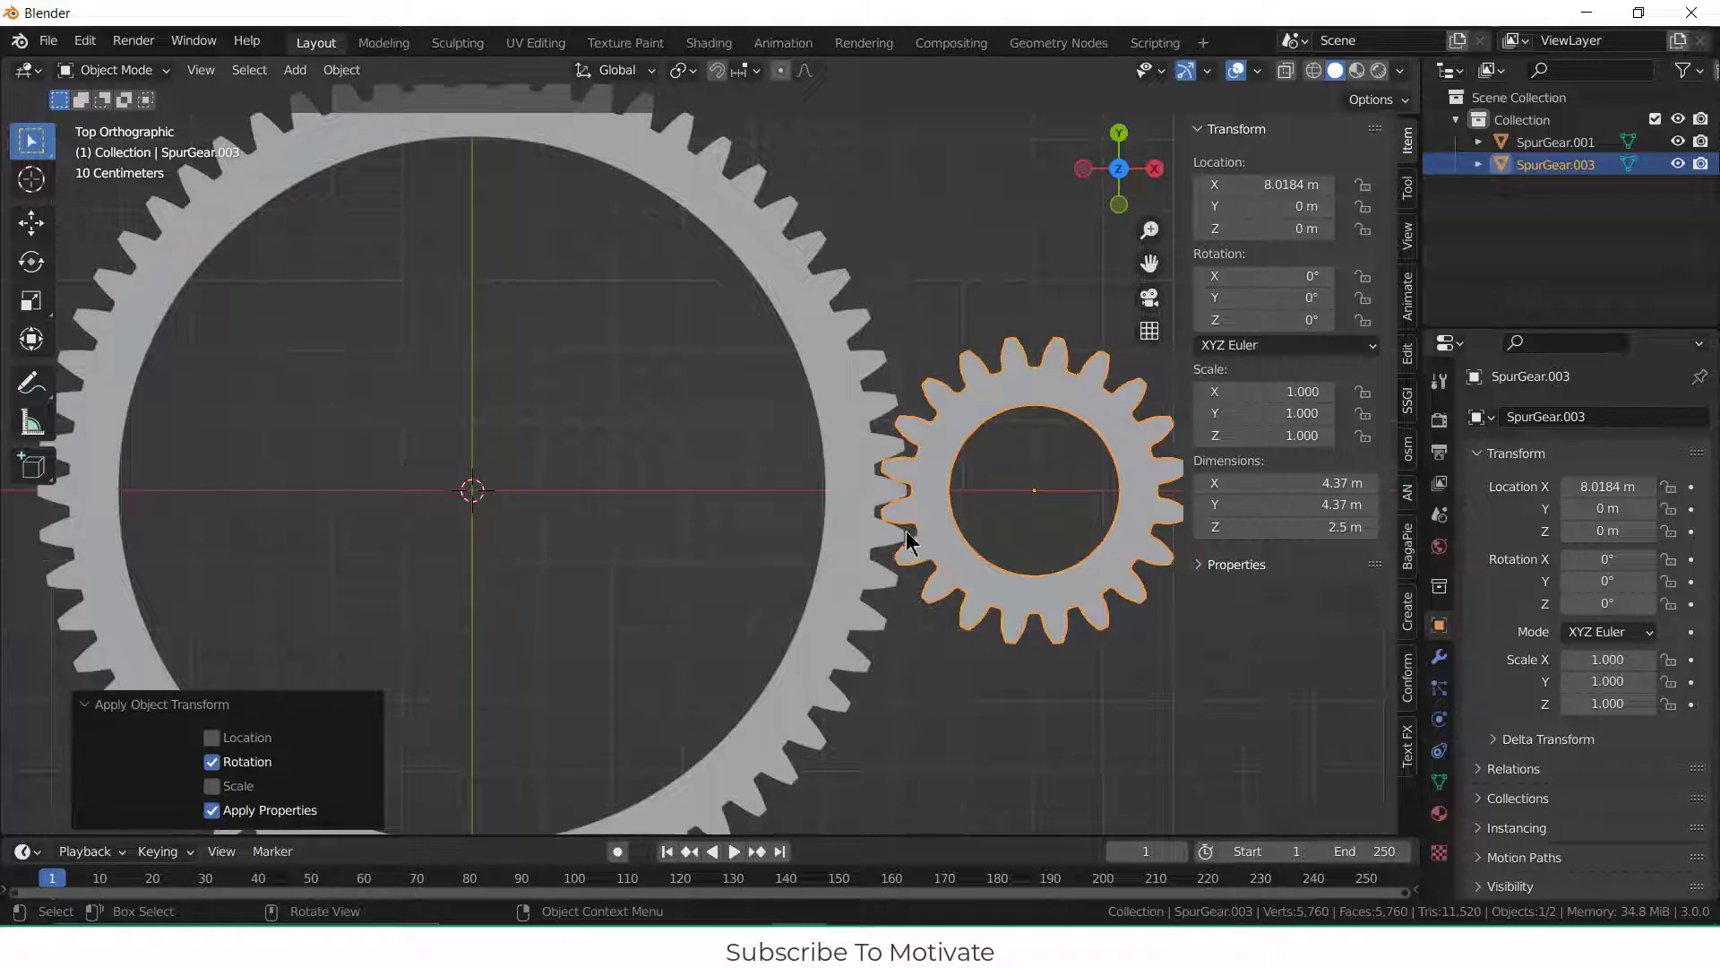
{"action": "mouse_move", "coordinate": [915, 495]}
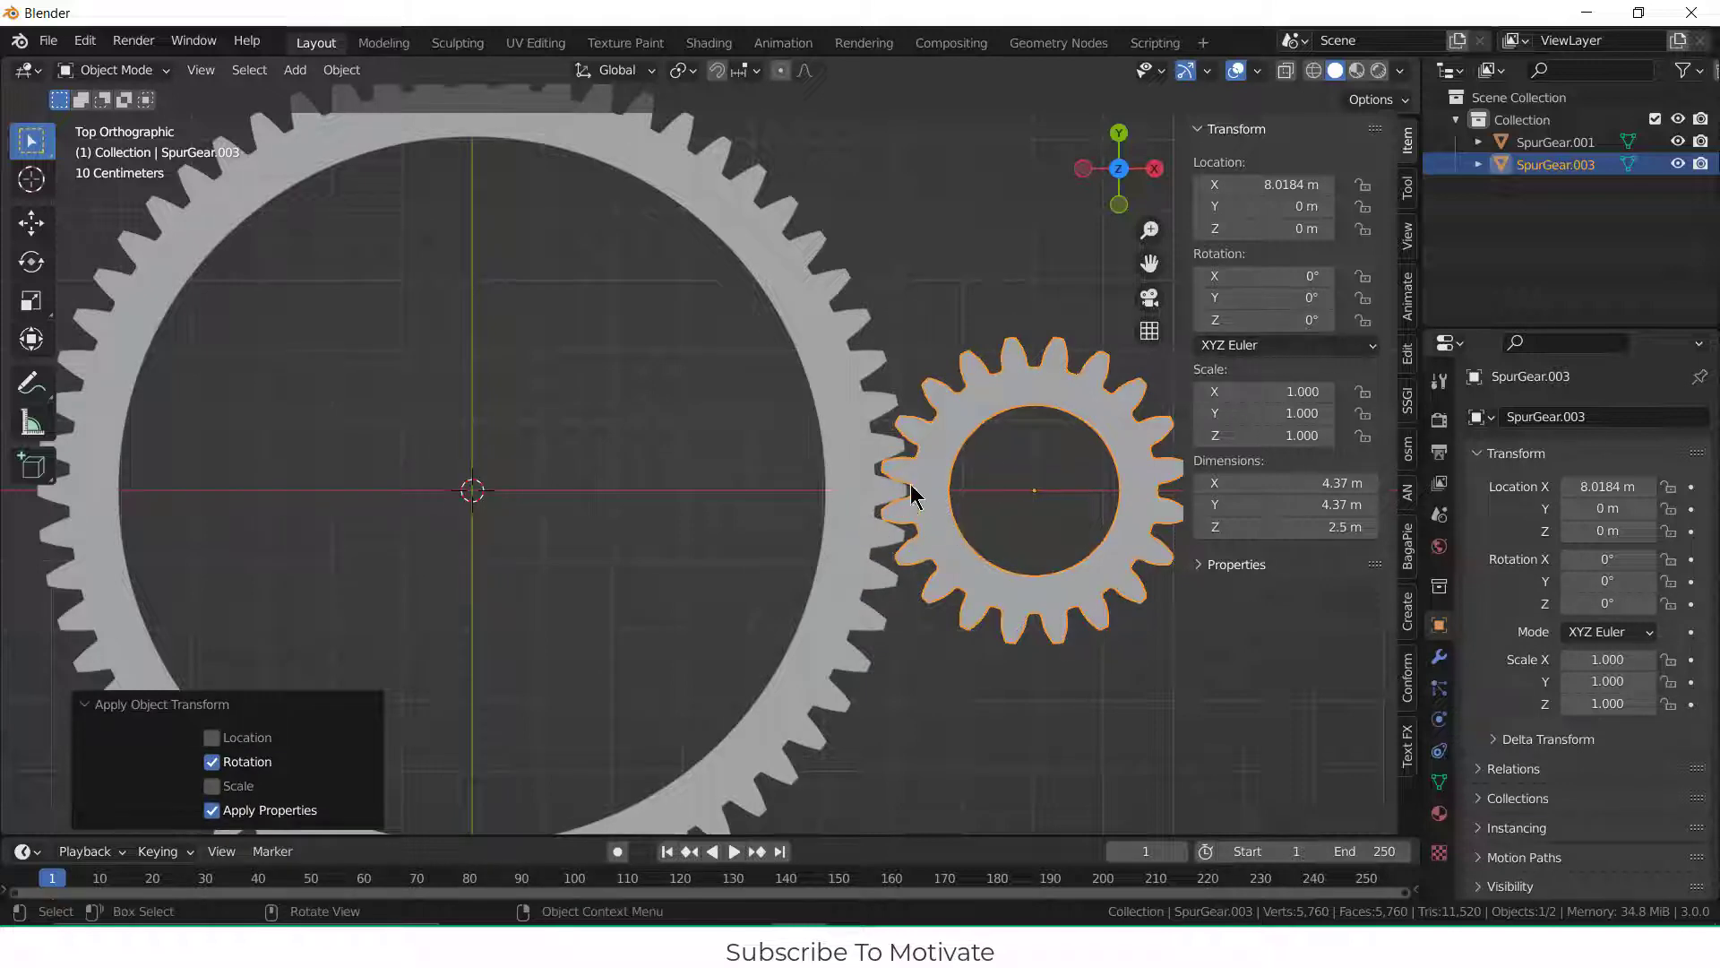
{"action": "scroll", "scroll_direction": "down", "scroll_amount": 3}
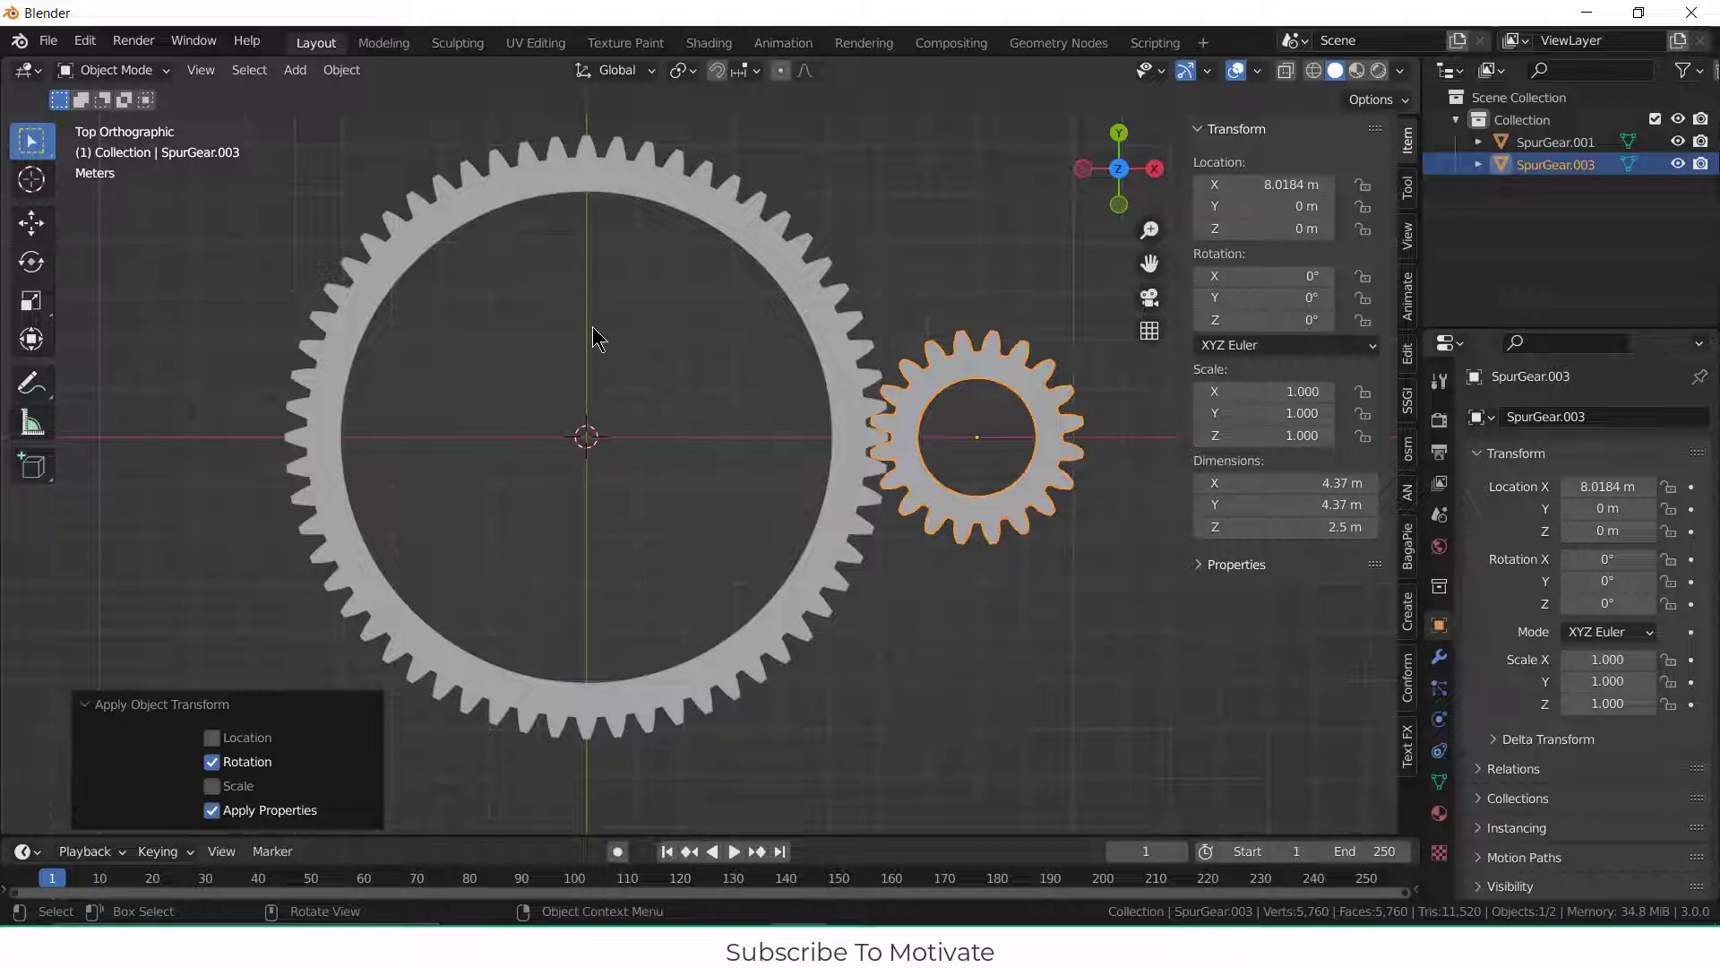
Step: Add a Plain Axes empty at the origin and copy its Z rotation as a driver
{"action": "left_click", "coordinate": [294, 69]}
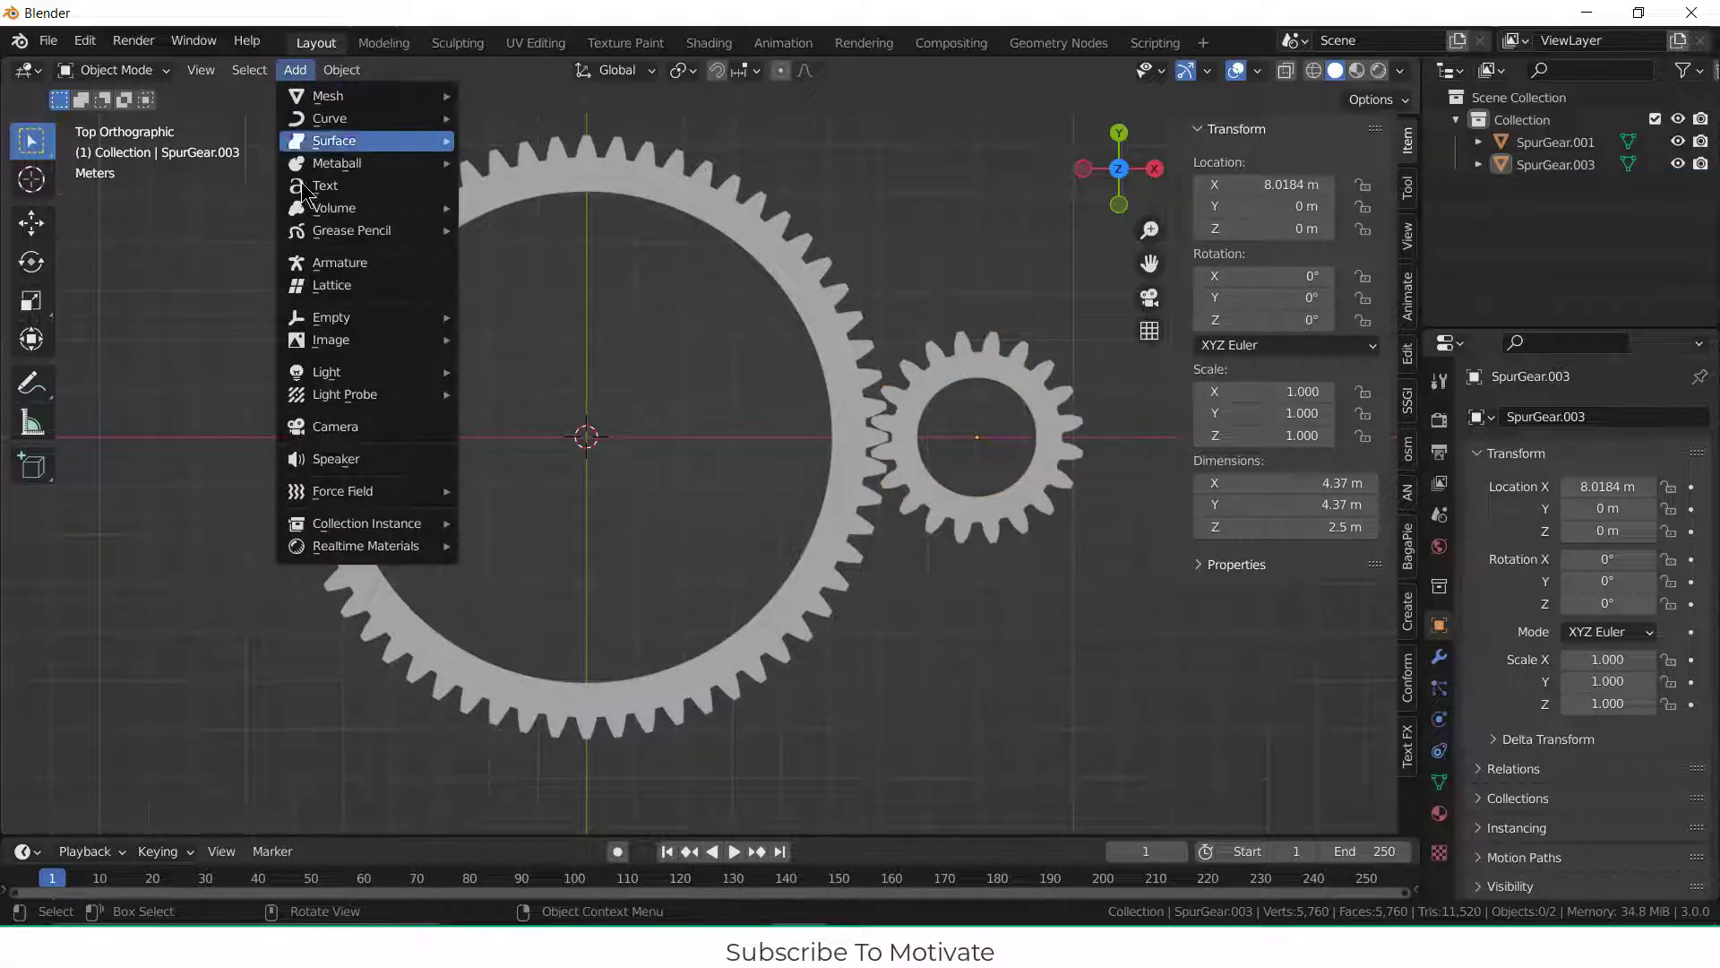
{"action": "mouse_move", "coordinate": [332, 317]}
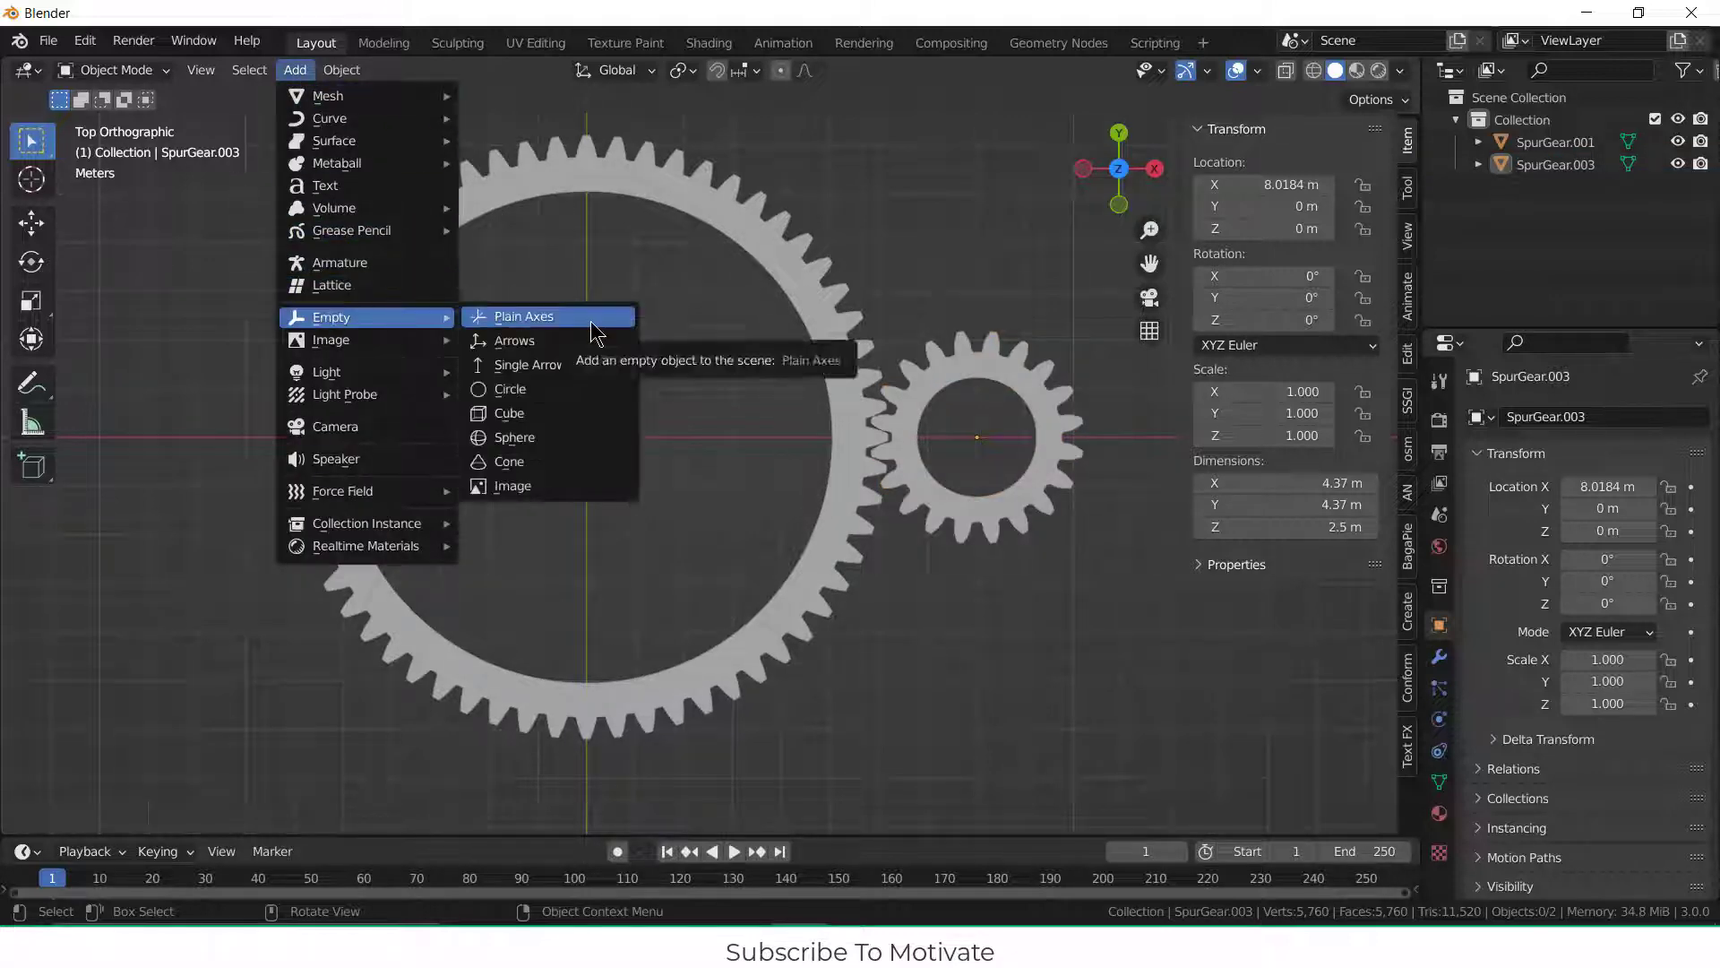
{"action": "left_click", "coordinate": [524, 316]}
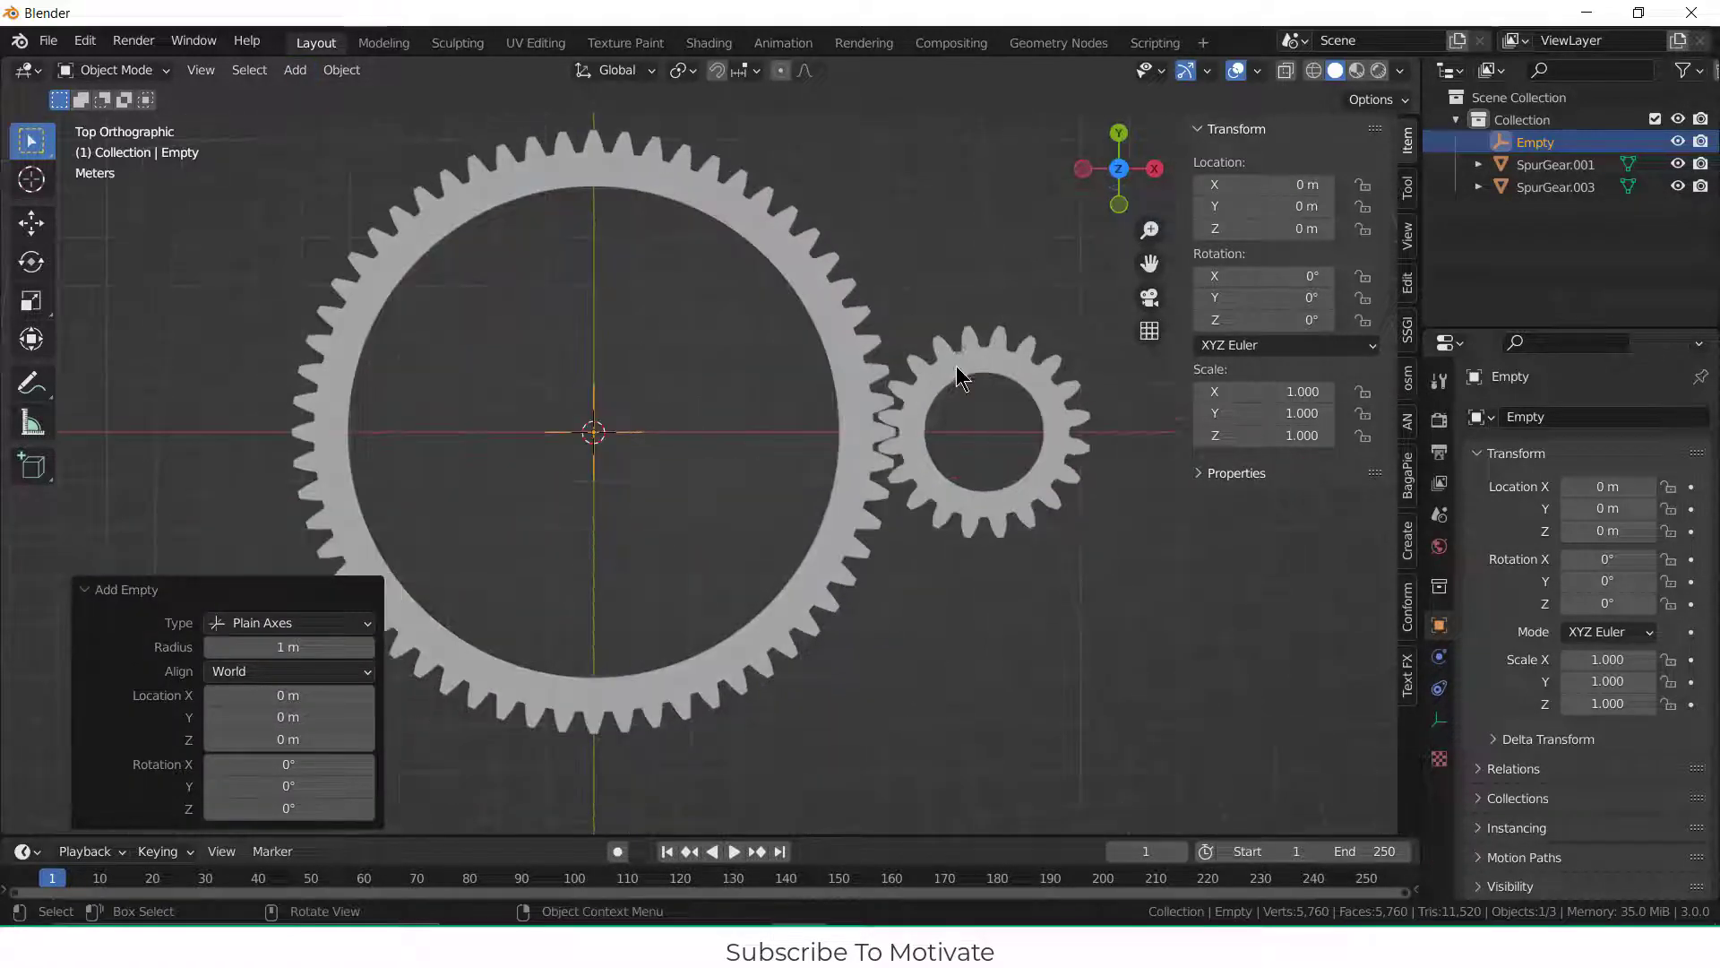
{"action": "left_click", "coordinate": [976, 429]}
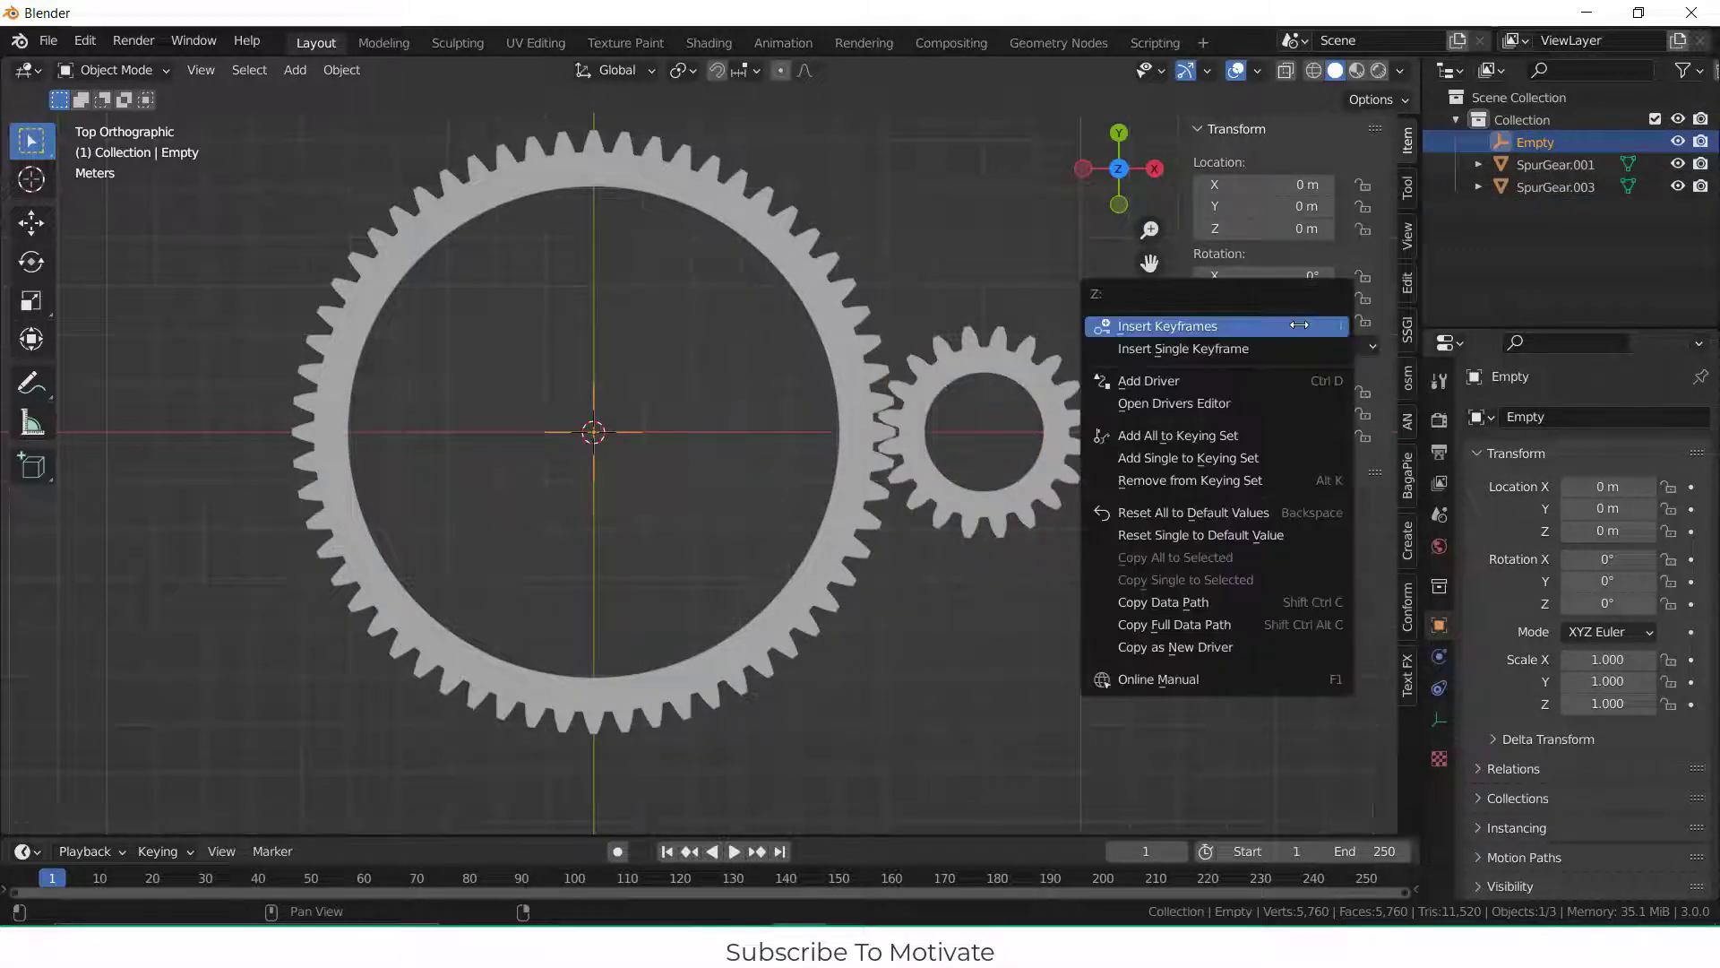
{"action": "mouse_move", "coordinate": [1174, 625]}
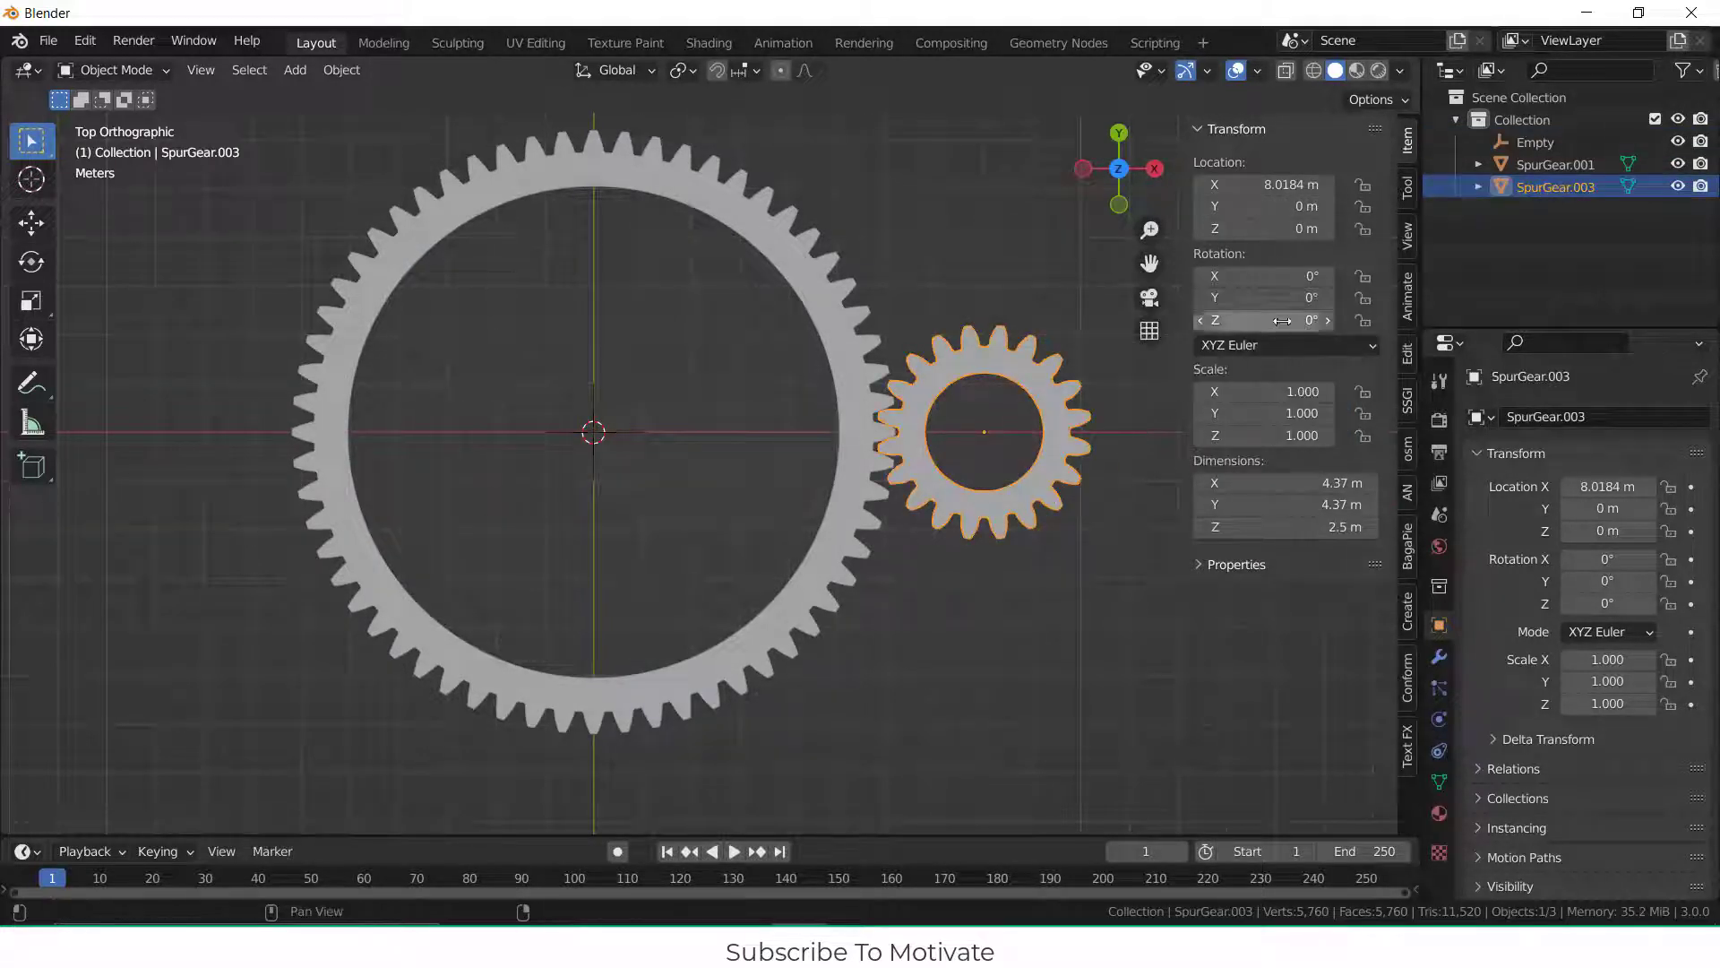
Step: Paste the driver onto the small gear's Z rotation as a Scripted Expression
{"action": "right_click", "coordinate": [1284, 319]}
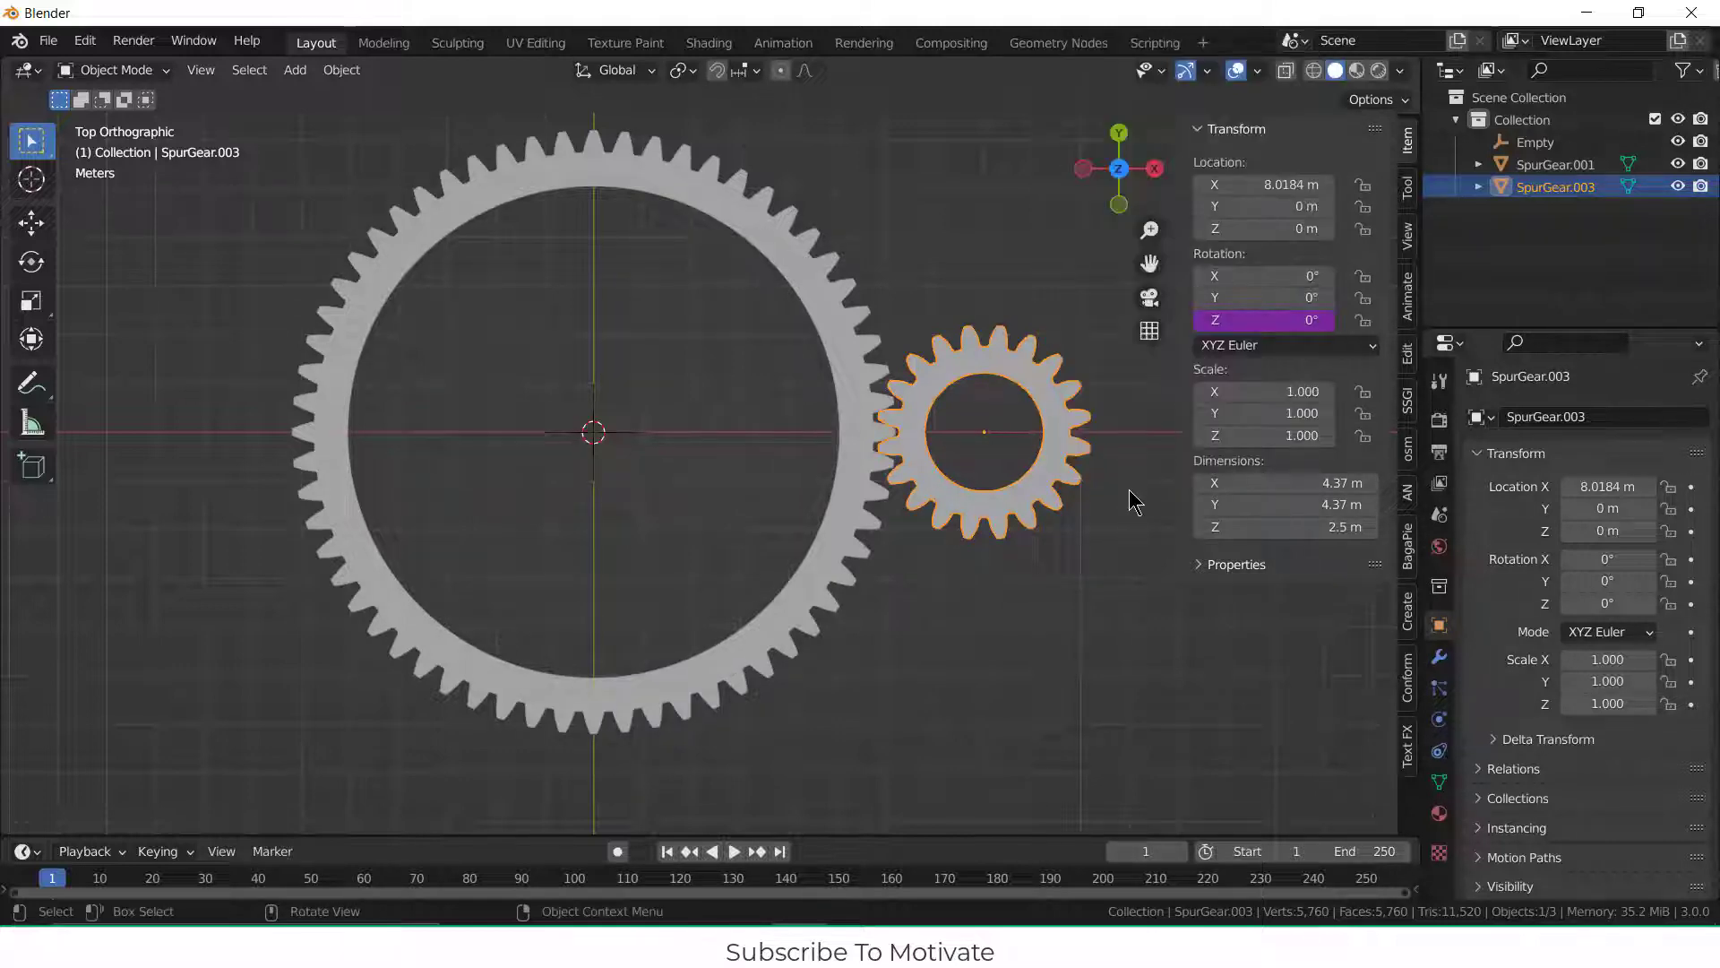
{"action": "right_click", "coordinate": [1300, 319]}
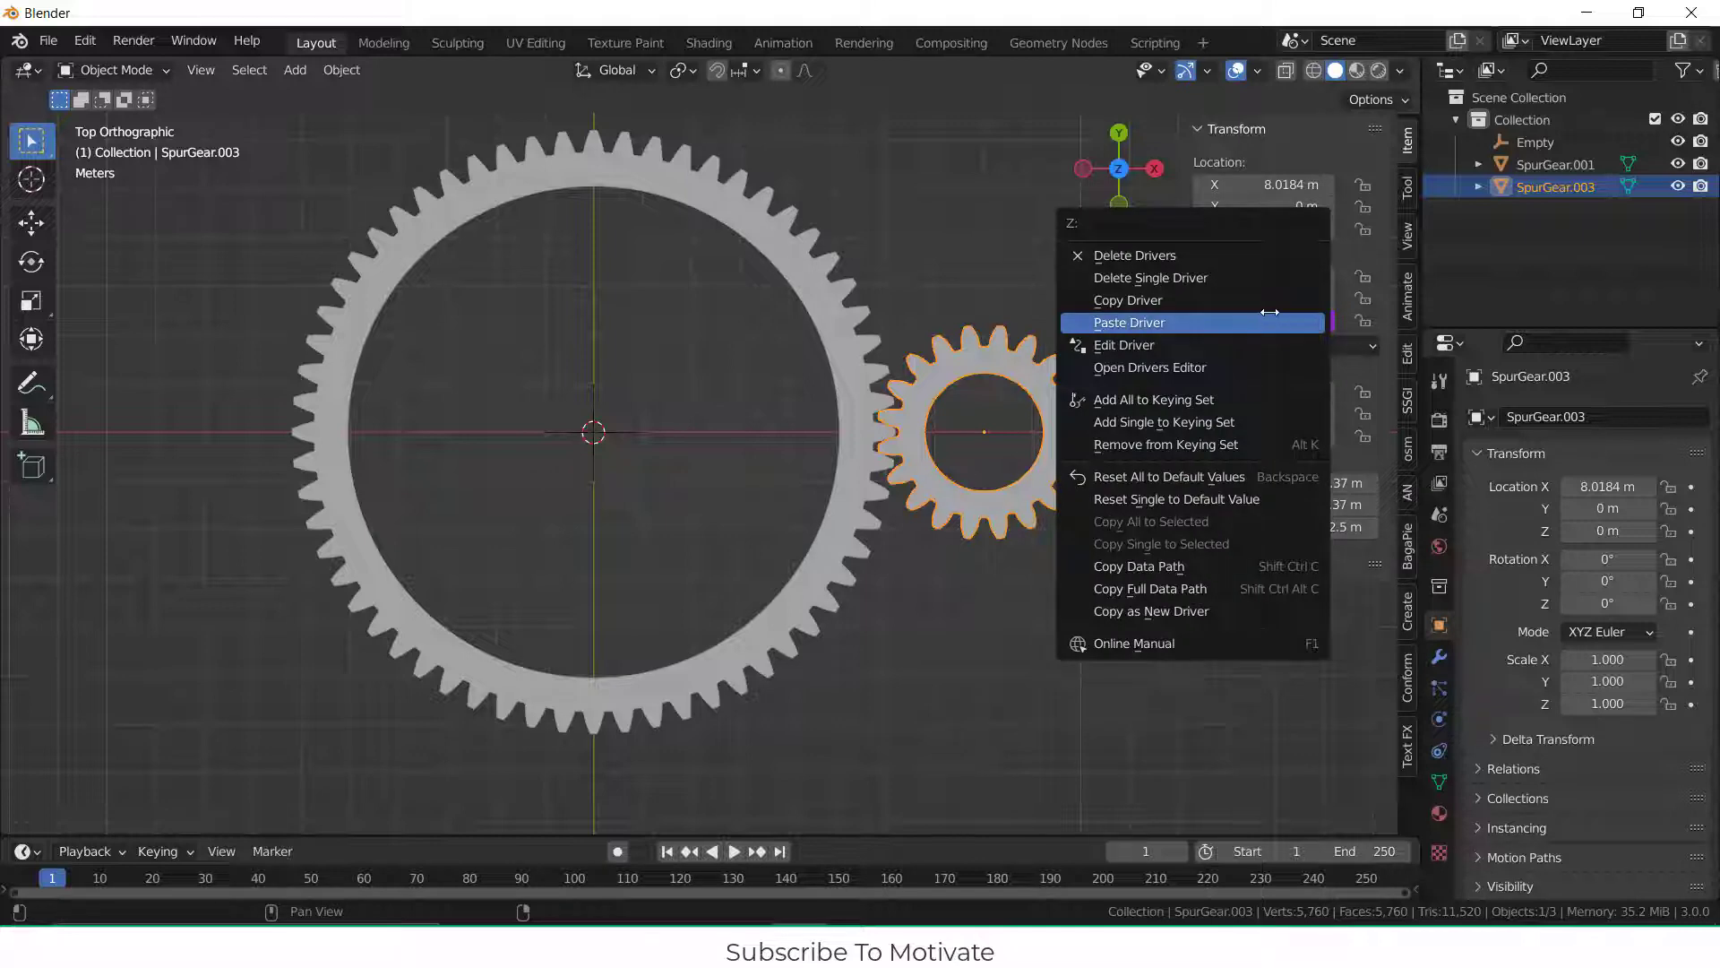
{"action": "left_click", "coordinate": [1123, 344]}
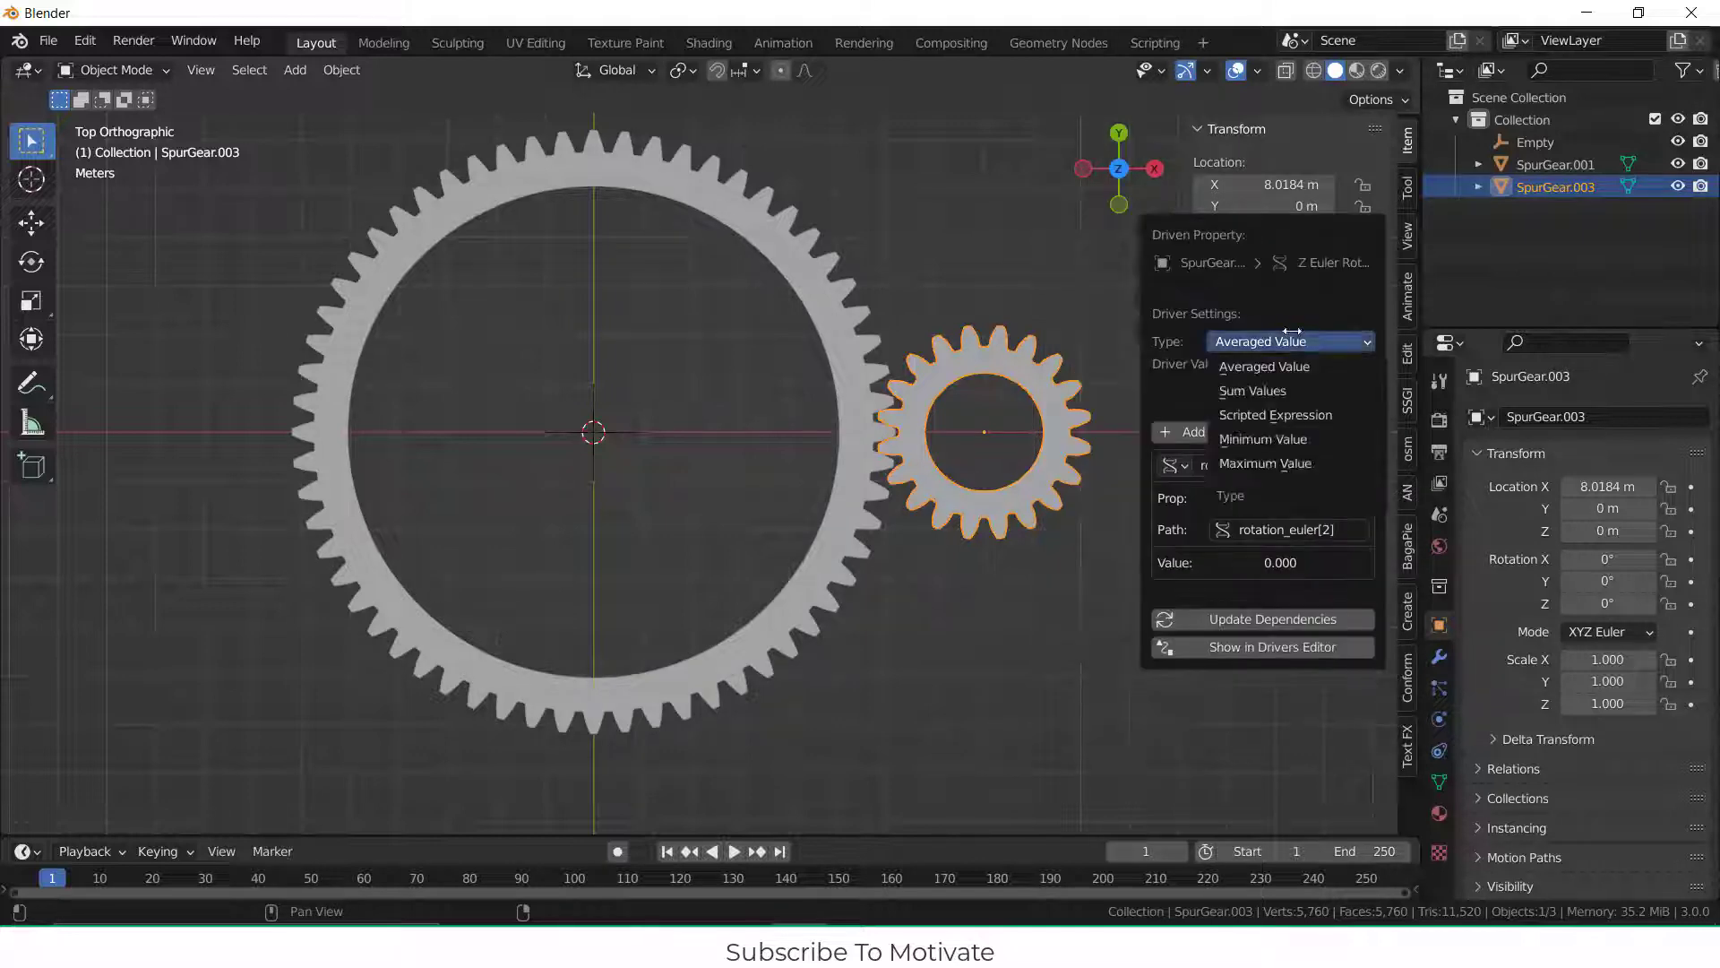
{"action": "left_click", "coordinate": [1275, 414]}
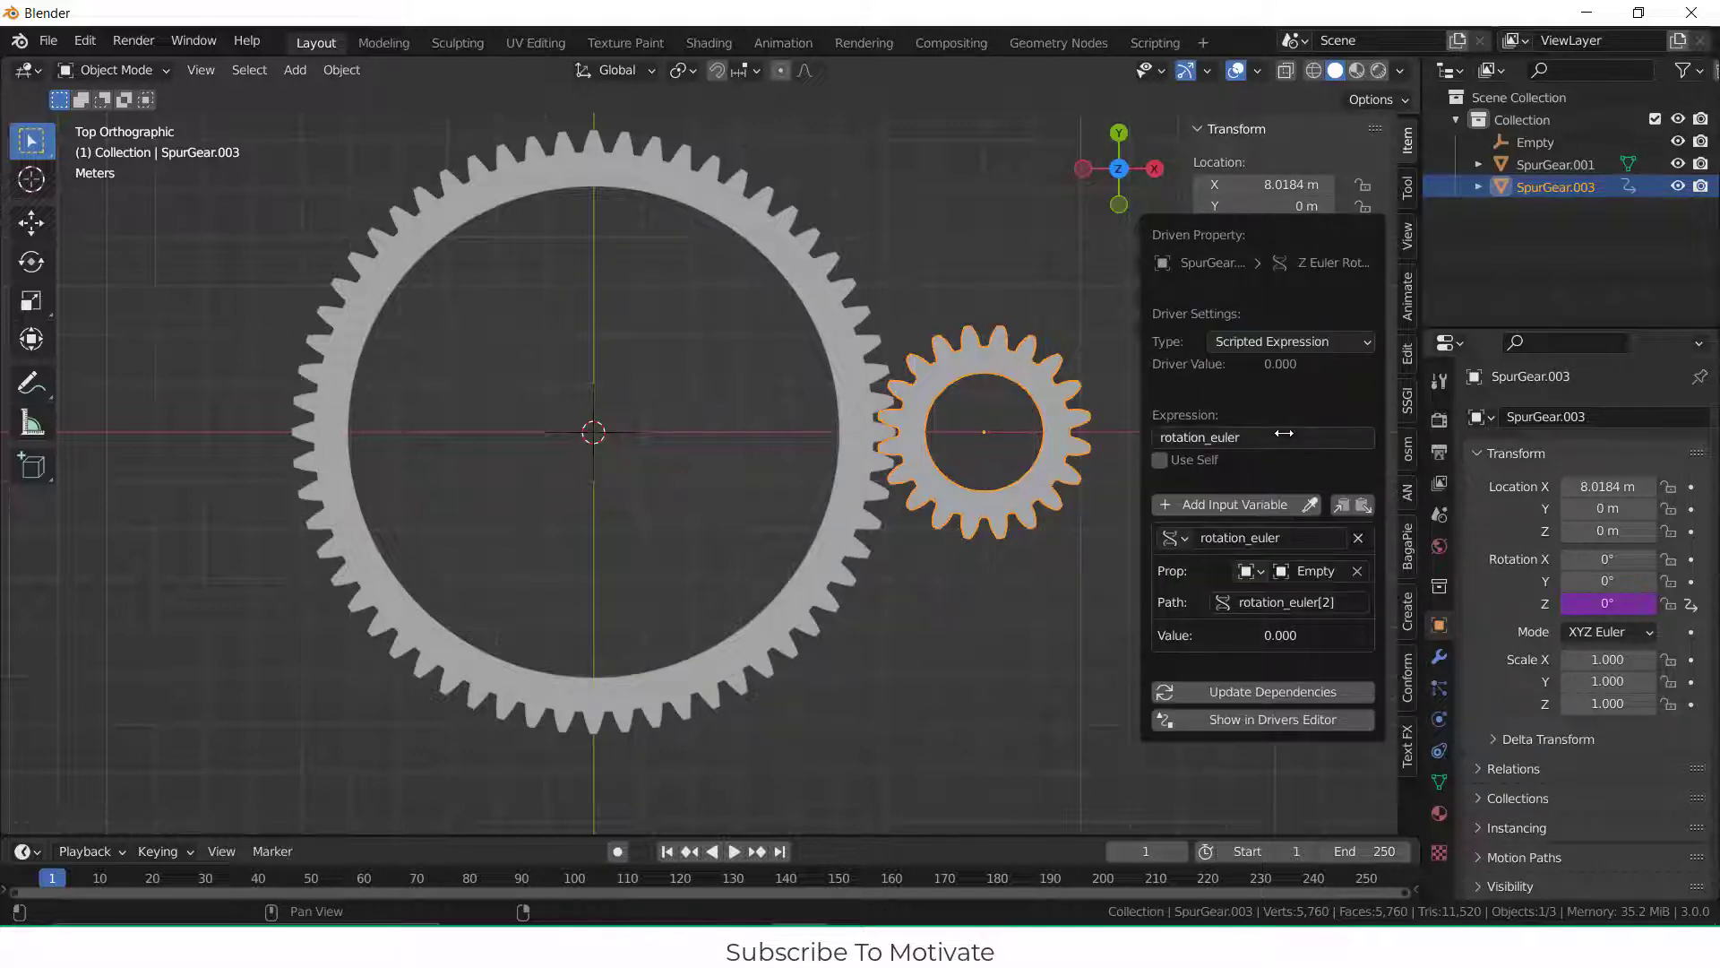
{"action": "mouse_move", "coordinate": [1262, 436]}
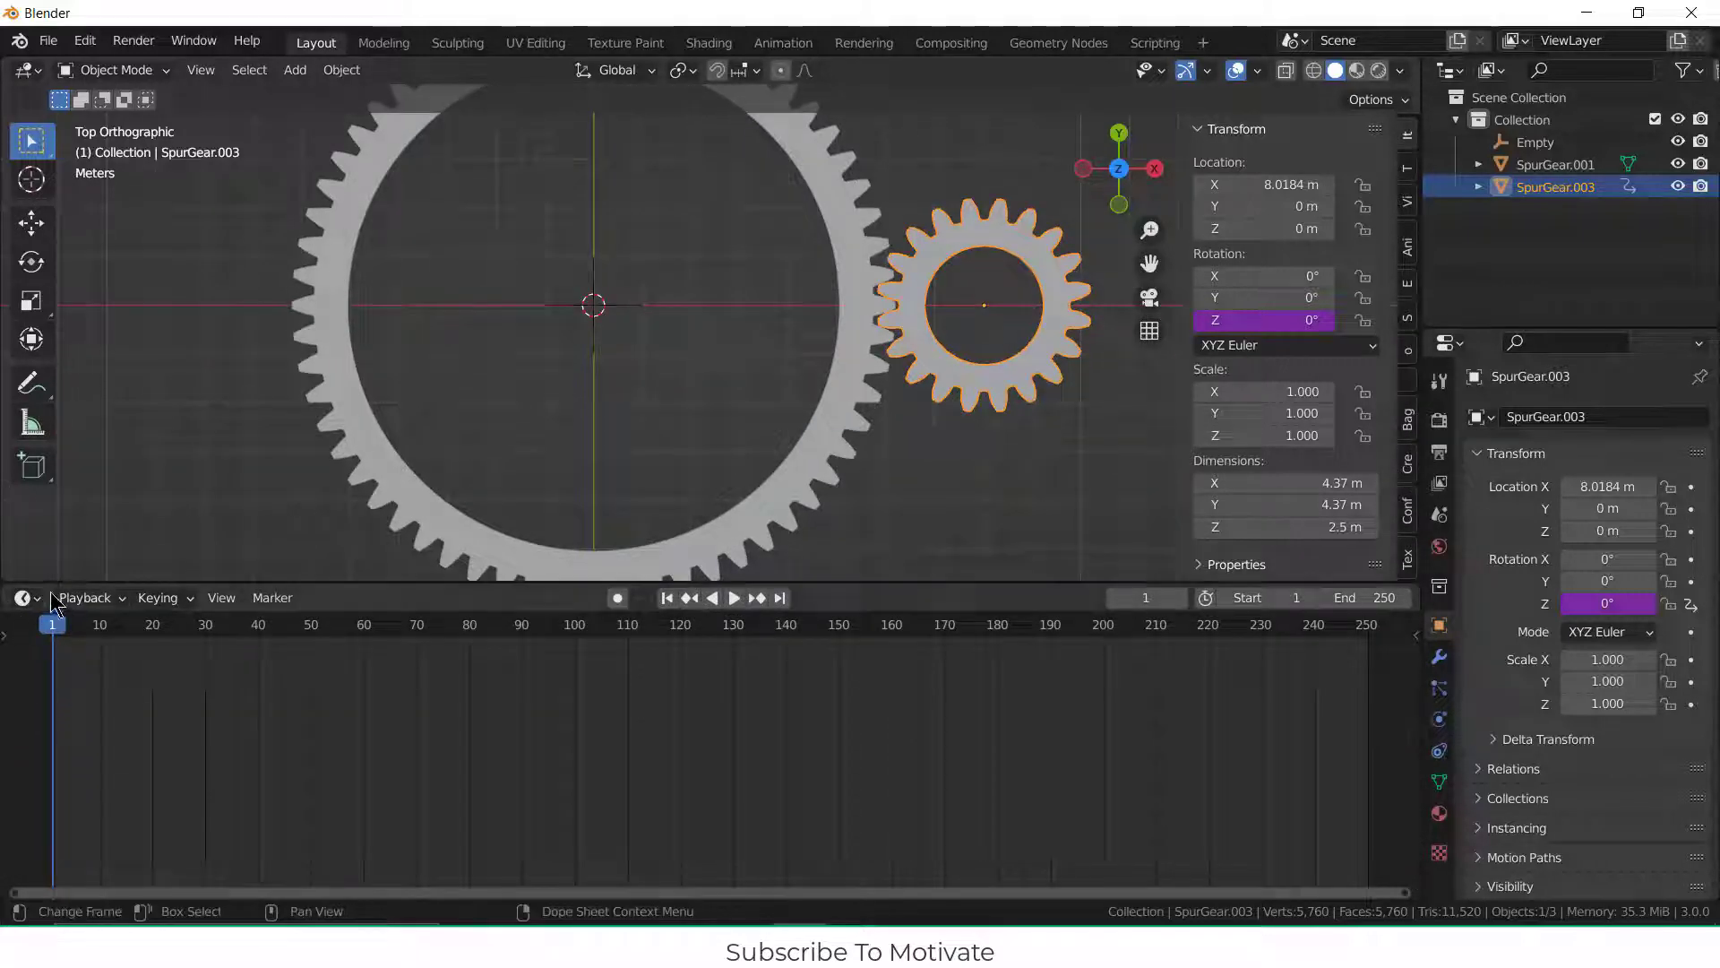
Step: Switch the lower area to the Drivers editor and select the central empty
{"action": "left_click", "coordinate": [18, 597]}
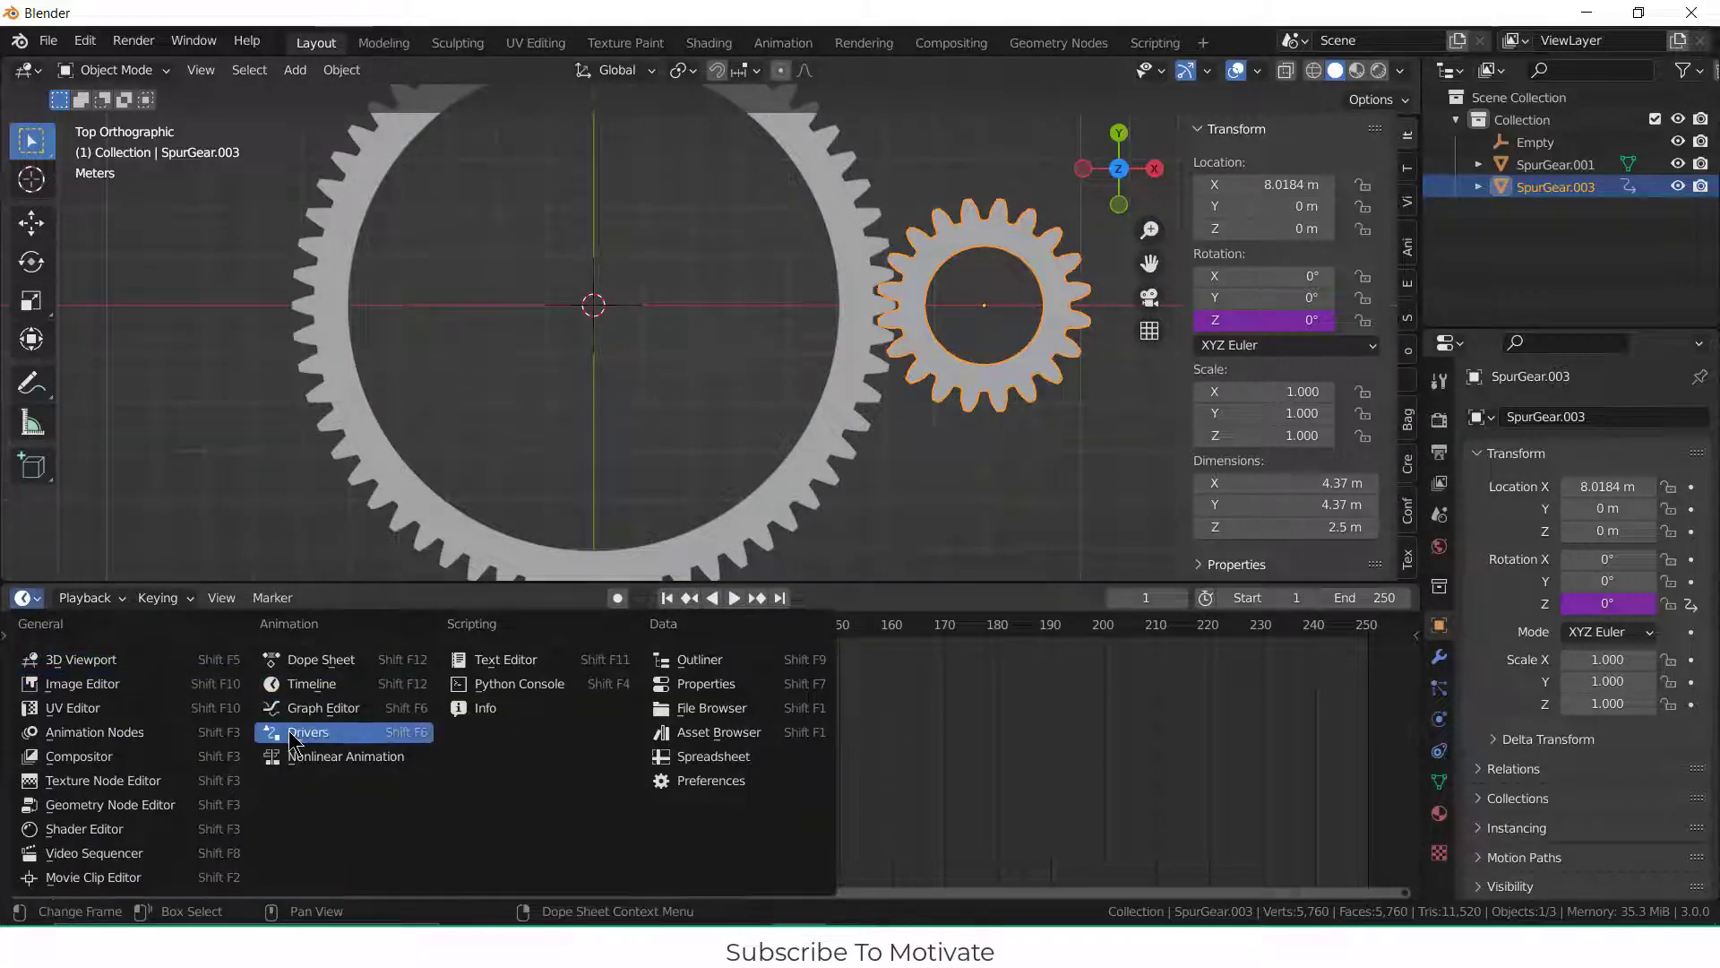
{"action": "left_click", "coordinate": [309, 732]}
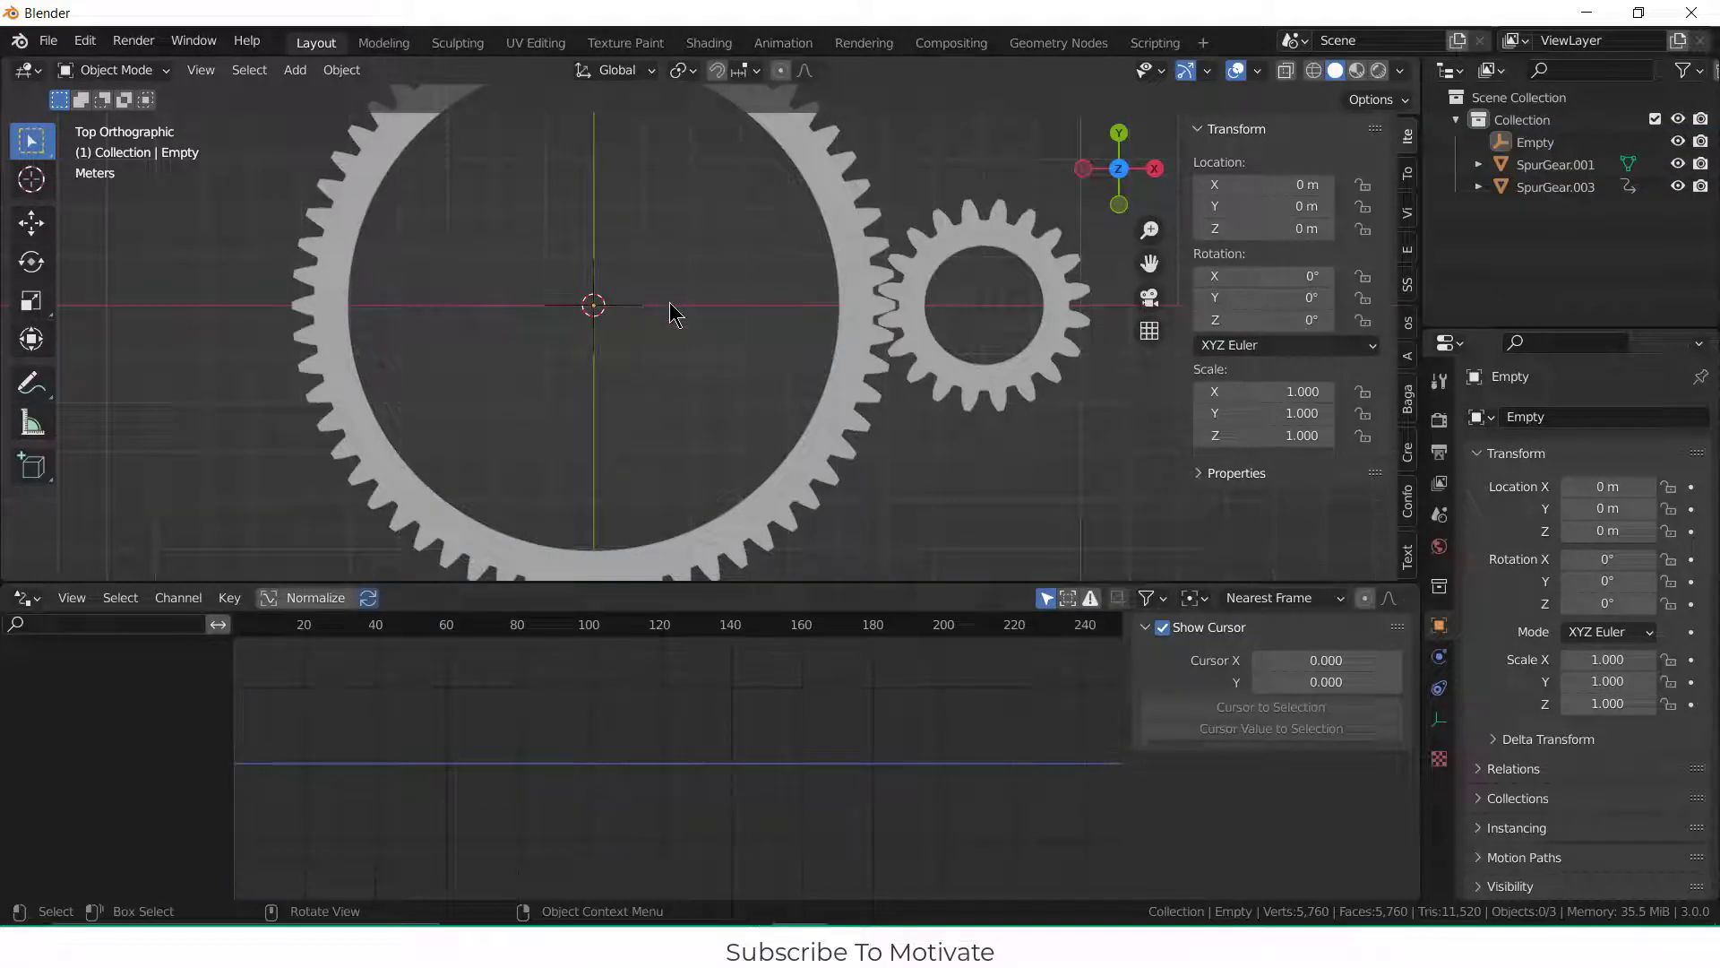
{"action": "left_click", "coordinate": [592, 305]}
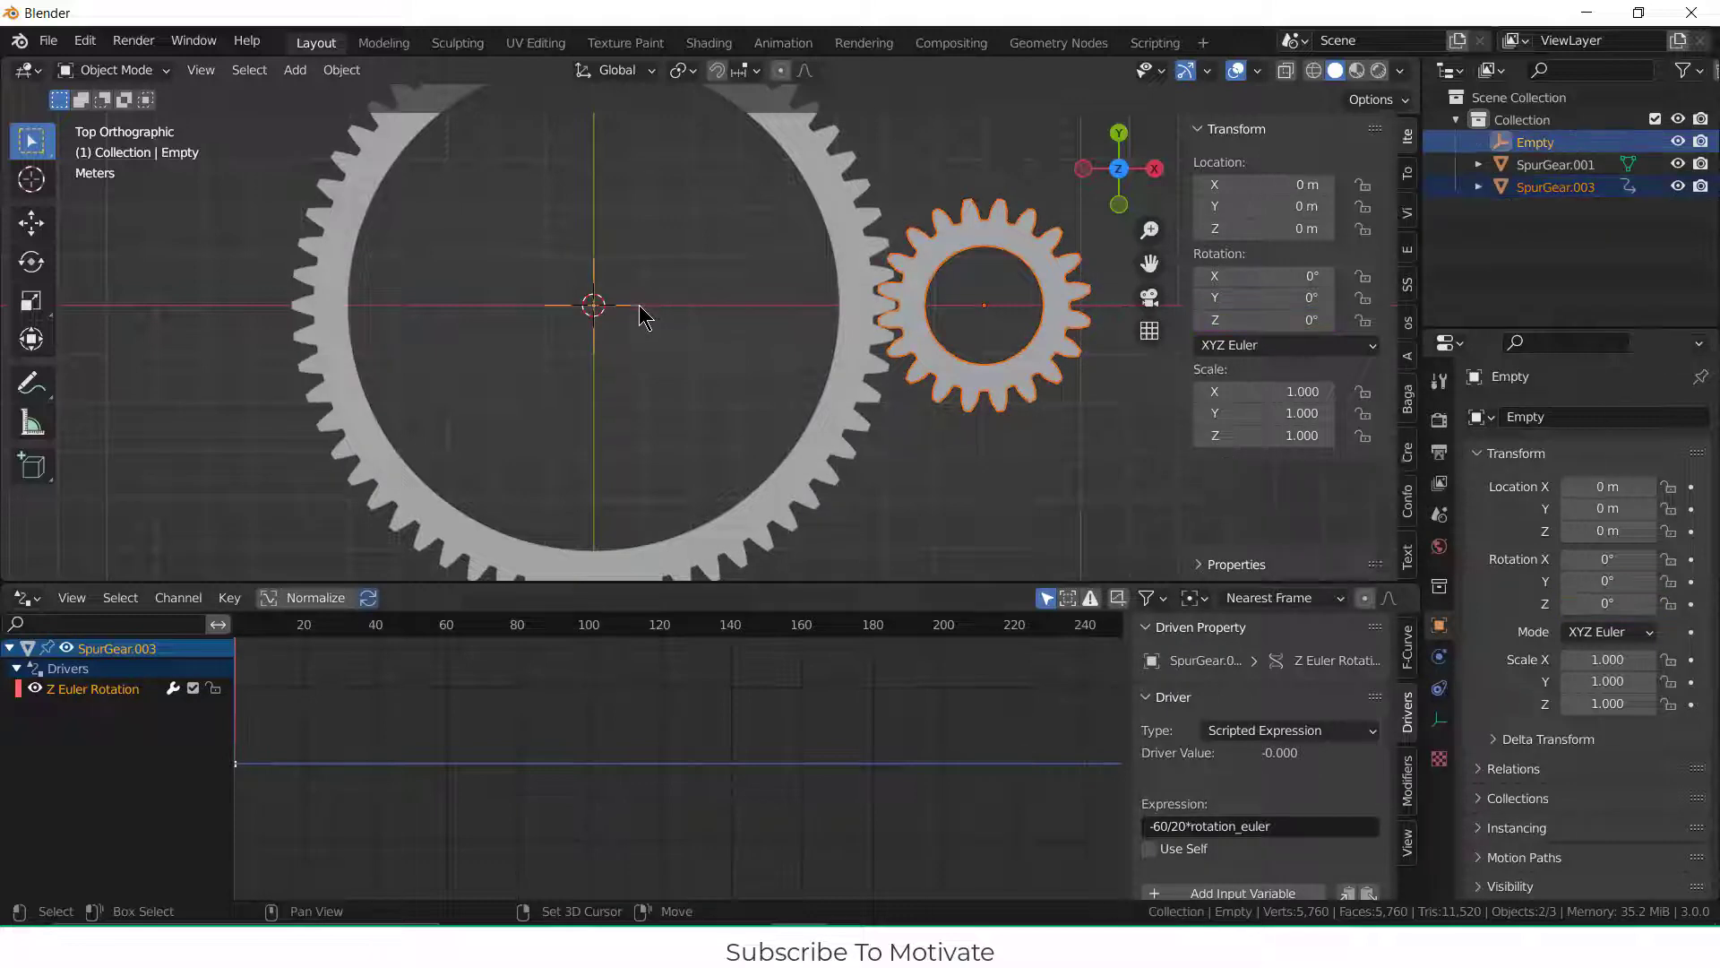
Step: Parent the small gear to the Empty with Ctrl+P > Object
{"action": "key", "text": "ctrl+p"}
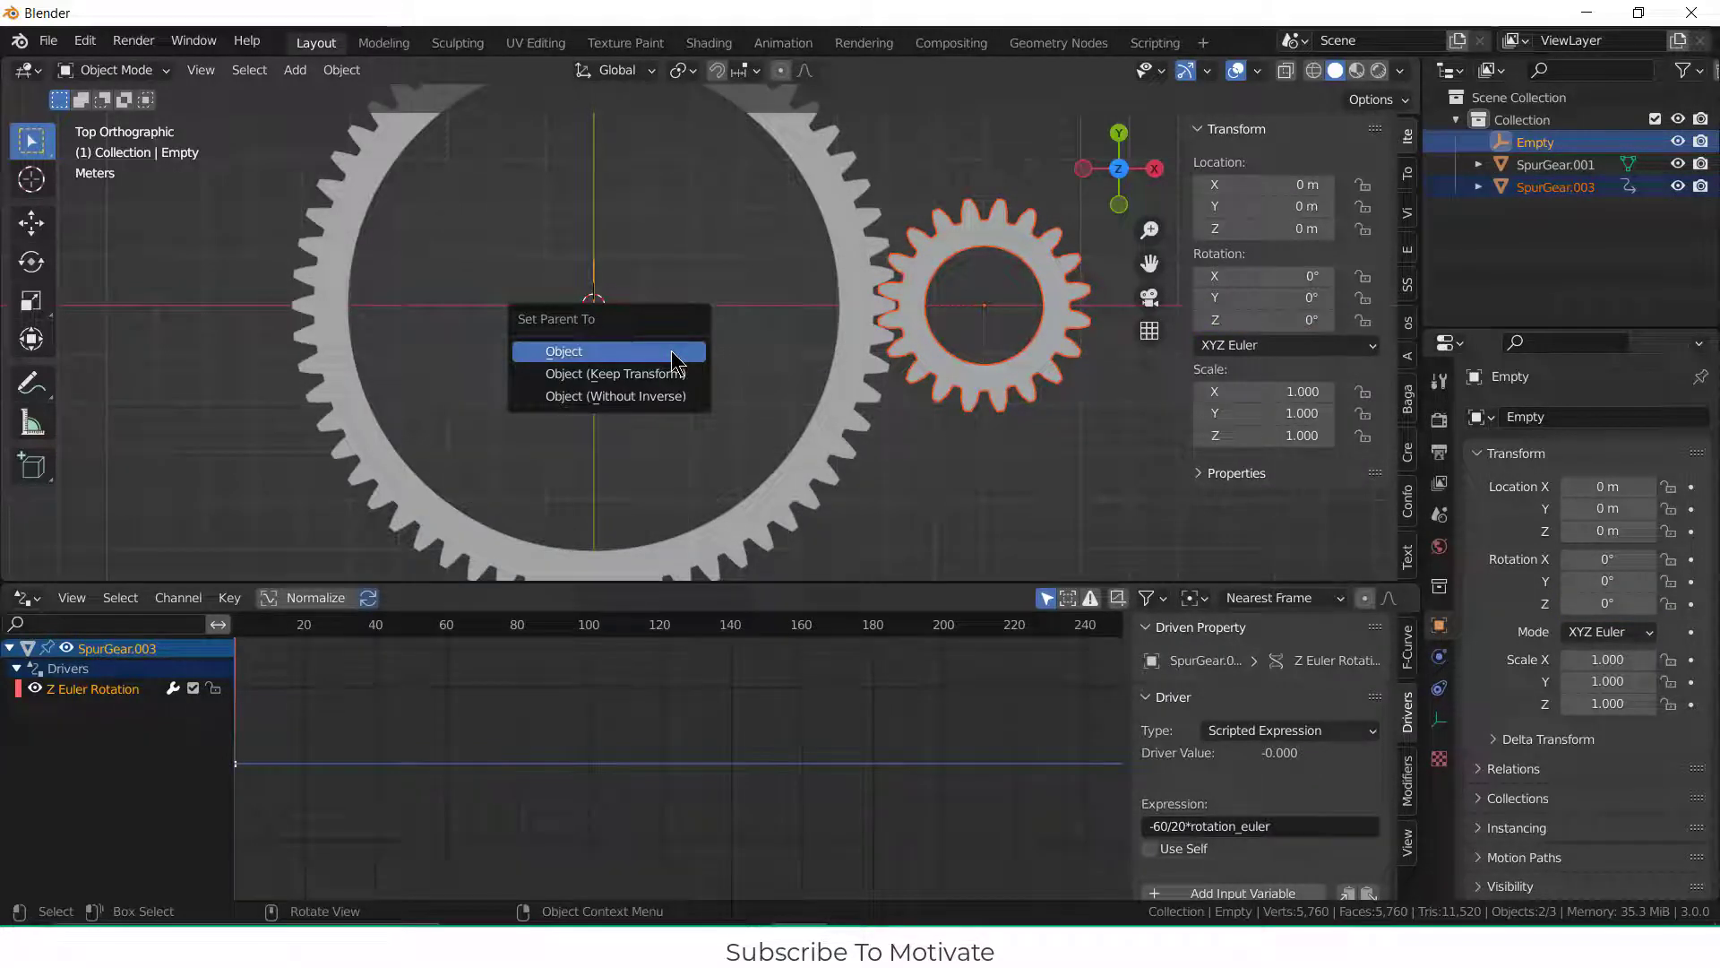
{"action": "left_click", "coordinate": [564, 351]}
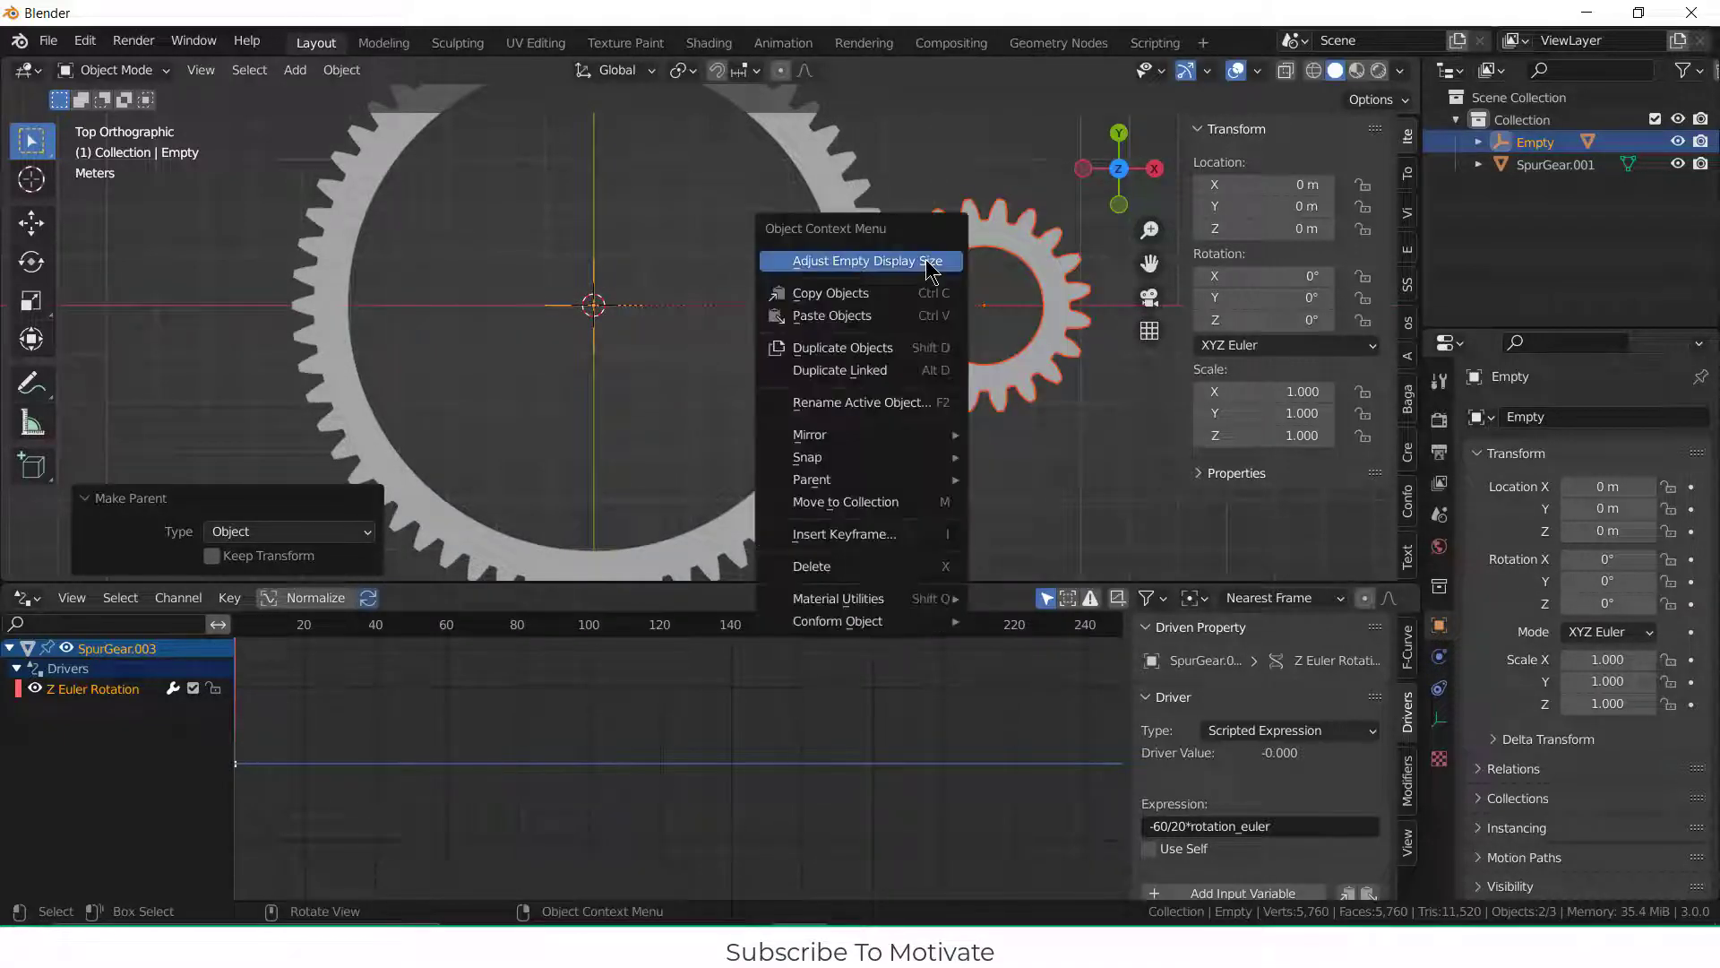
{"action": "left_click", "coordinate": [1080, 494]}
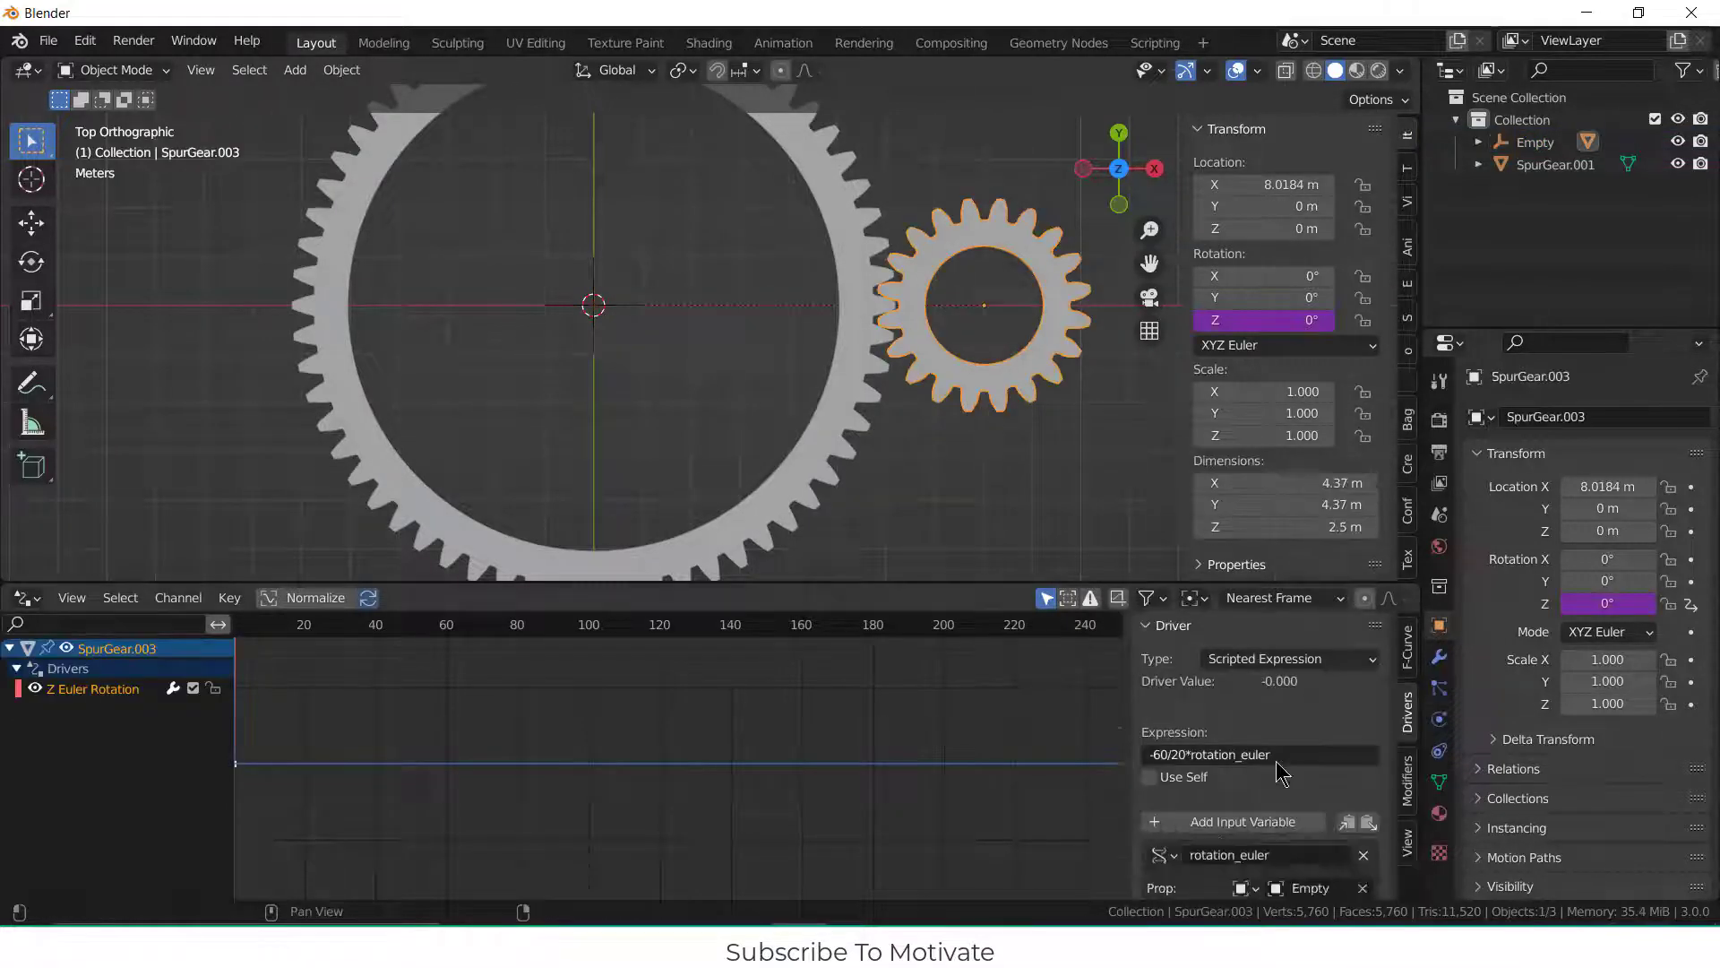
{"action": "mouse_move", "coordinate": [1184, 777]}
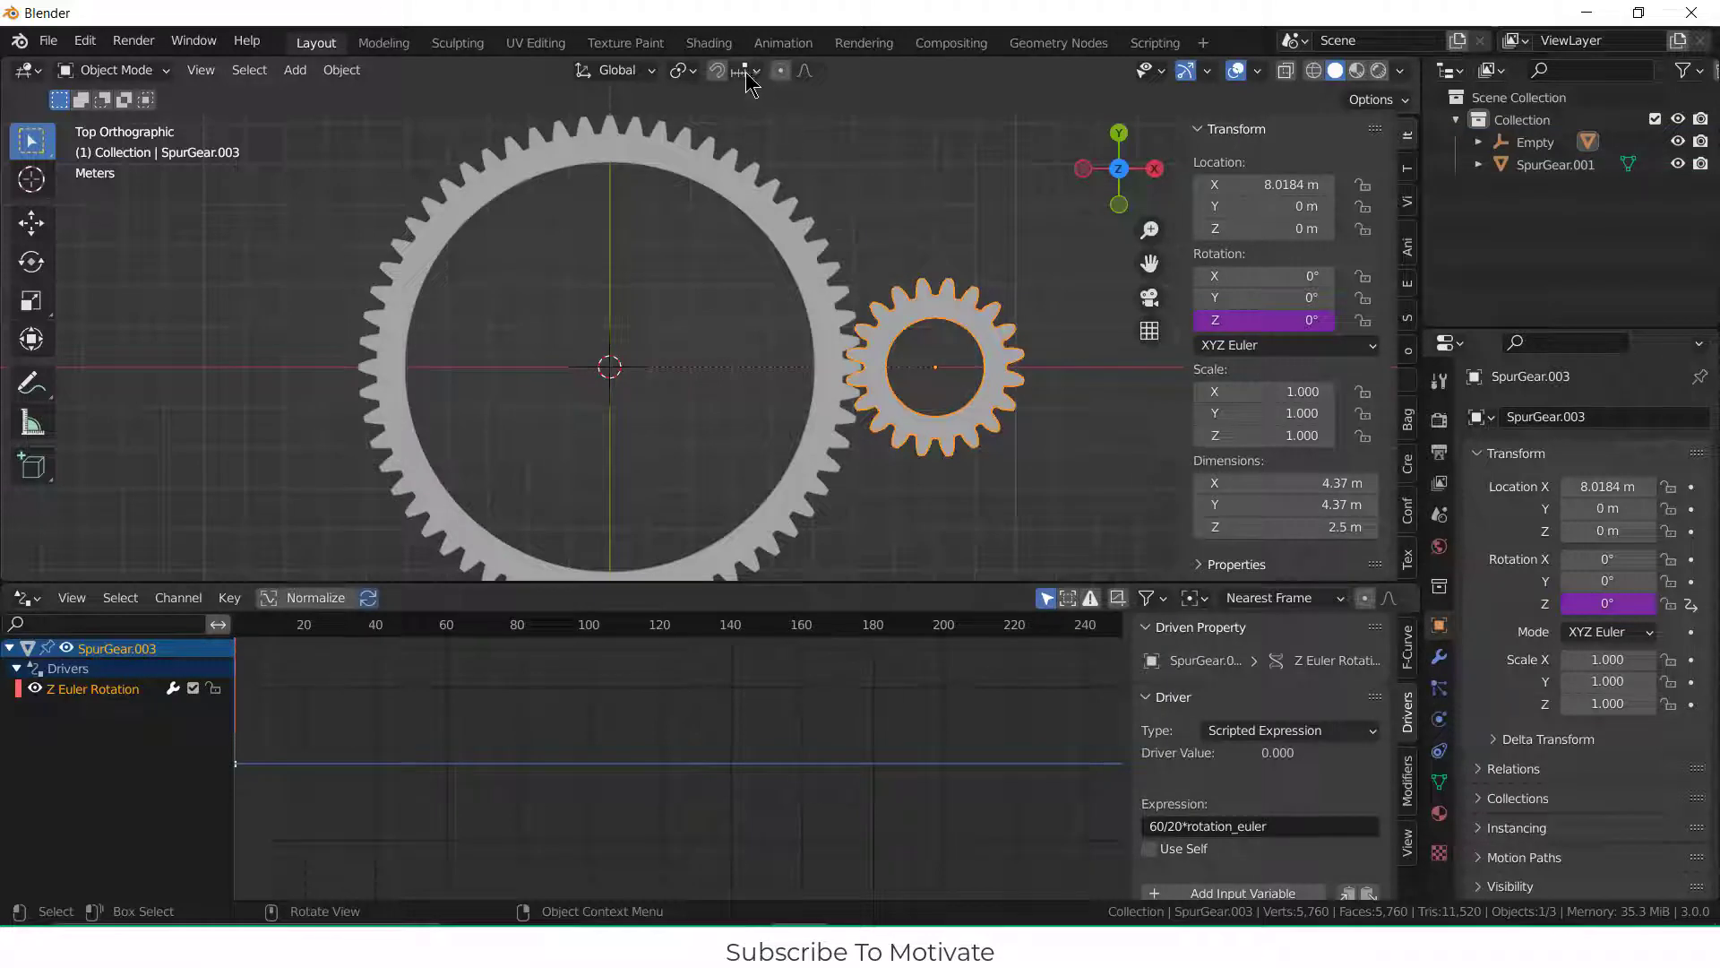
Step: Pivot on the 3D Cursor and place linked copies of the small gear 120° apart
{"action": "left_click", "coordinate": [684, 70]}
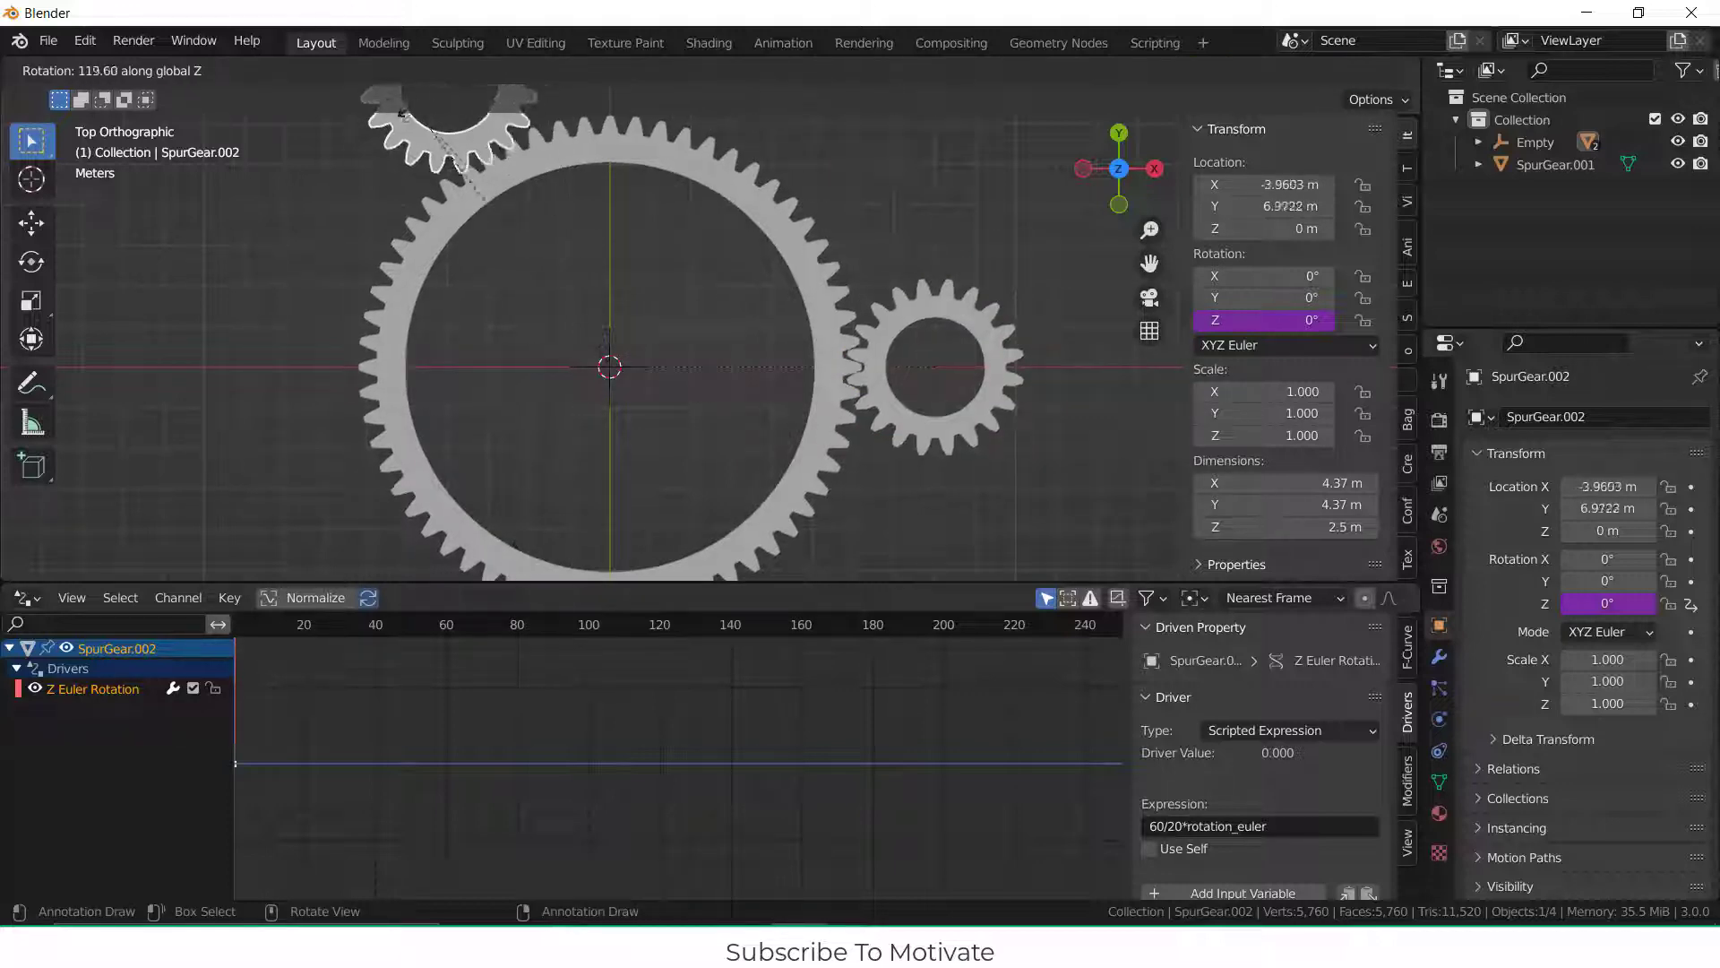
{"action": "left_click_drag", "start_coordinate": [439, 142], "coordinate": [362, 170]}
{"action": "type", "text": "120"}
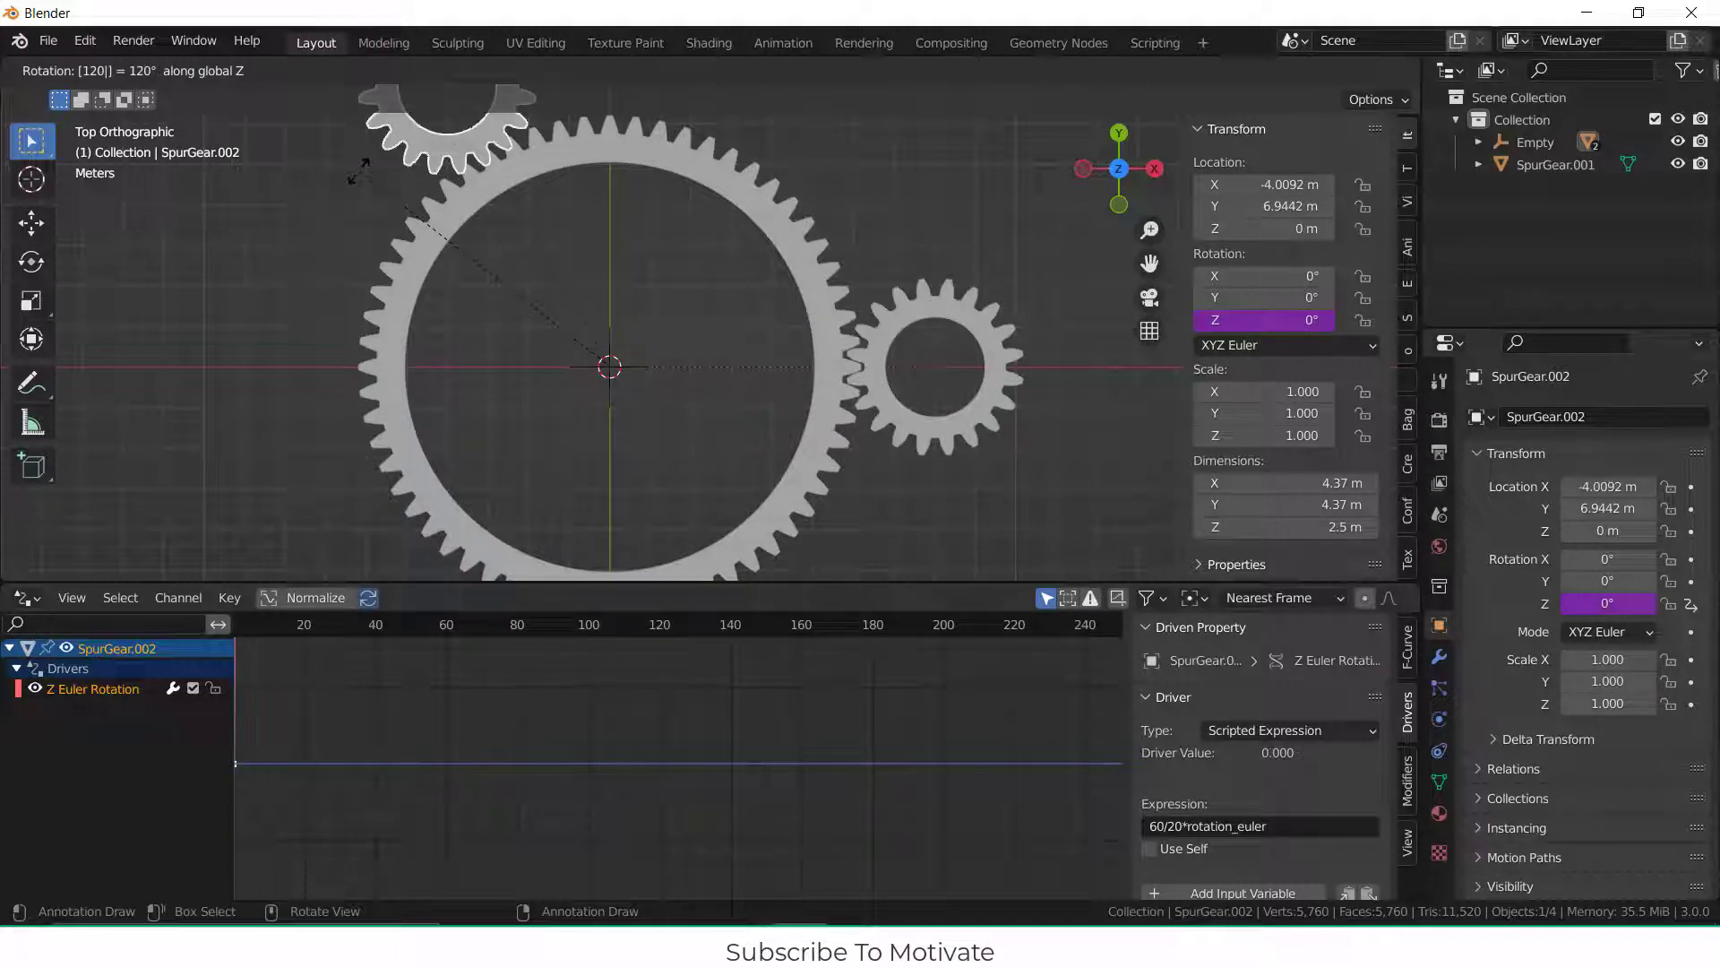
{"action": "key", "text": "Alt+D"}
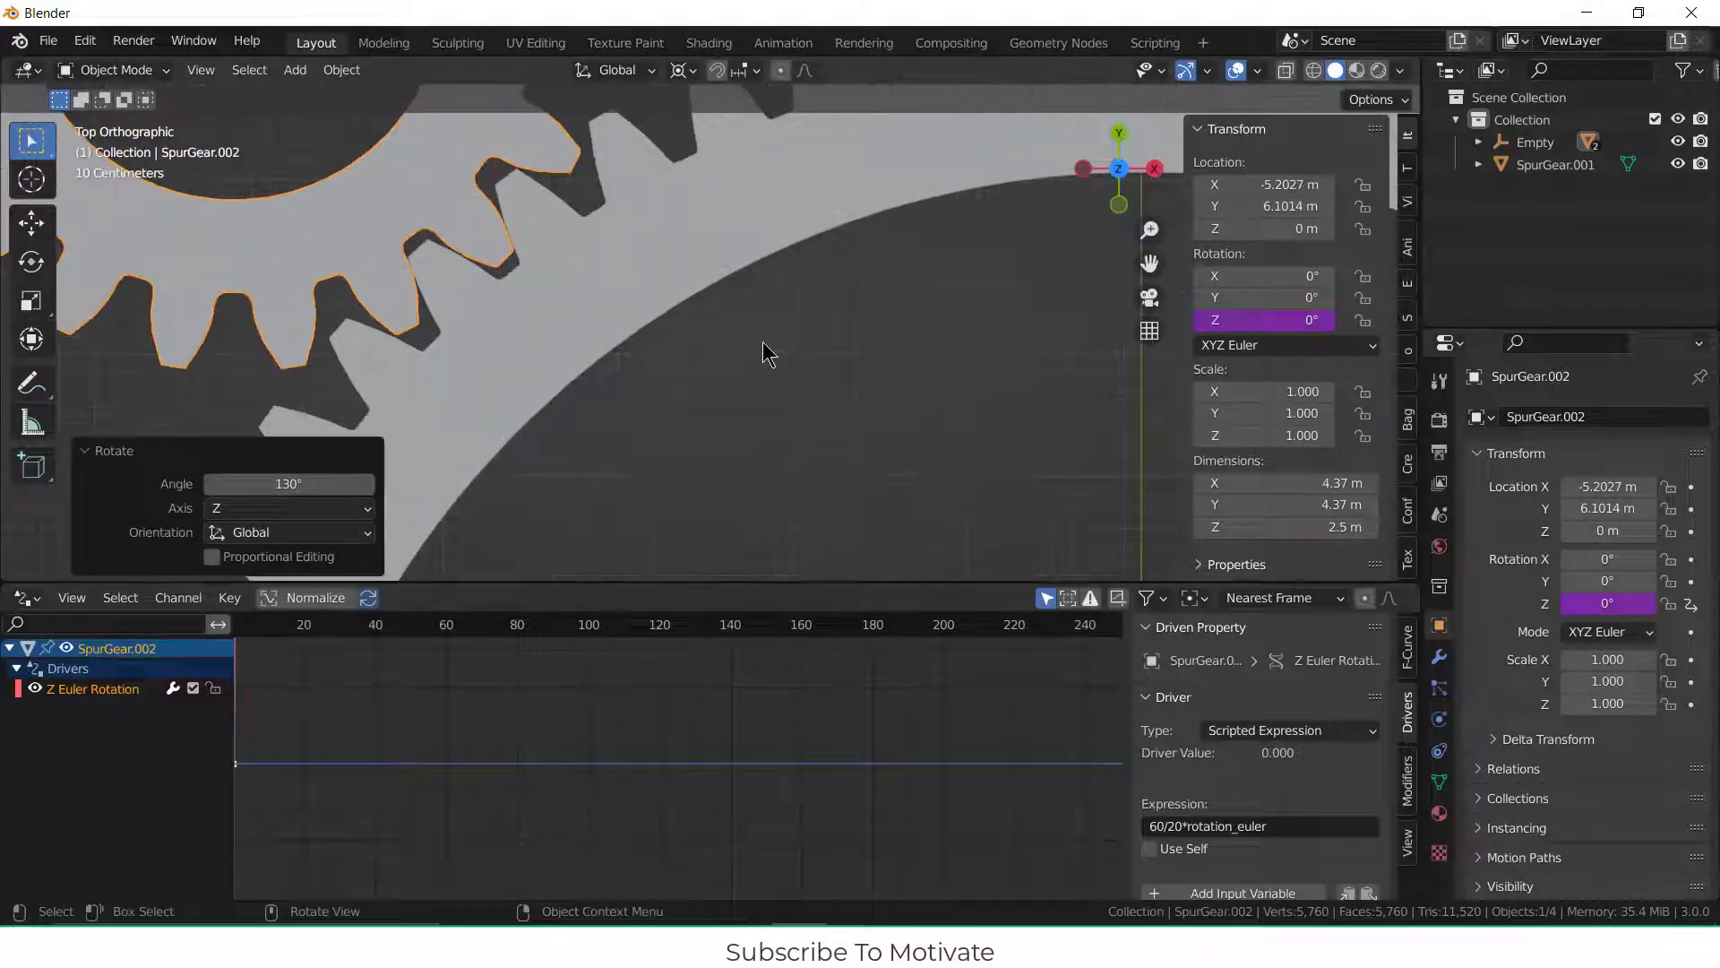
{"action": "scroll", "scroll_direction": "down", "scroll_amount": 3}
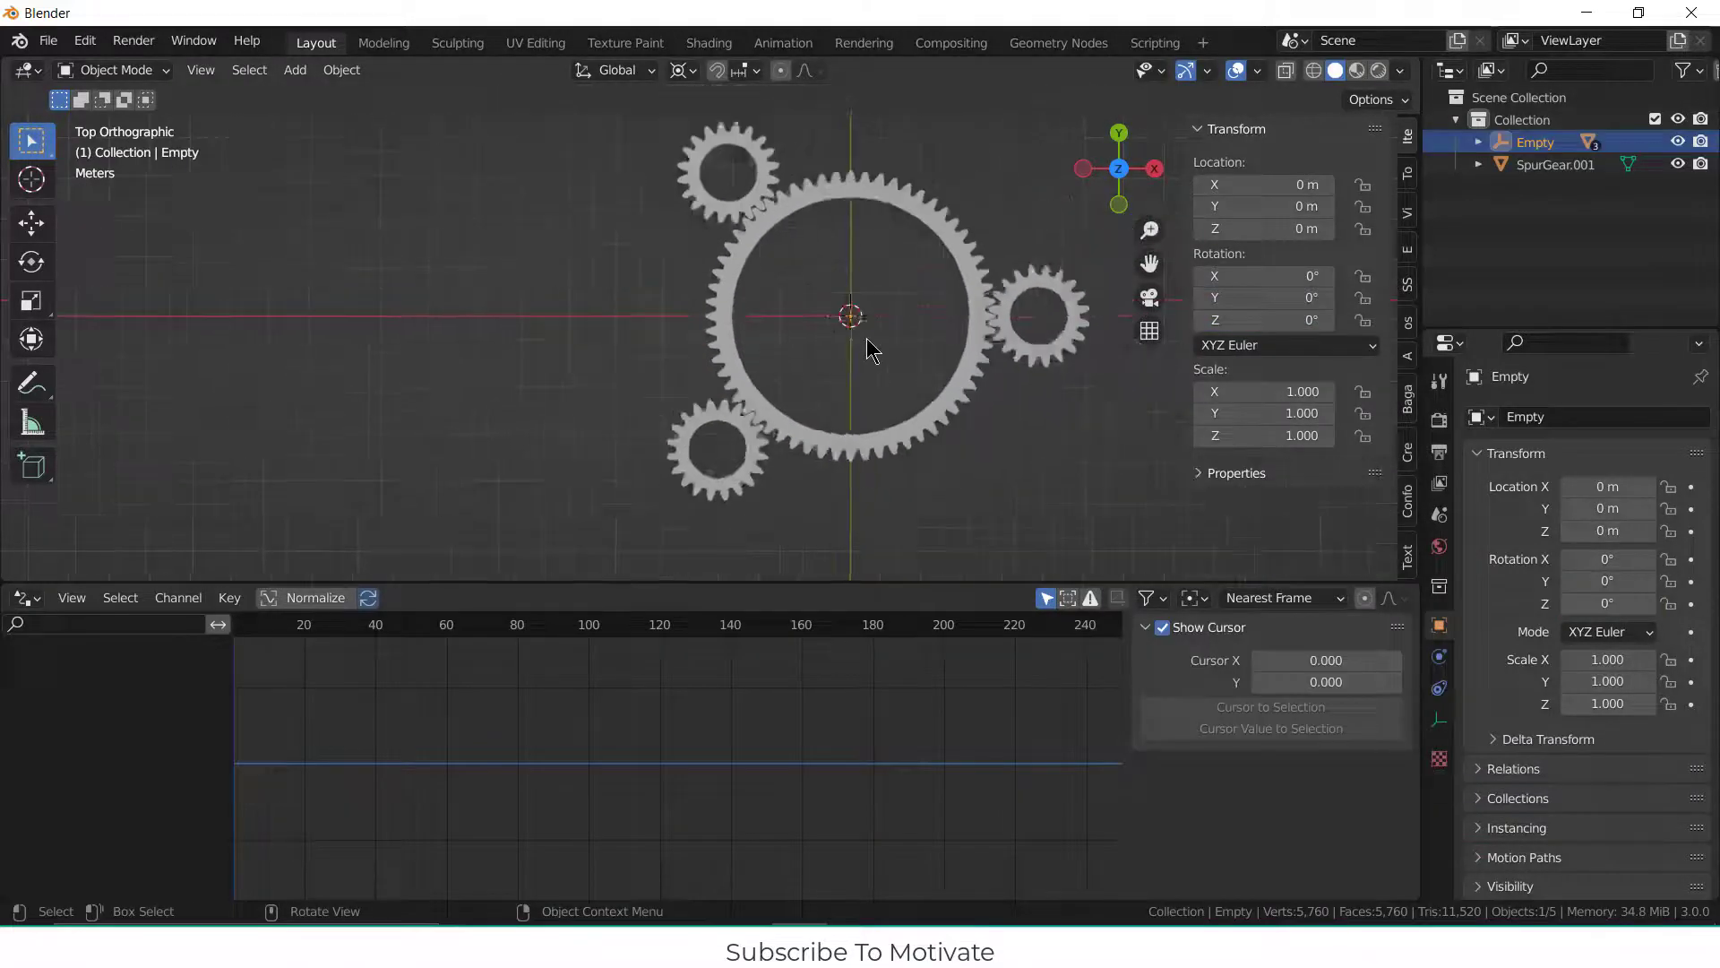
Step: Drive the Empty's Z rotation with the expression #frame/2
{"action": "left_click_drag", "start_coordinate": [866, 346], "coordinate": [933, 329]}
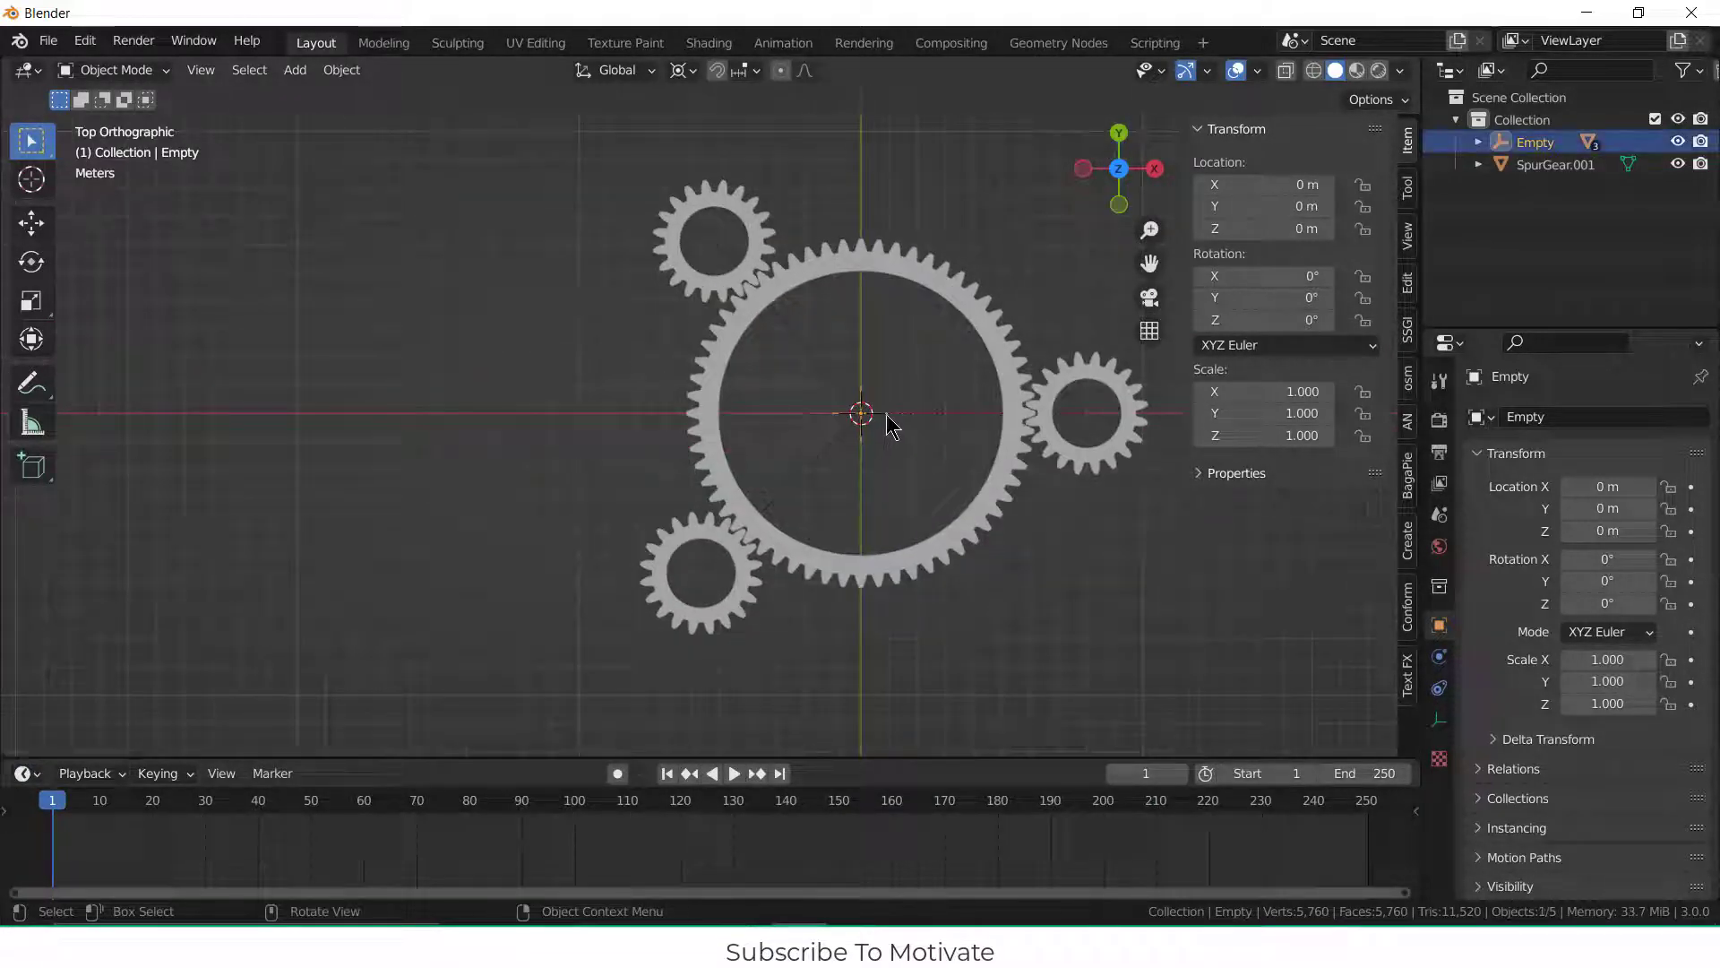
{"action": "double_click", "coordinate": [1261, 319]}
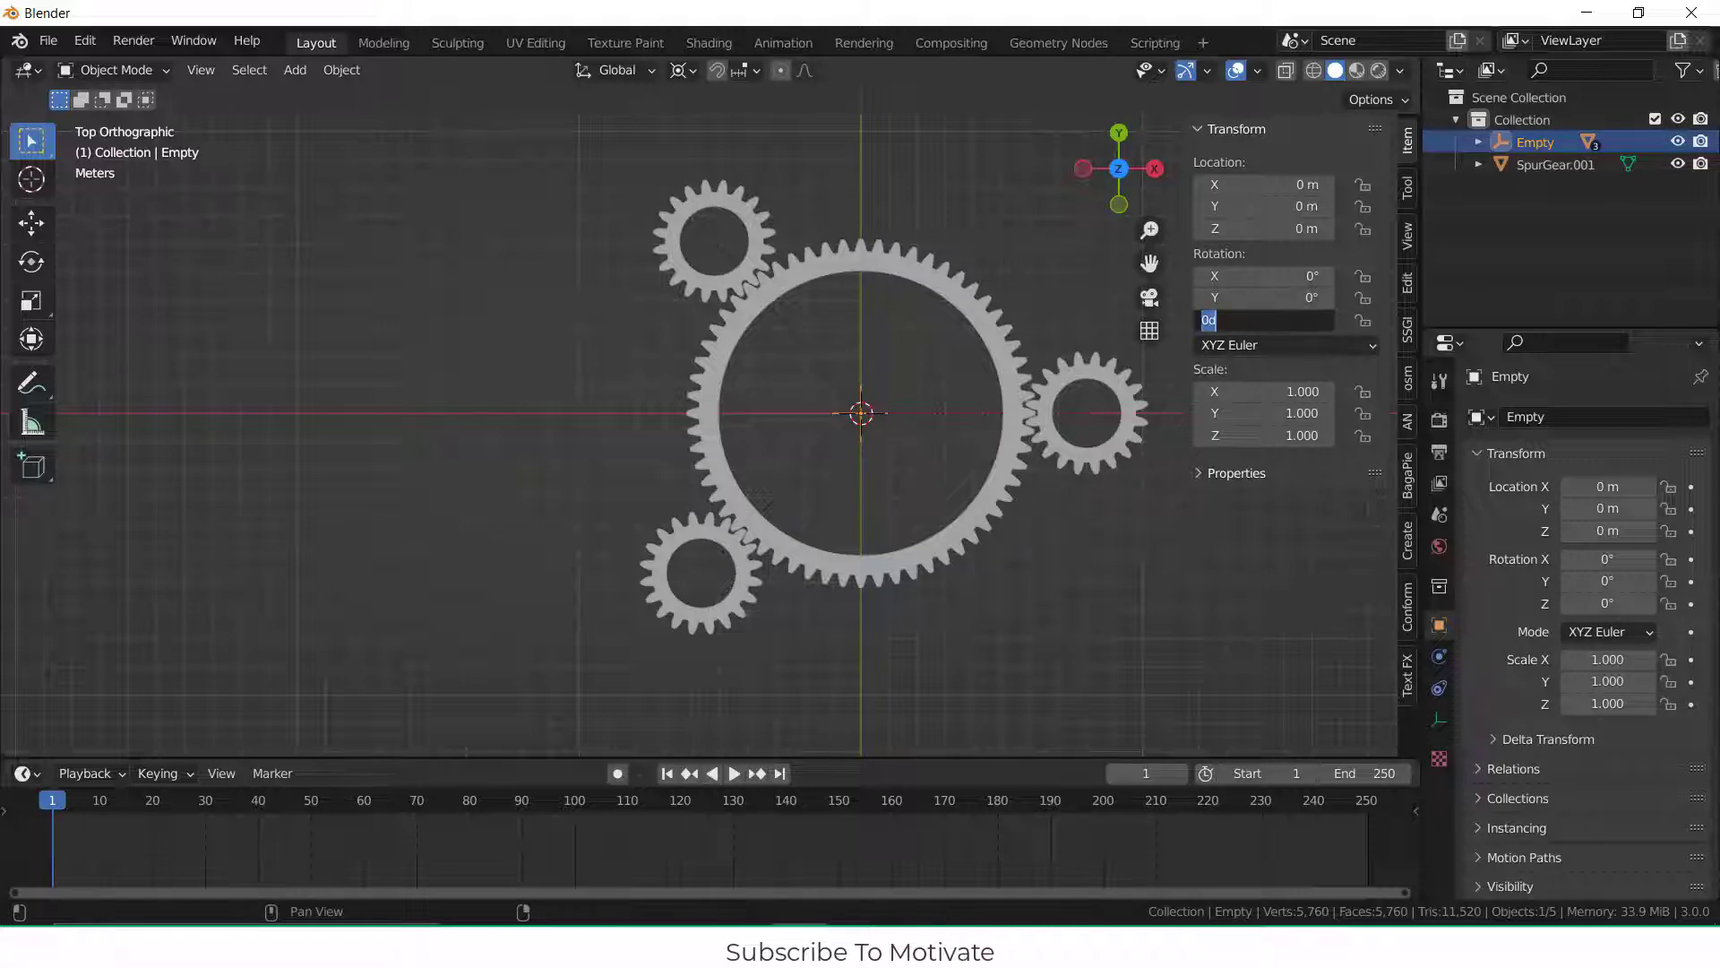
{"action": "type", "text": "#frame"}
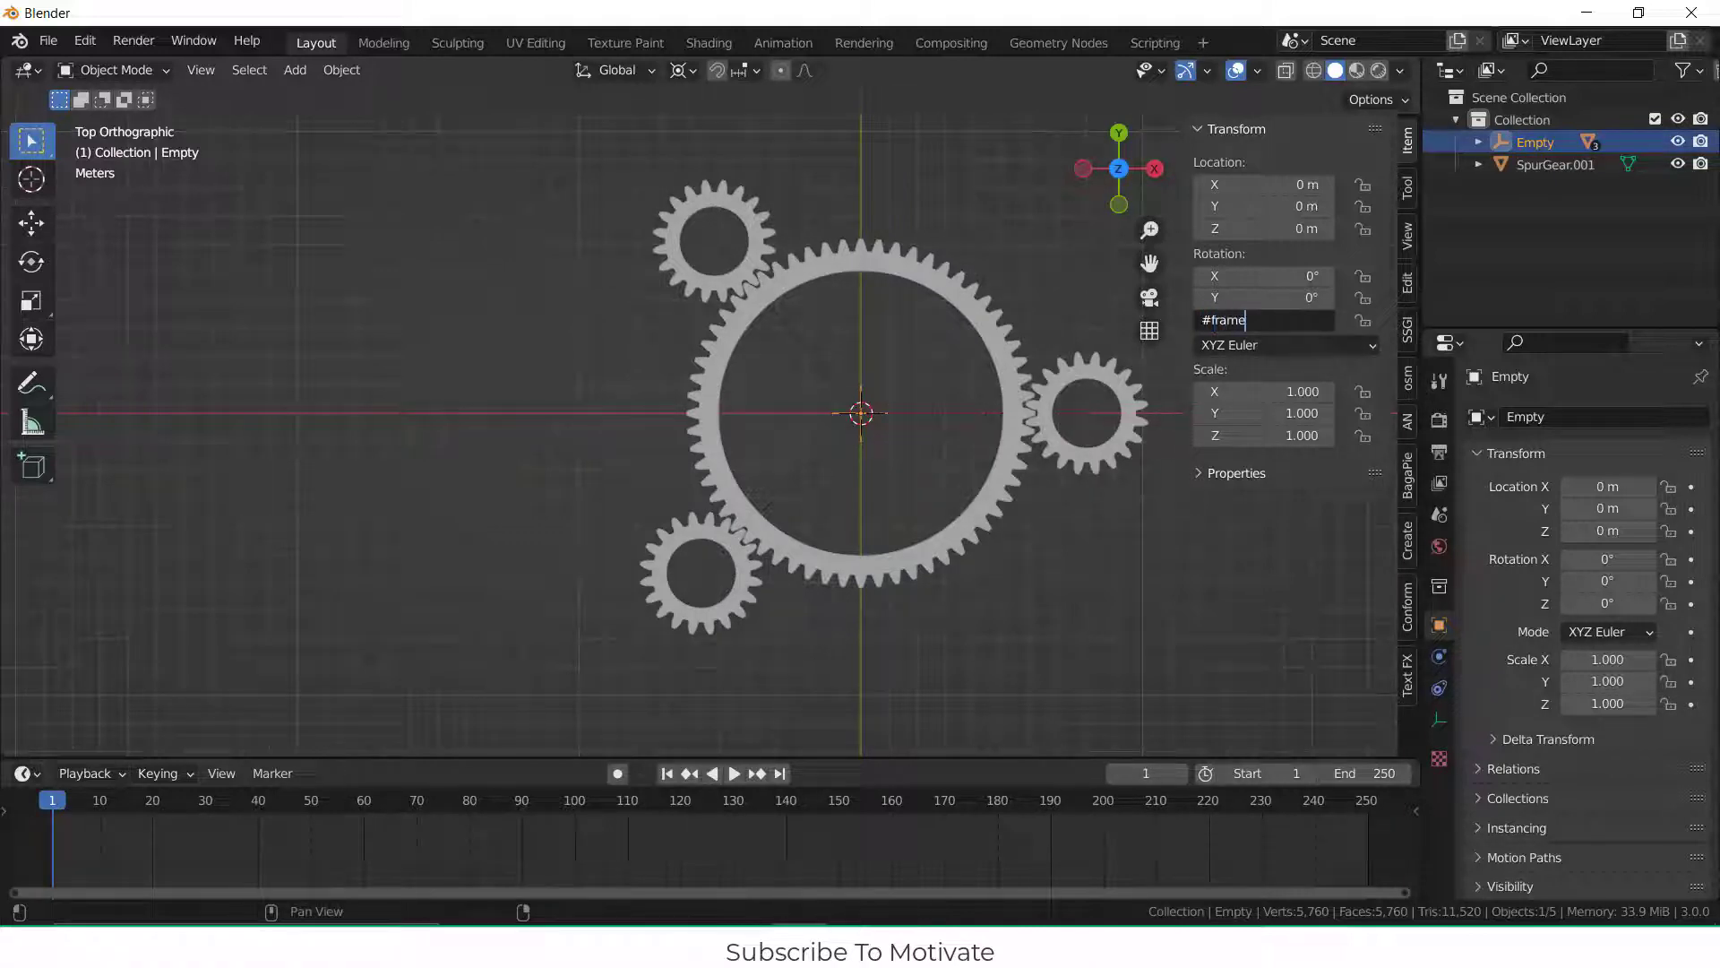
{"action": "type", "text": "/2"}
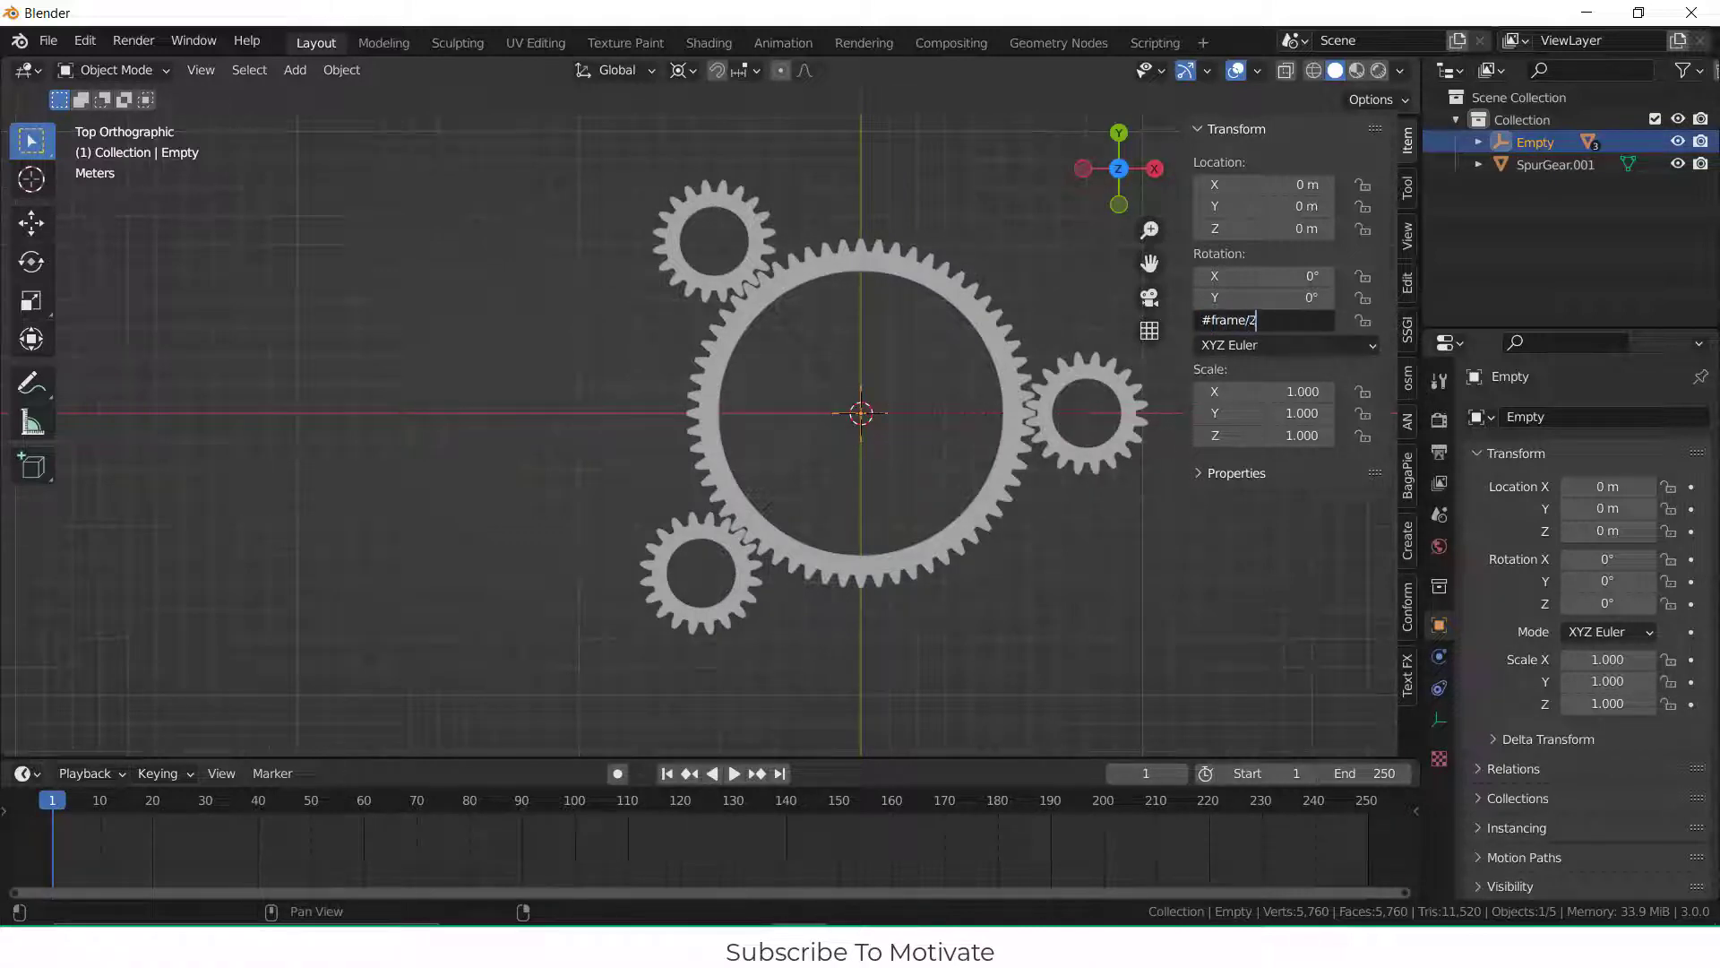
{"action": "key", "text": "Return"}
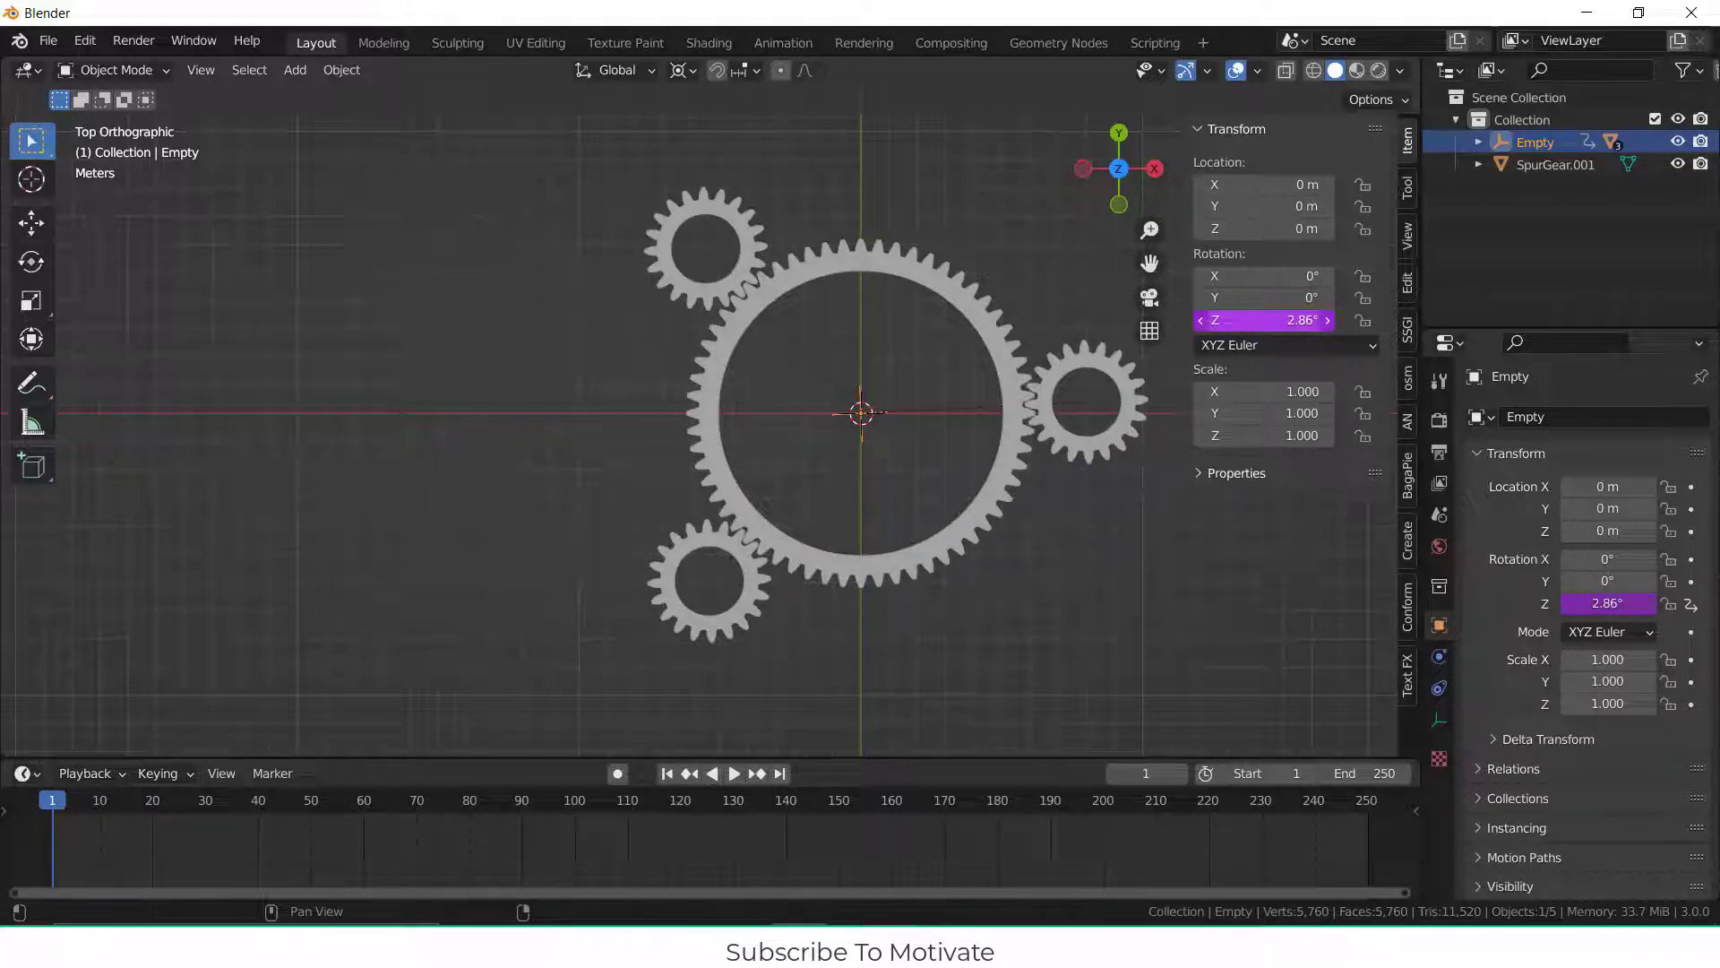
Step: Play the timeline to watch the small gears orbit the large gear
{"action": "left_click", "coordinate": [733, 774]}
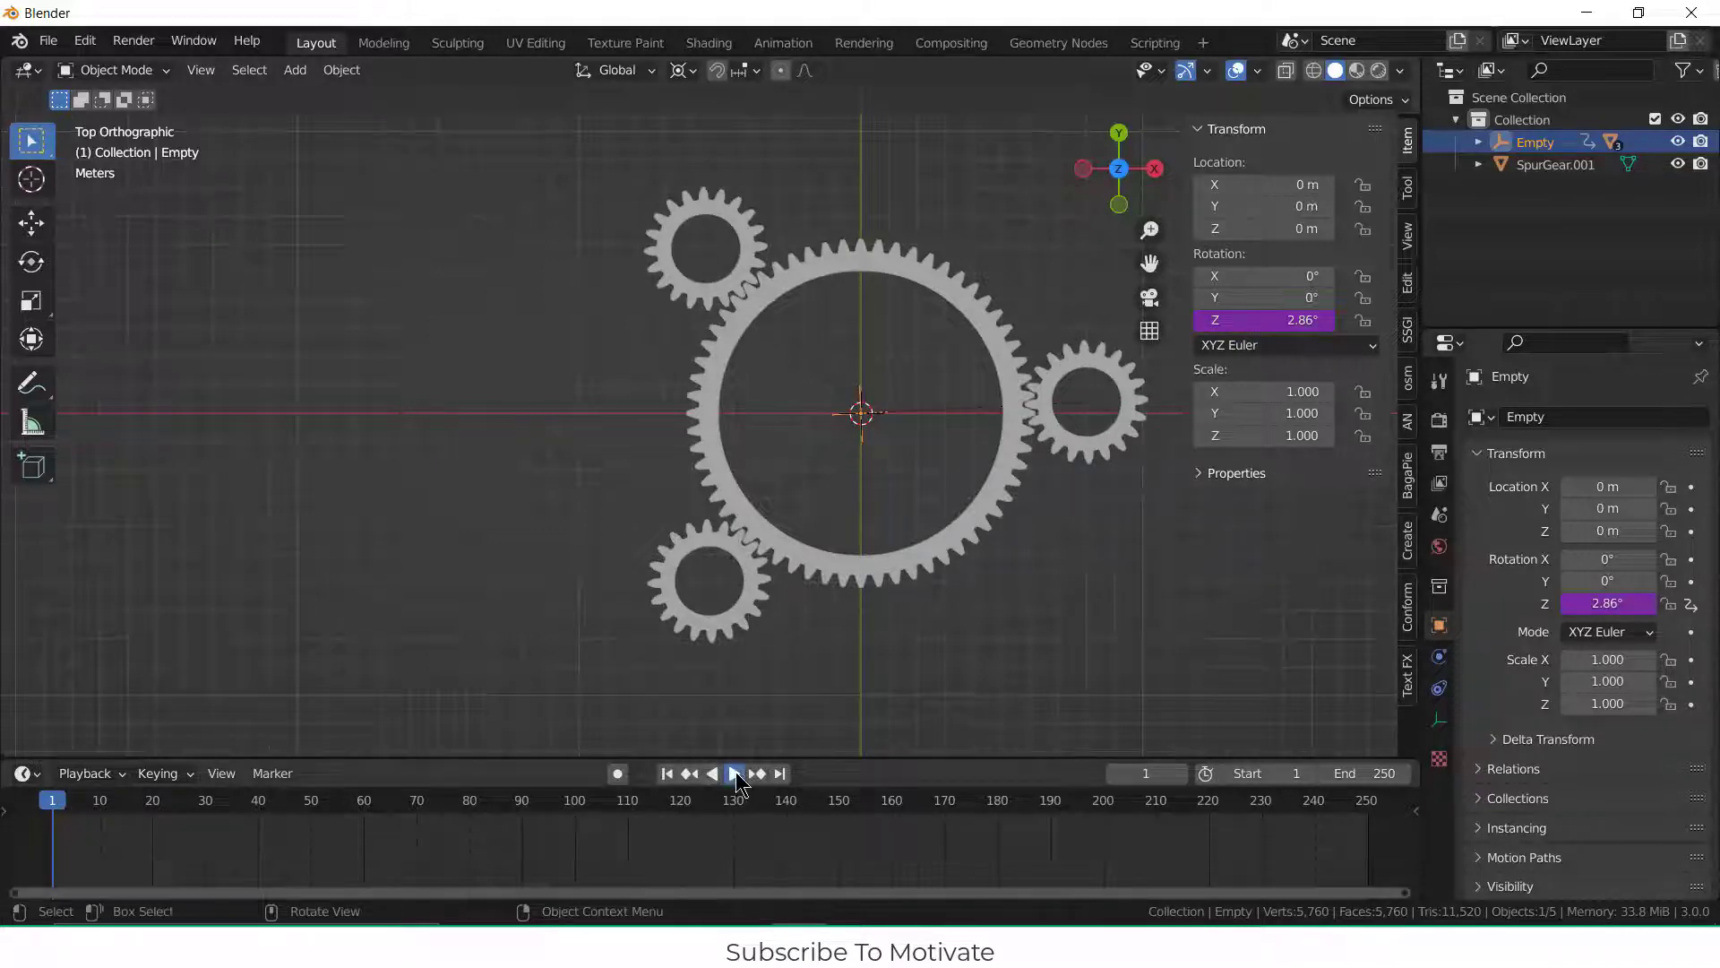
{"action": "left_click", "coordinate": [734, 774]}
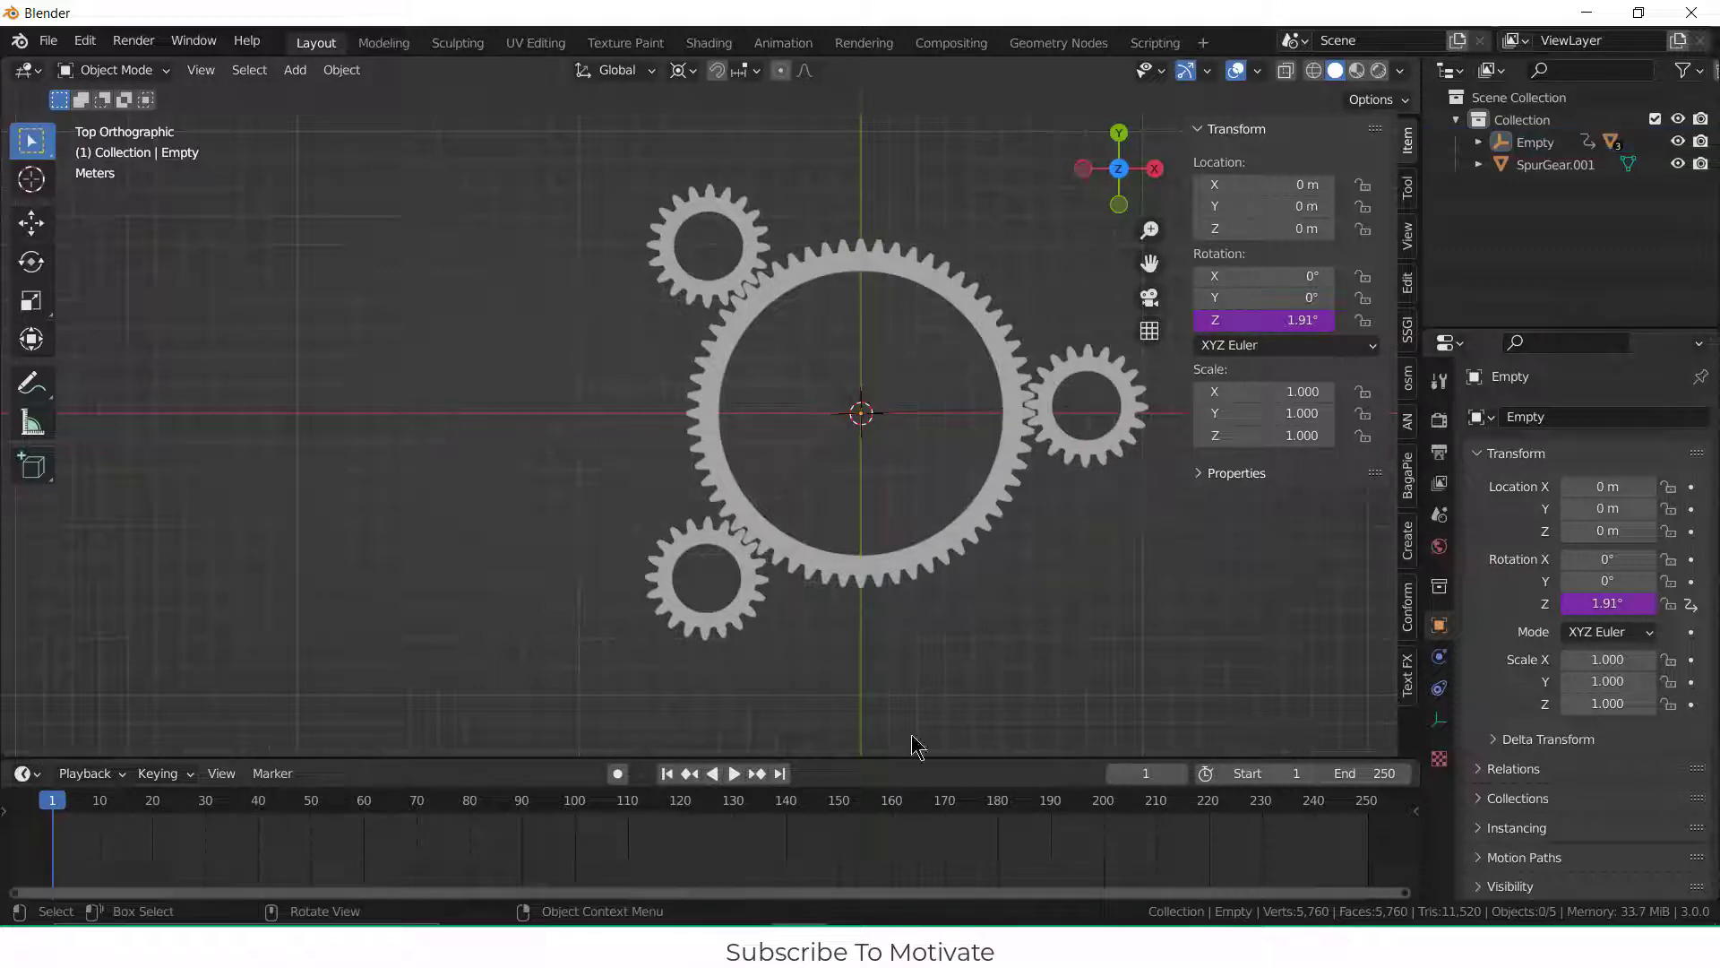
{"action": "left_click", "coordinate": [732, 773]}
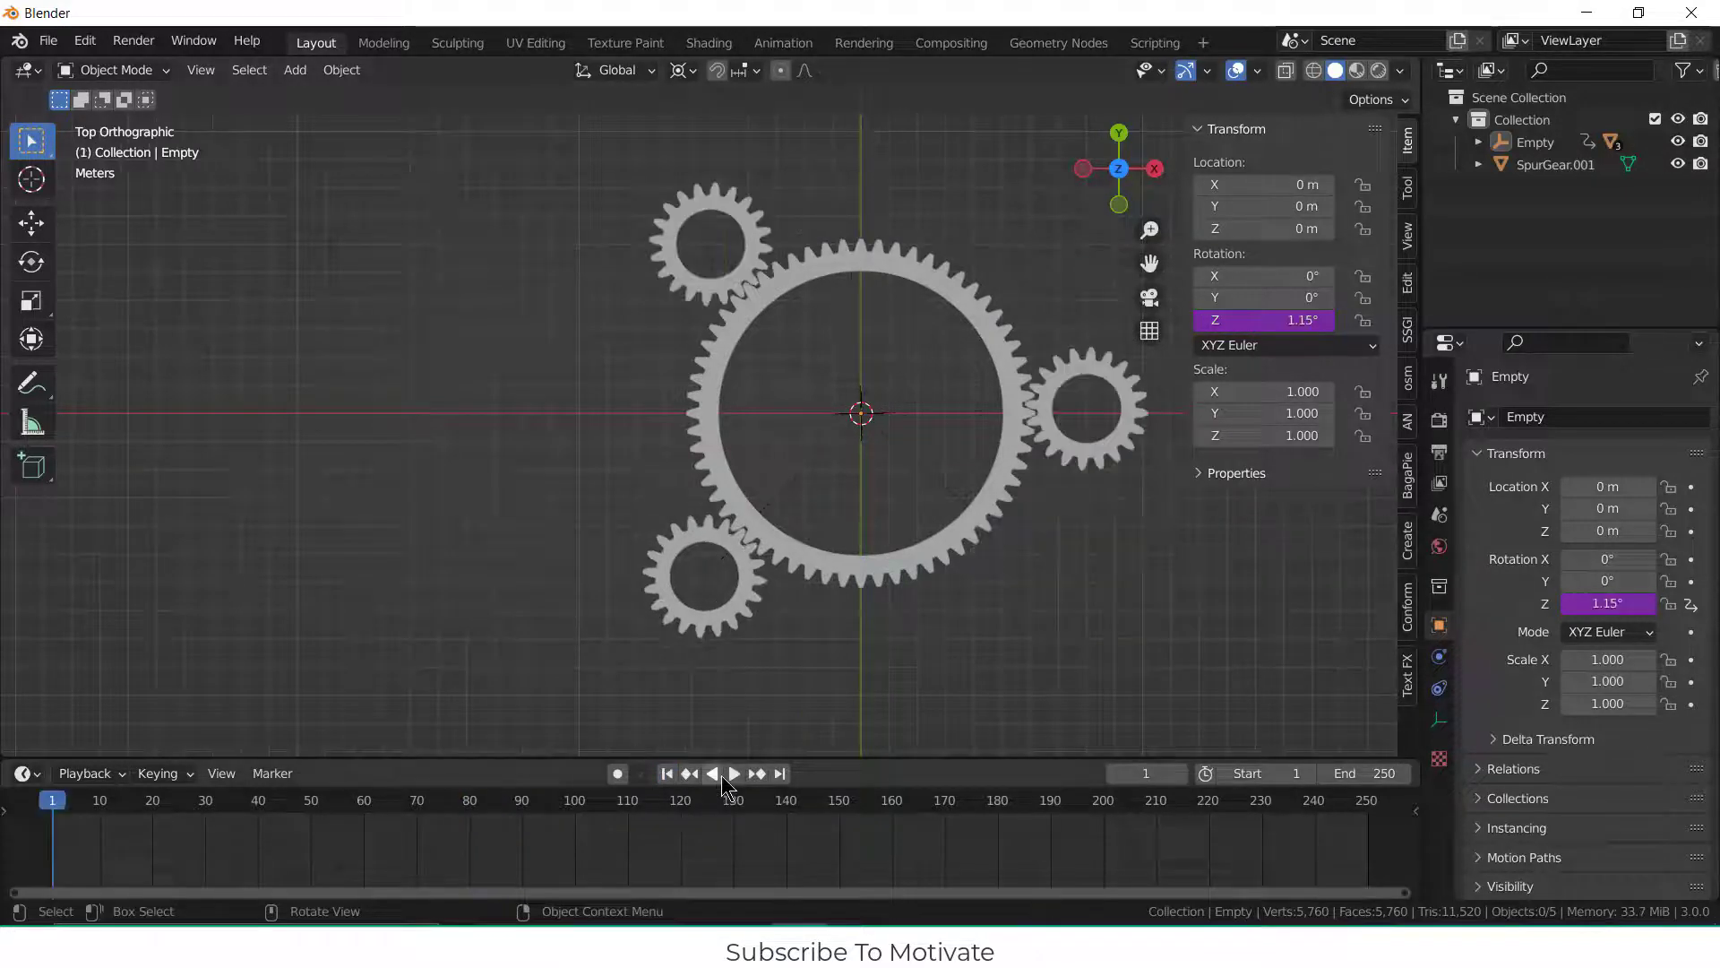
{"action": "left_click", "coordinate": [733, 772]}
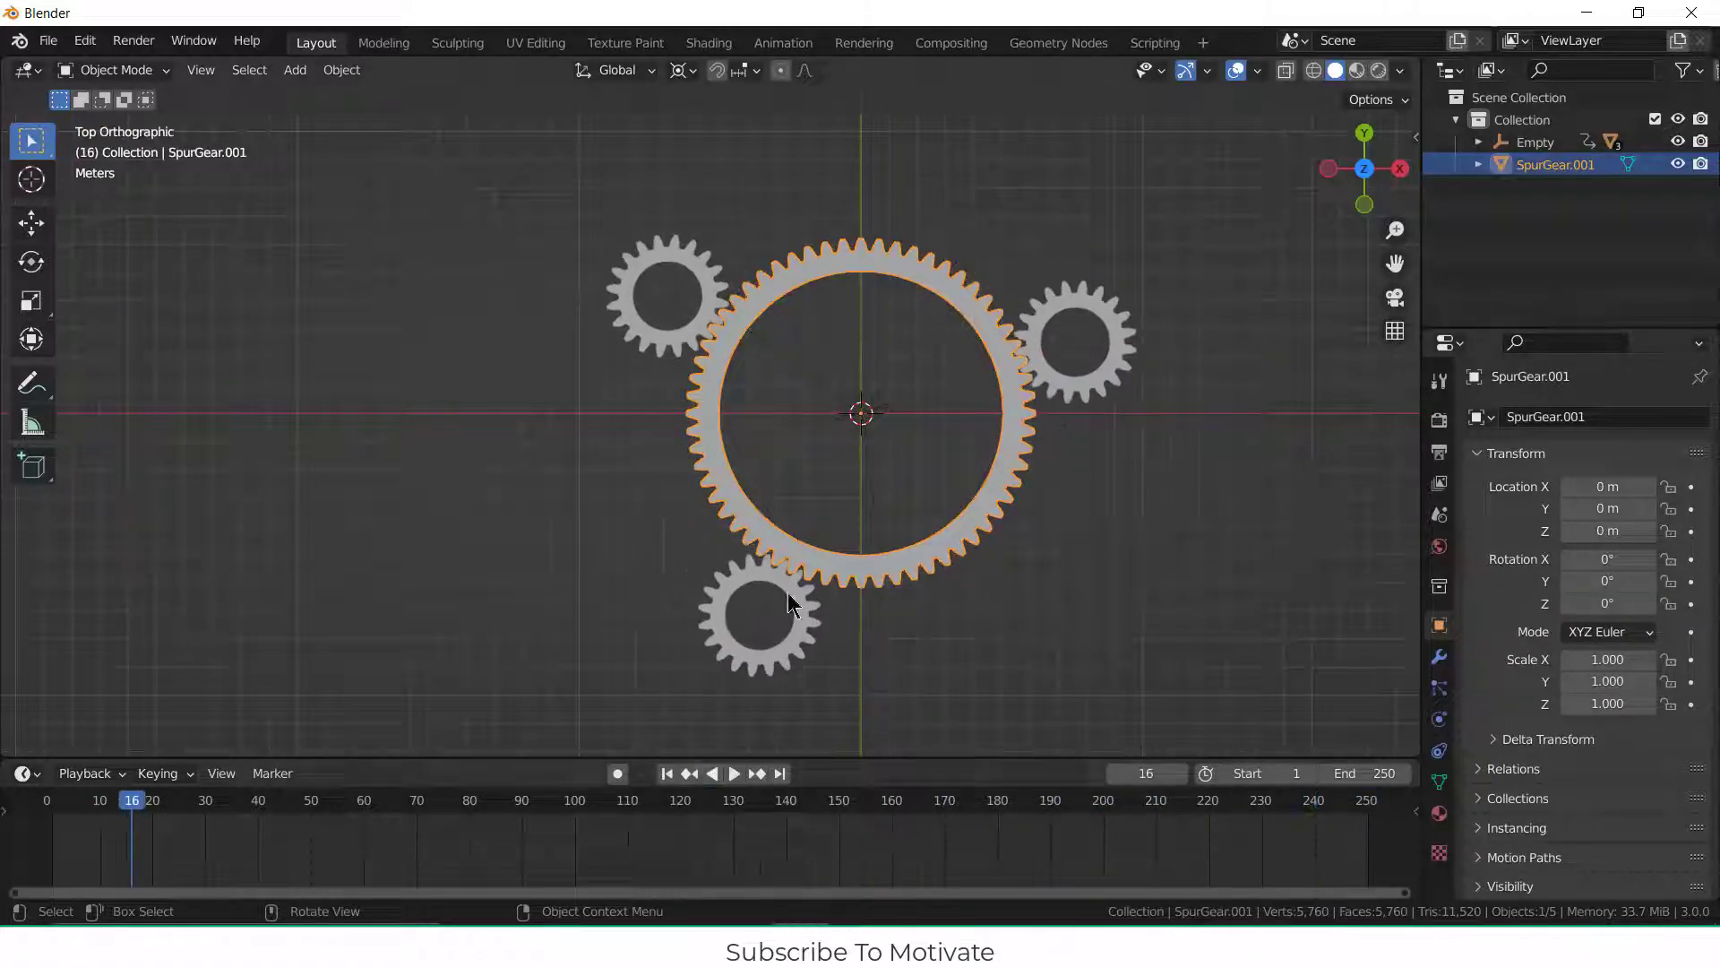
Step: Create grey Material.001 on the large gear and assign it to a small gear
{"action": "left_click", "coordinate": [1437, 656]}
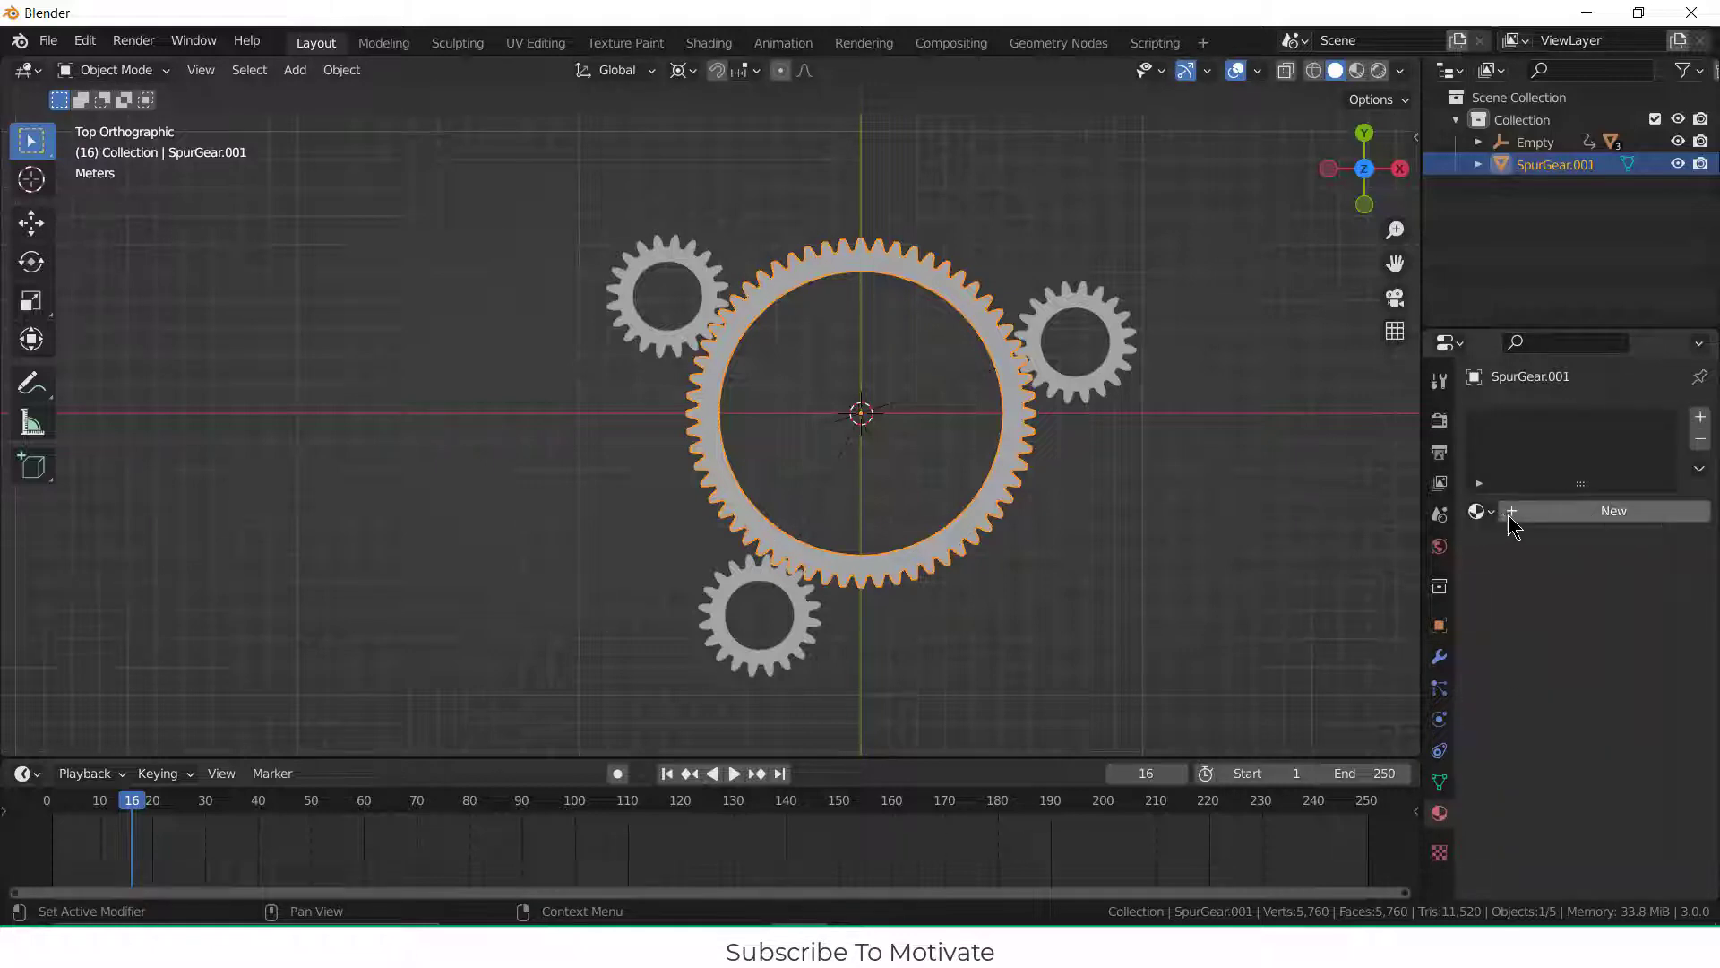
{"action": "left_click", "coordinate": [1613, 510]}
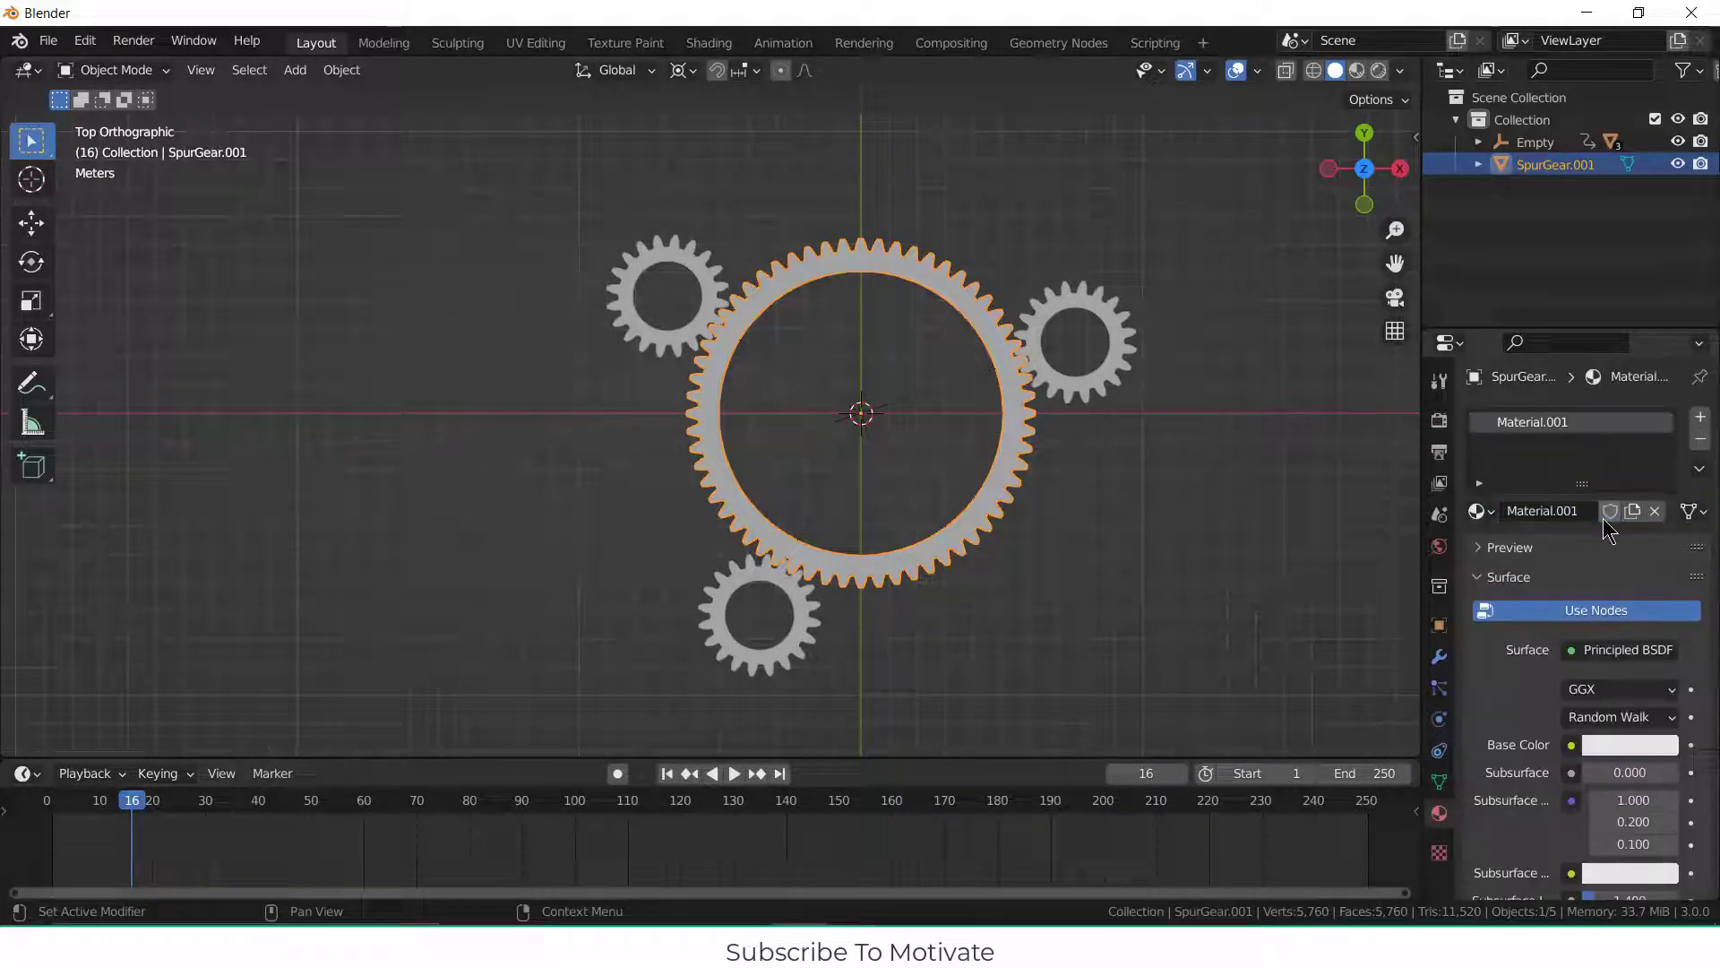
{"action": "left_click", "coordinate": [1631, 743]}
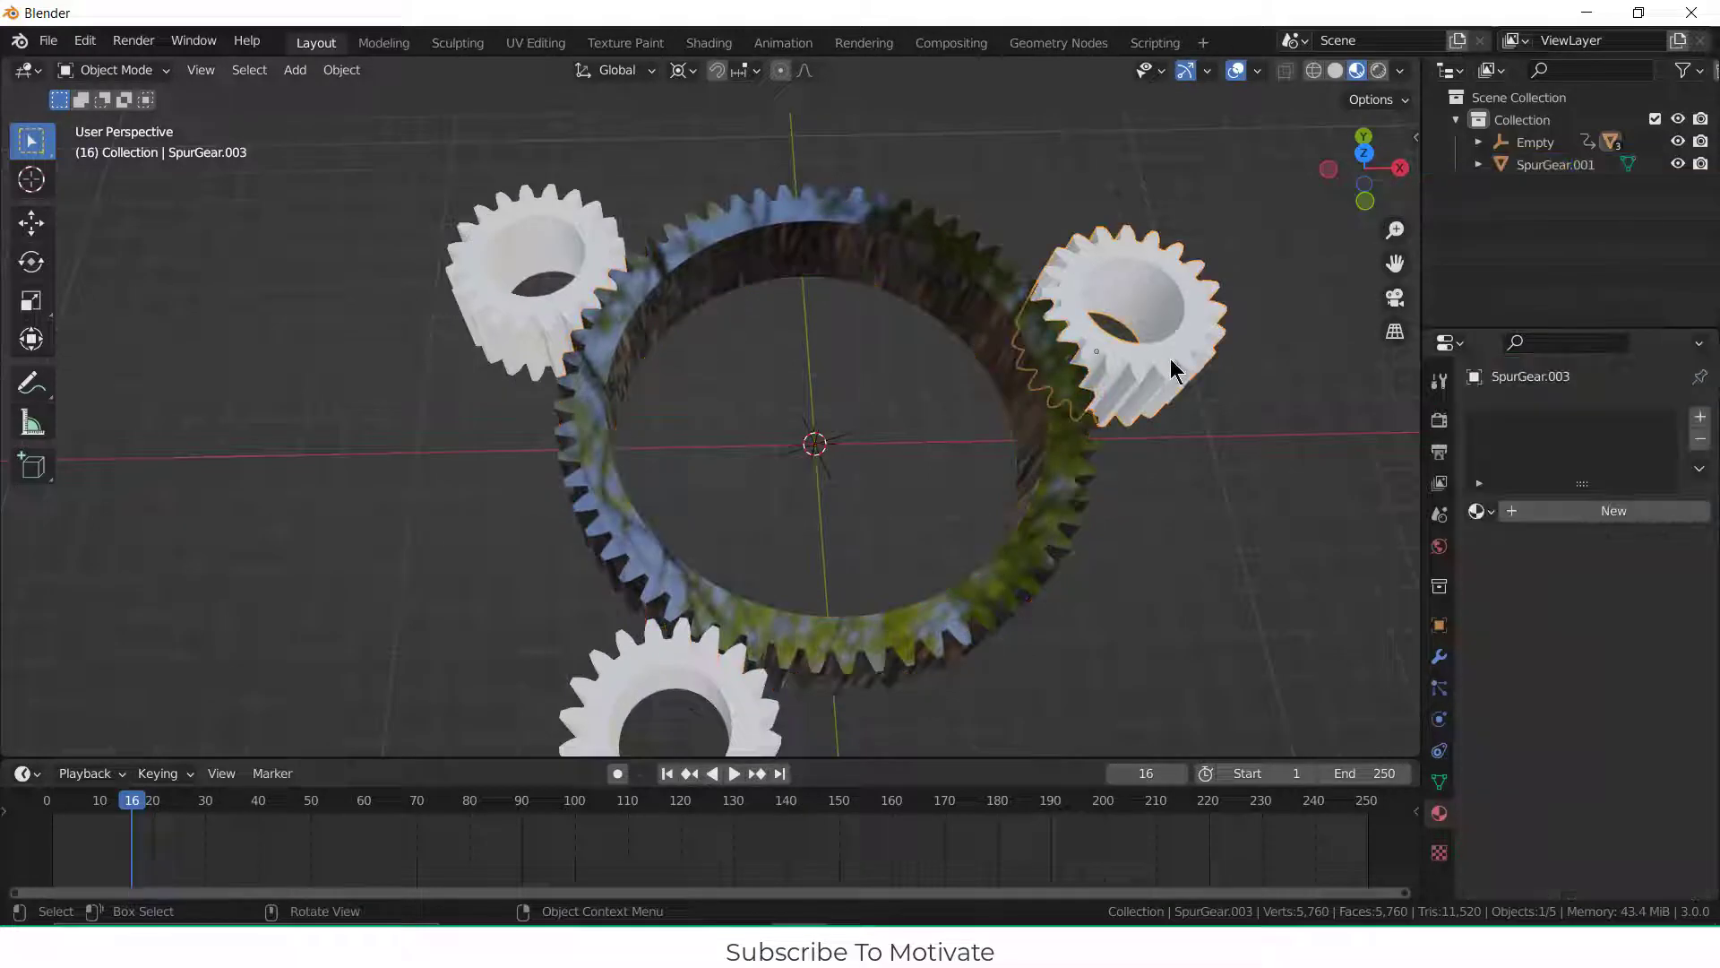
{"action": "left_click", "coordinate": [1475, 510]}
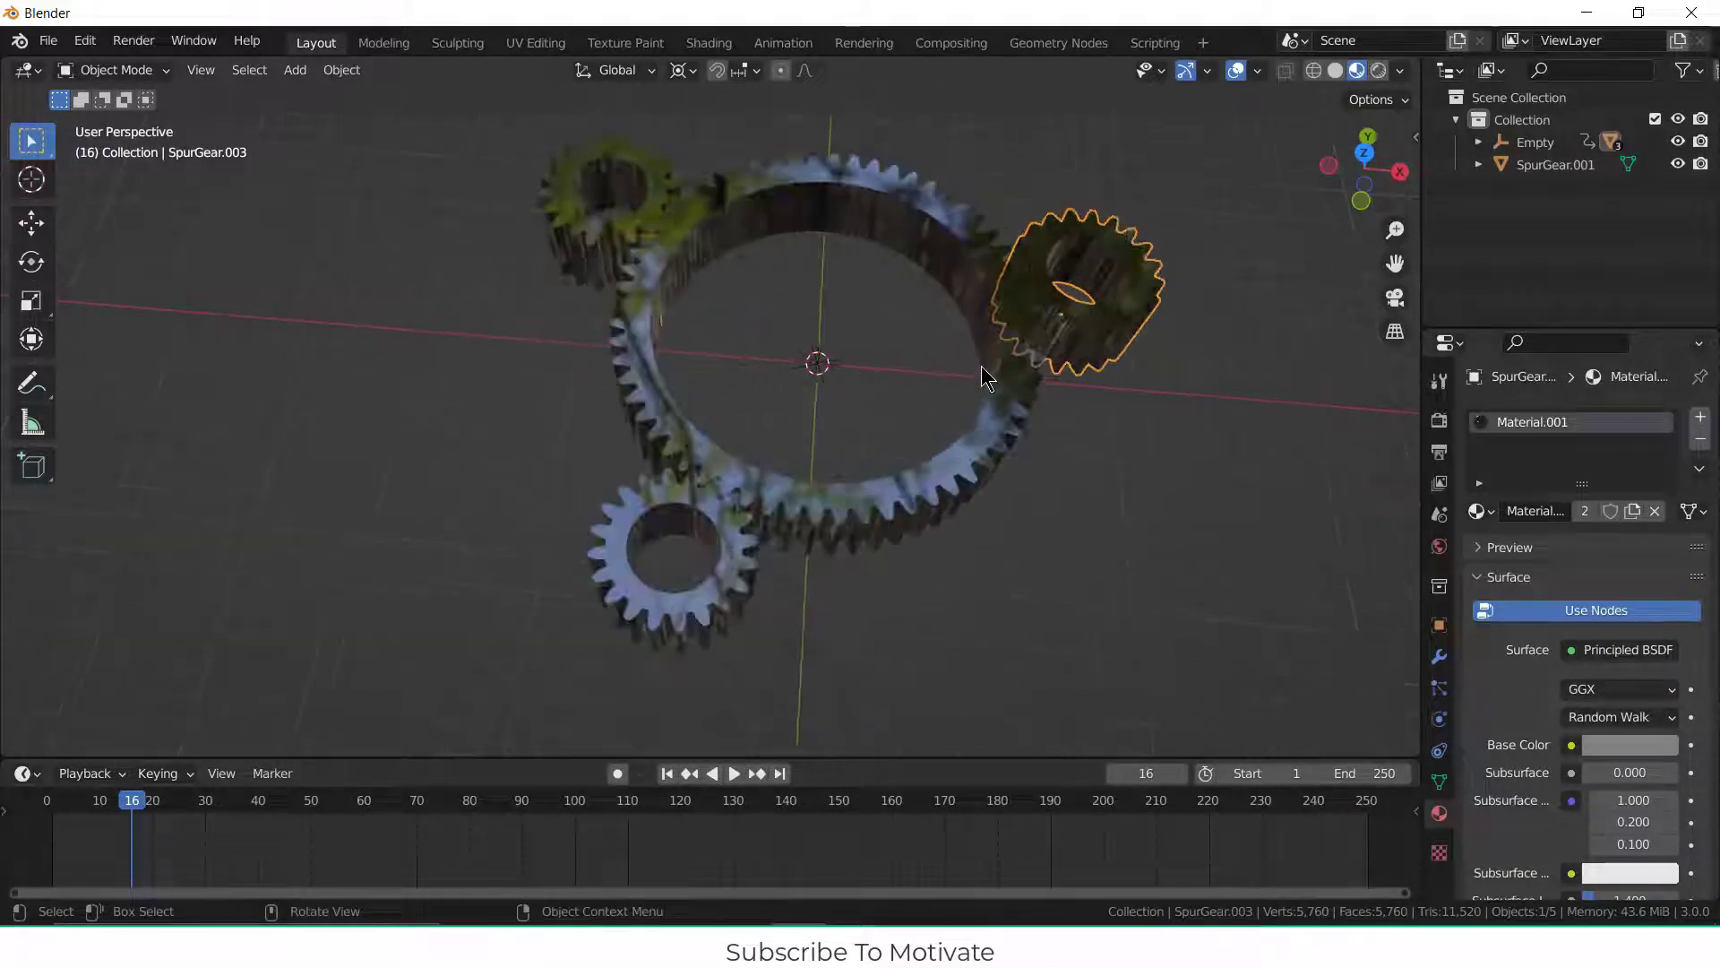
{"action": "left_click", "coordinate": [1401, 70]}
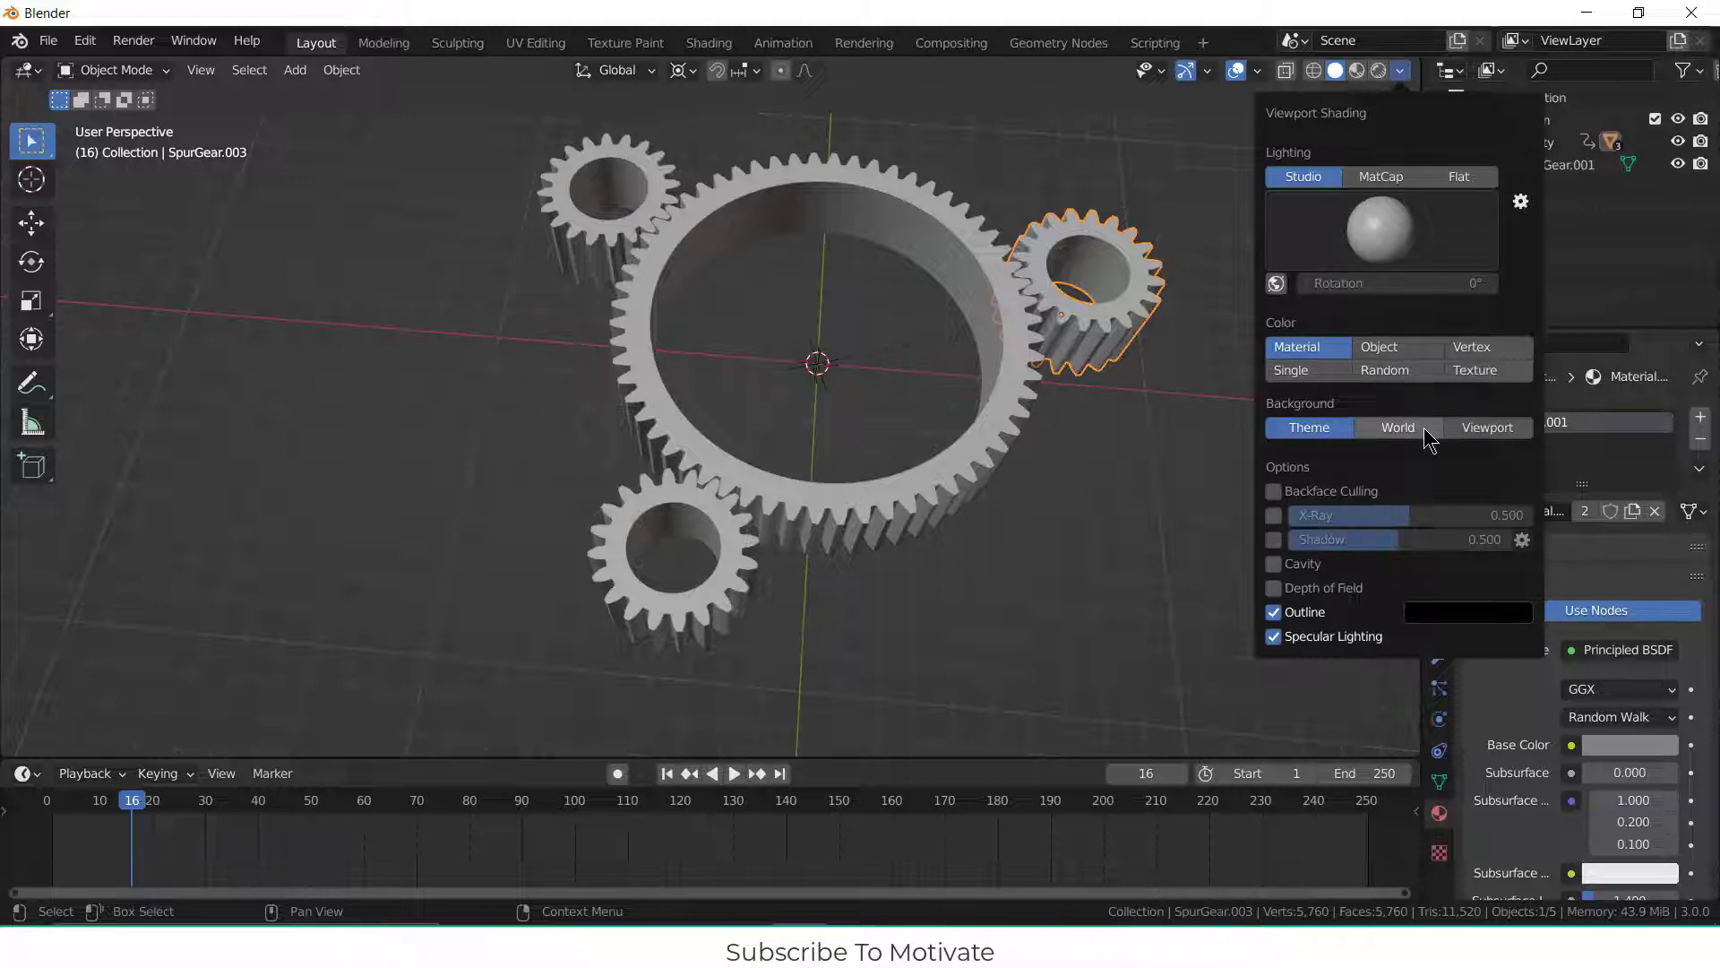
Step: Set the viewport background to a white World colour and play the gear animation
{"action": "left_click", "coordinate": [1398, 427]}
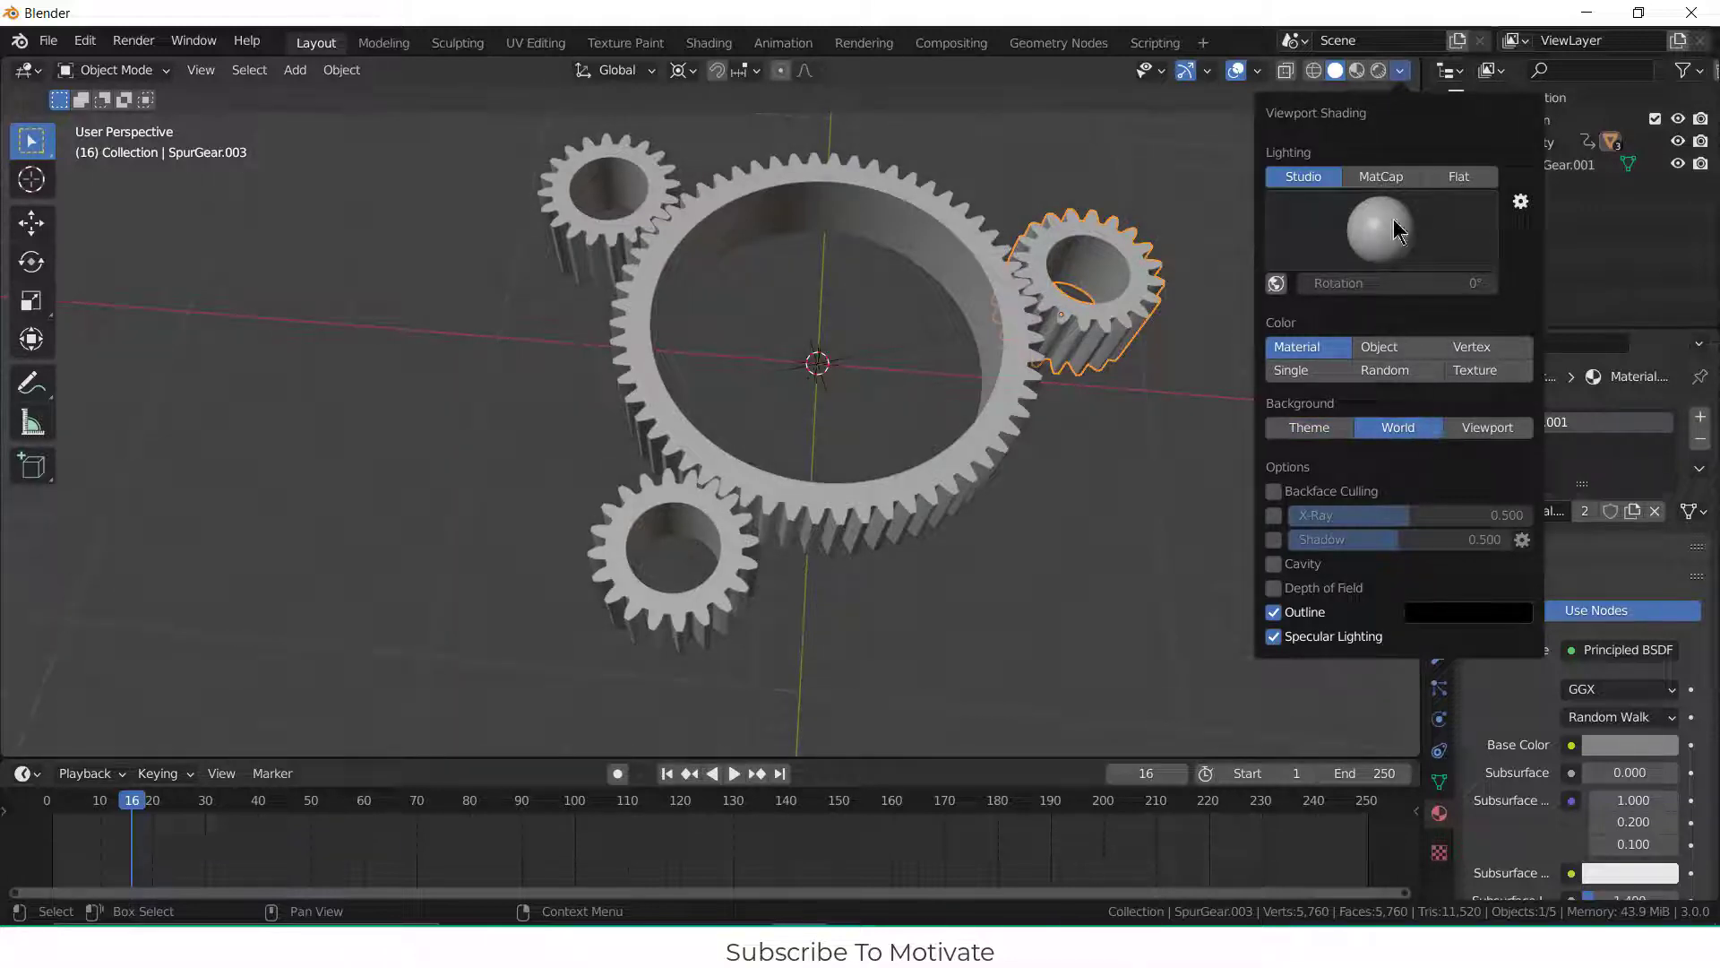
{"action": "left_click", "coordinate": [1380, 176]}
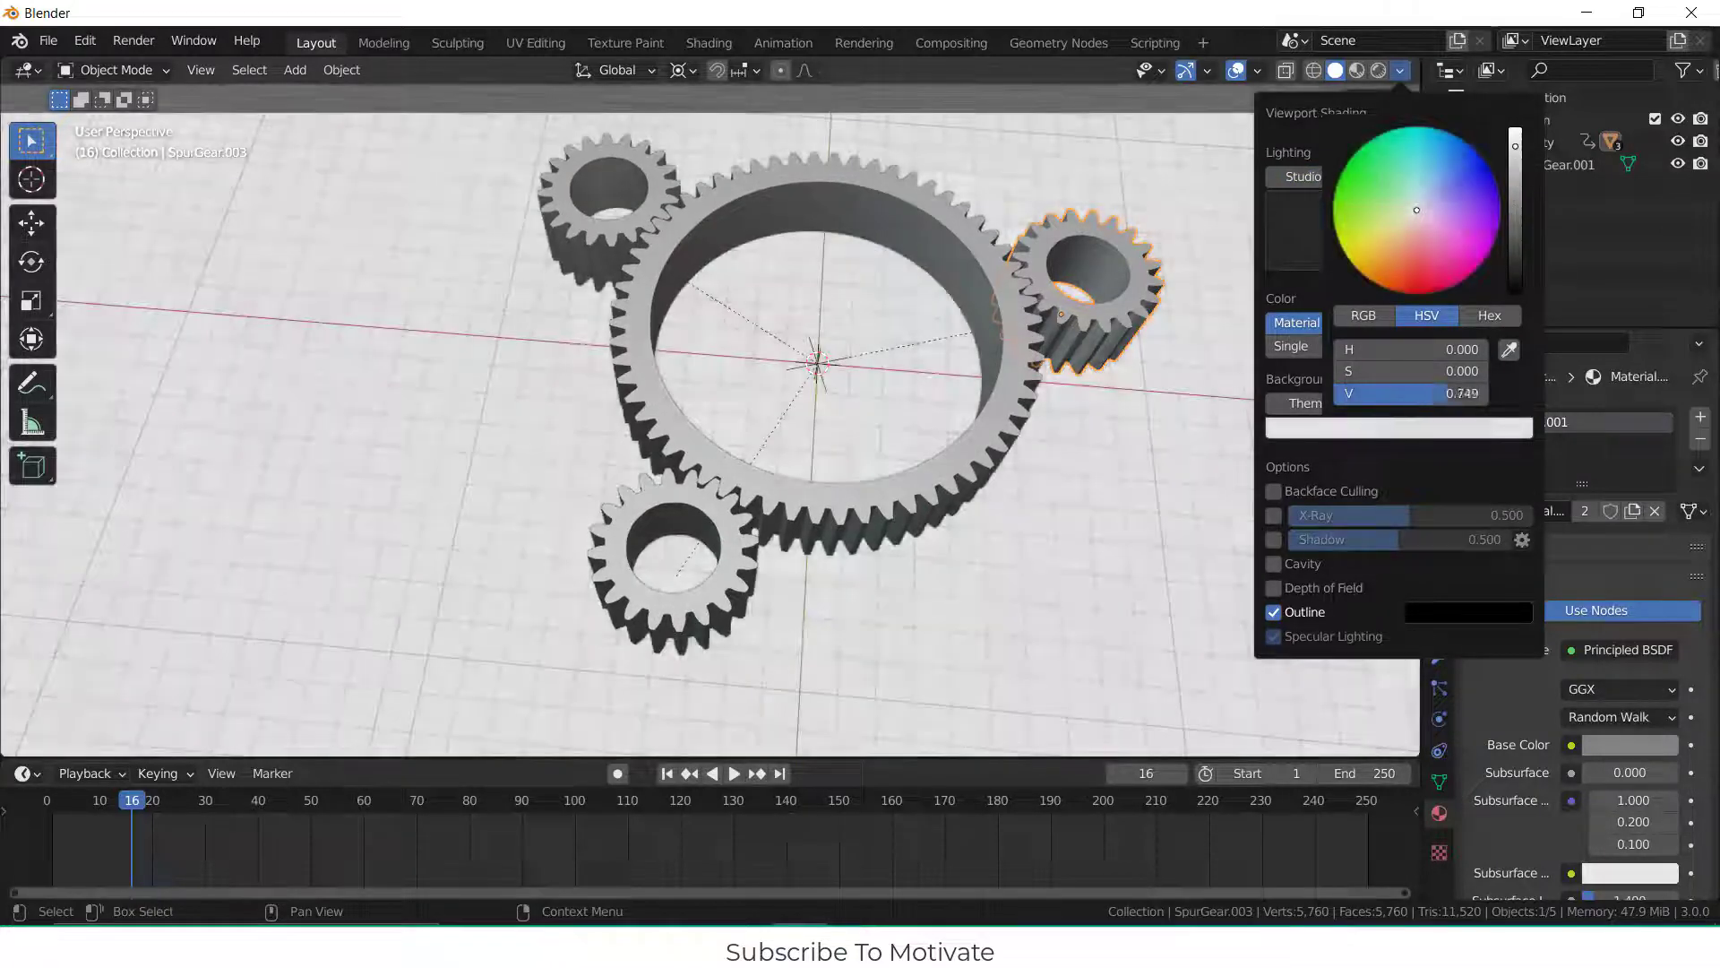
{"action": "left_click", "coordinate": [1010, 264]}
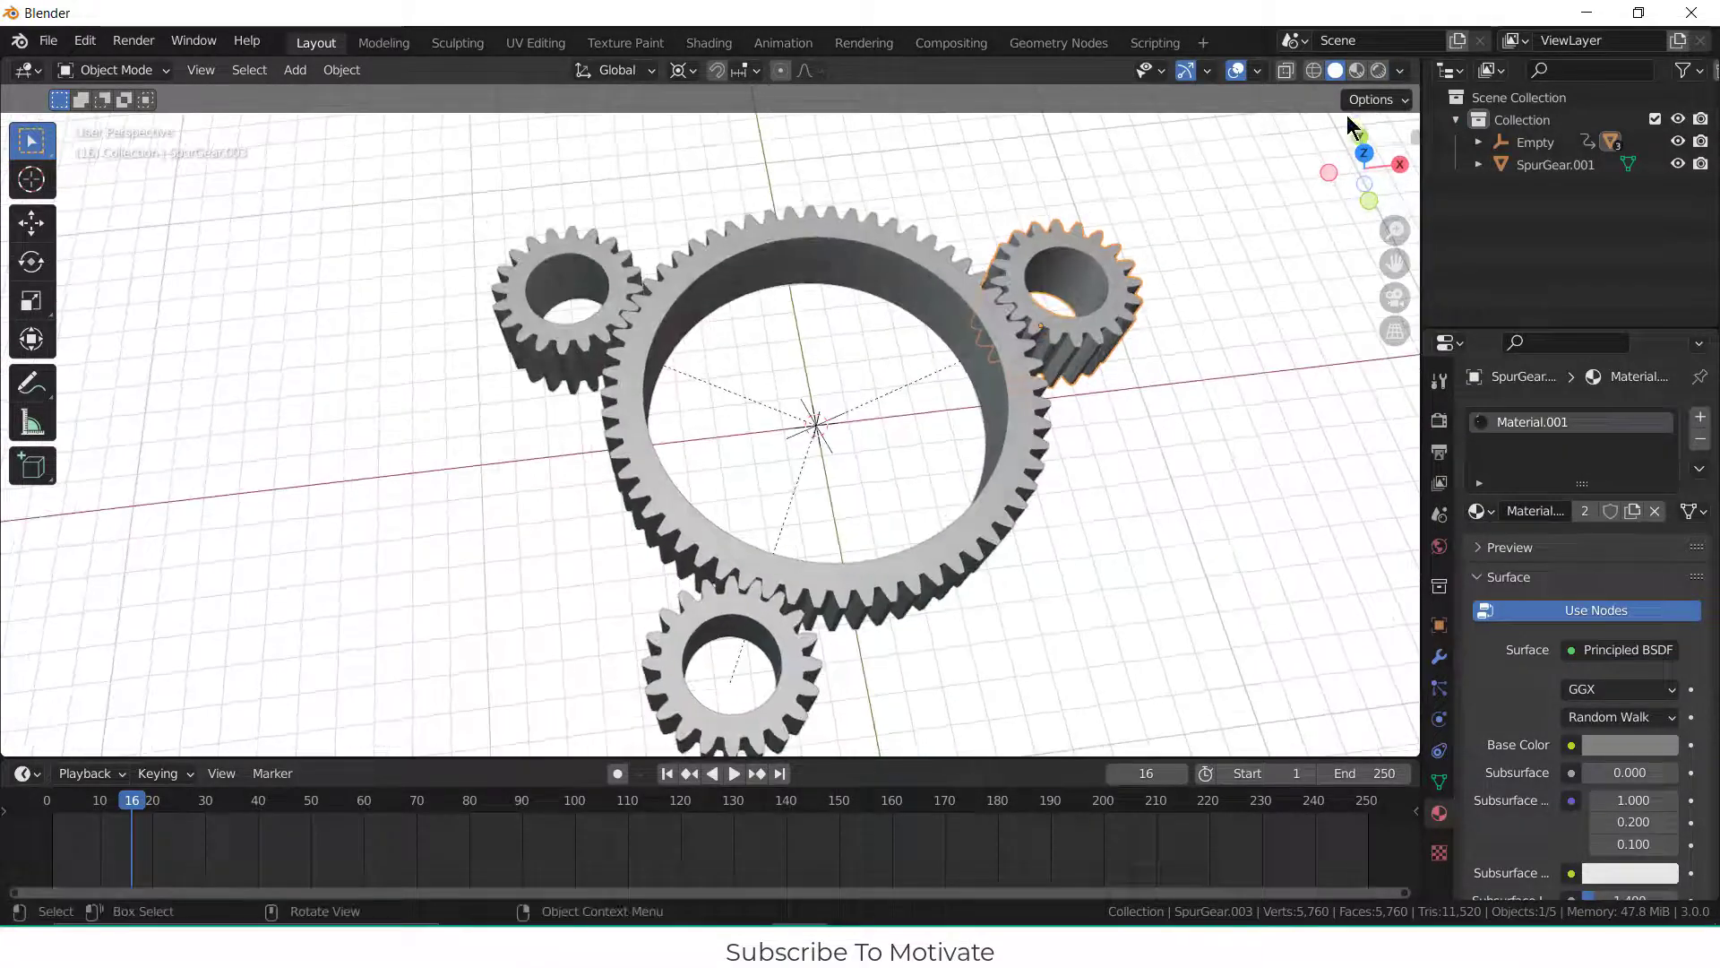
{"action": "left_click", "coordinate": [1400, 70]}
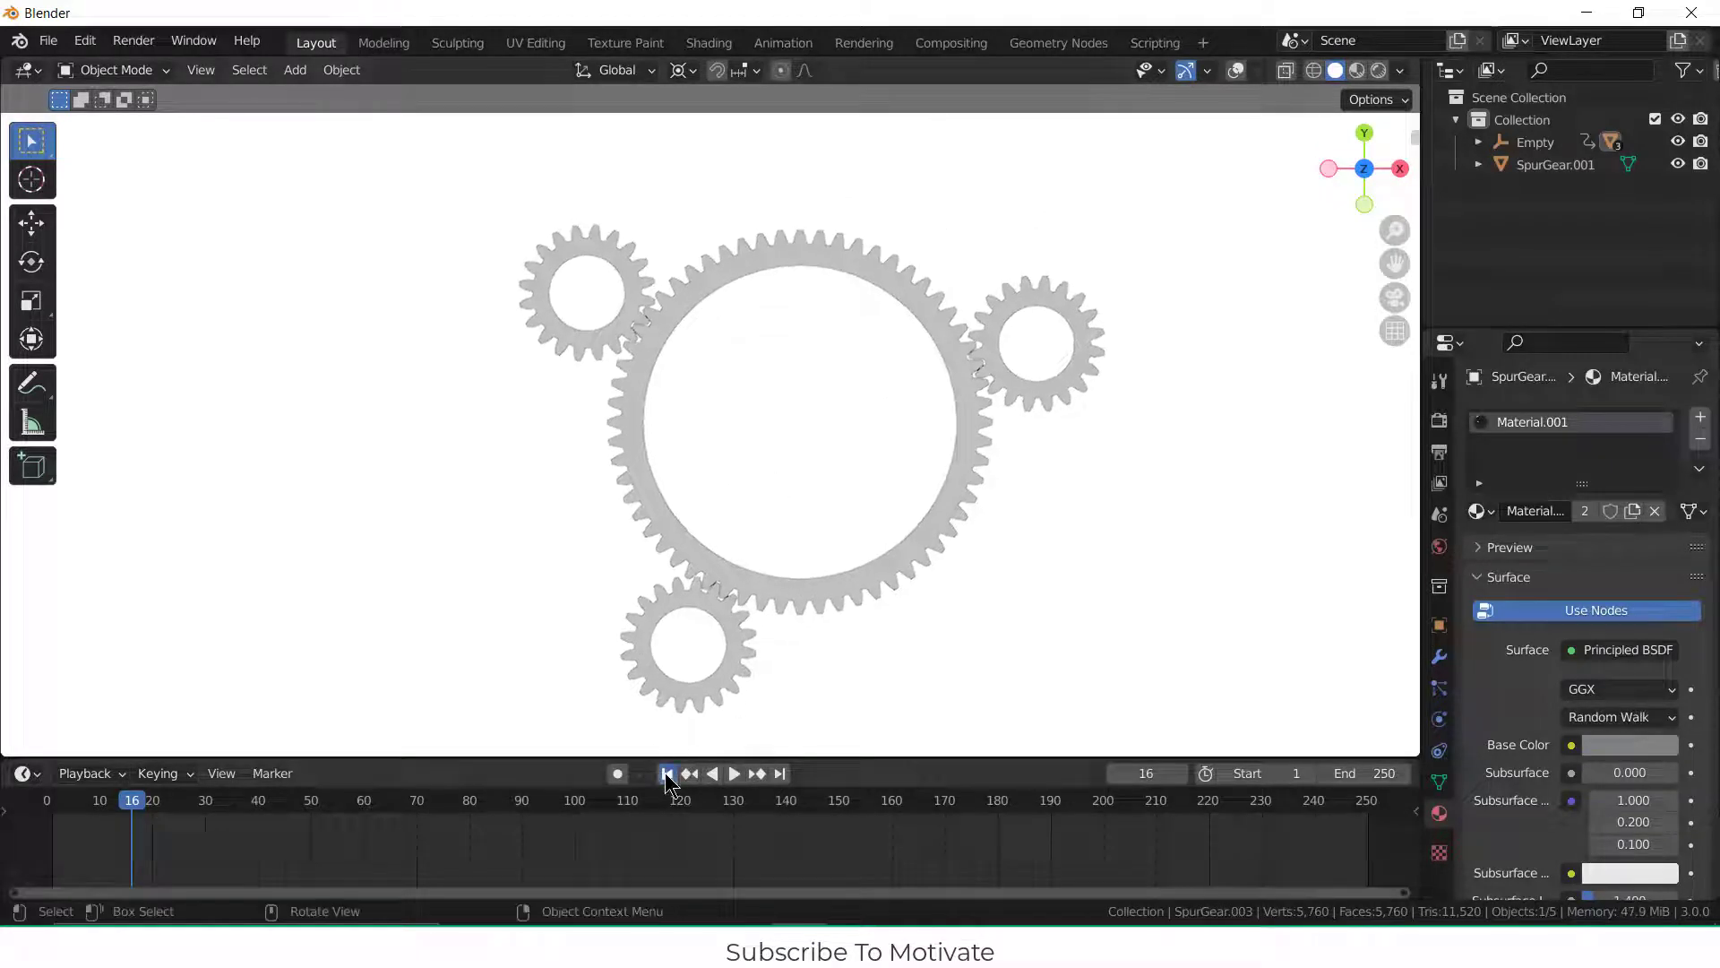
{"action": "left_click", "coordinate": [732, 772]}
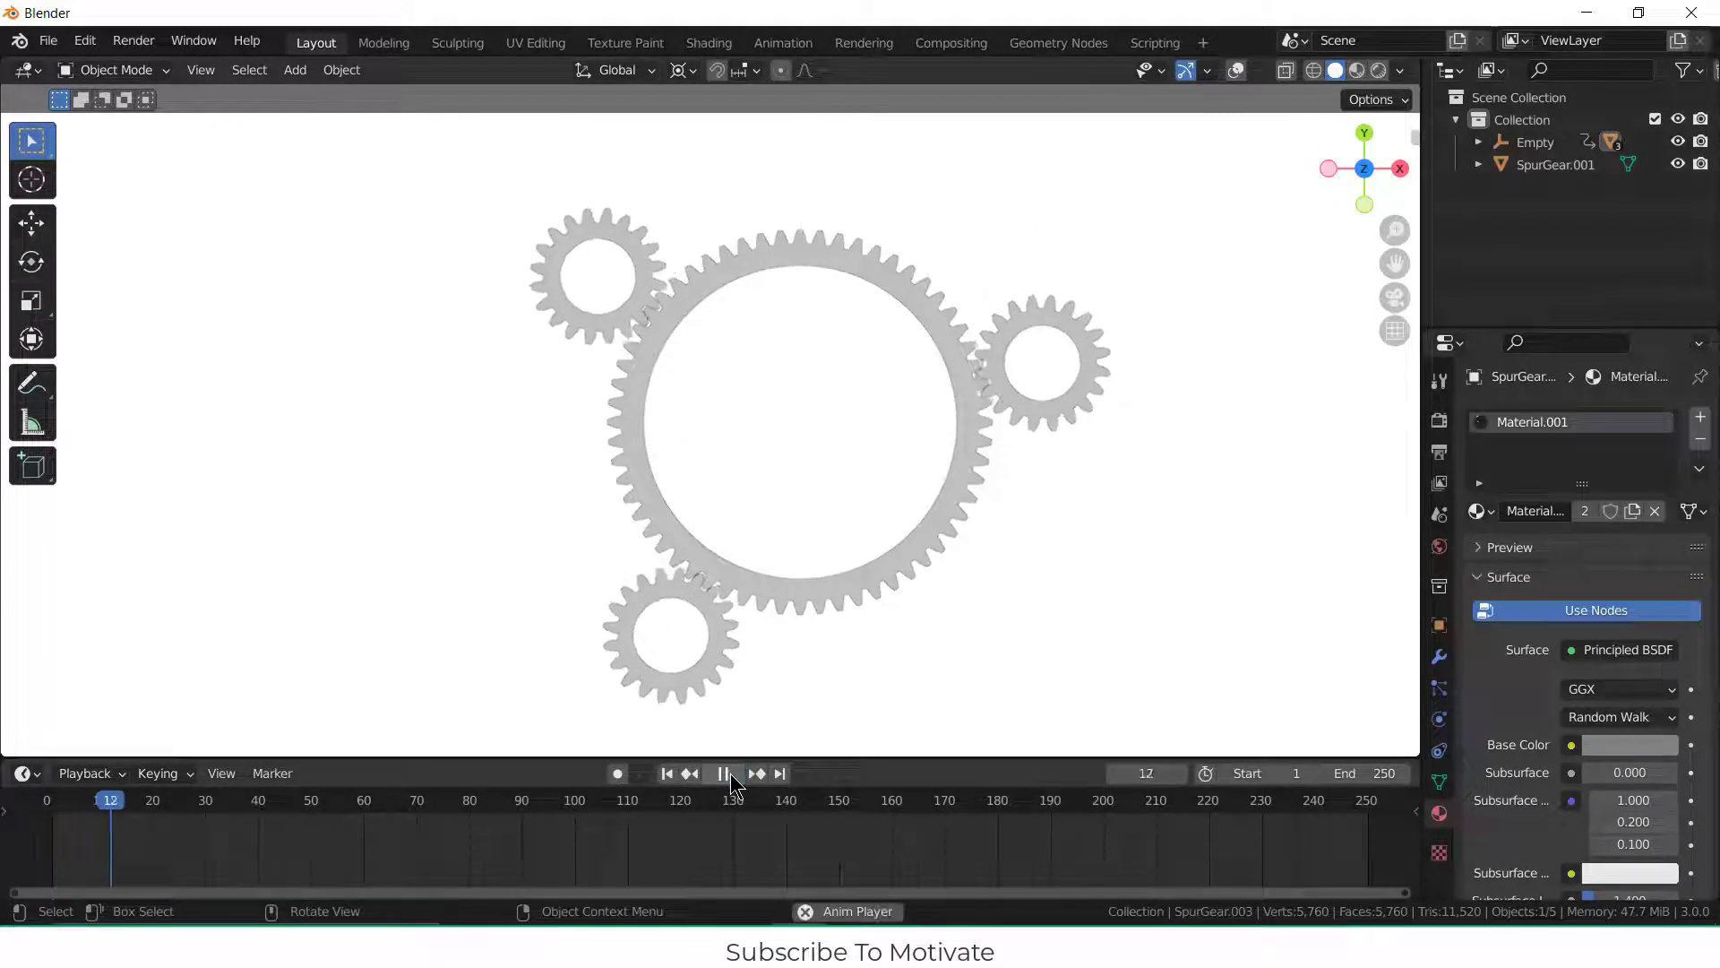